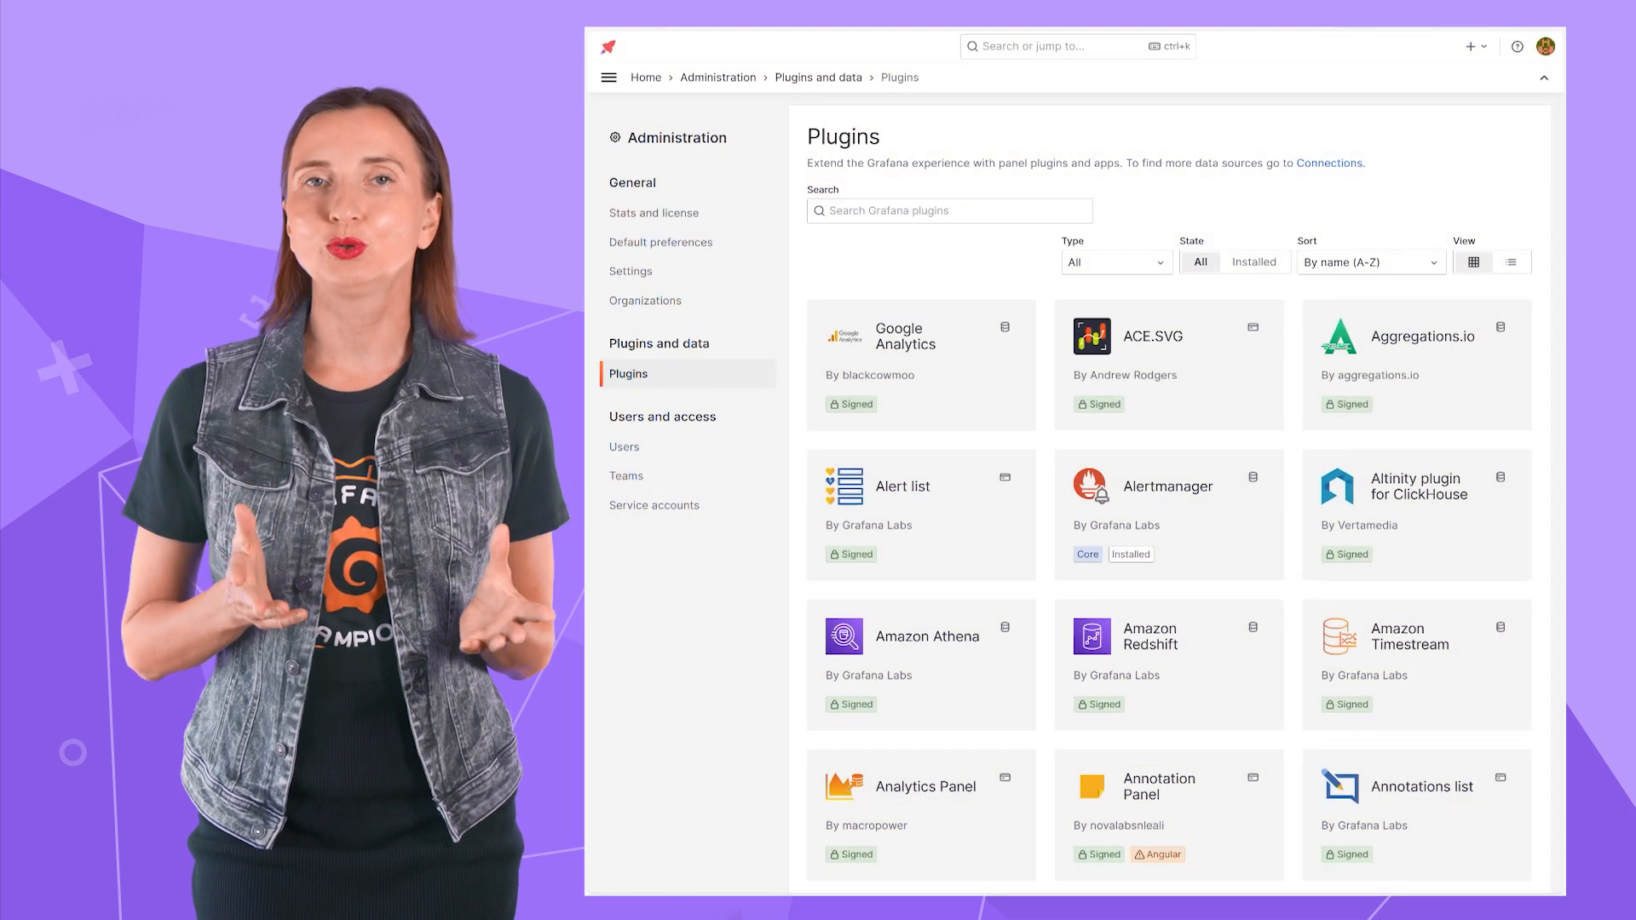
pyautogui.scroll(-3)
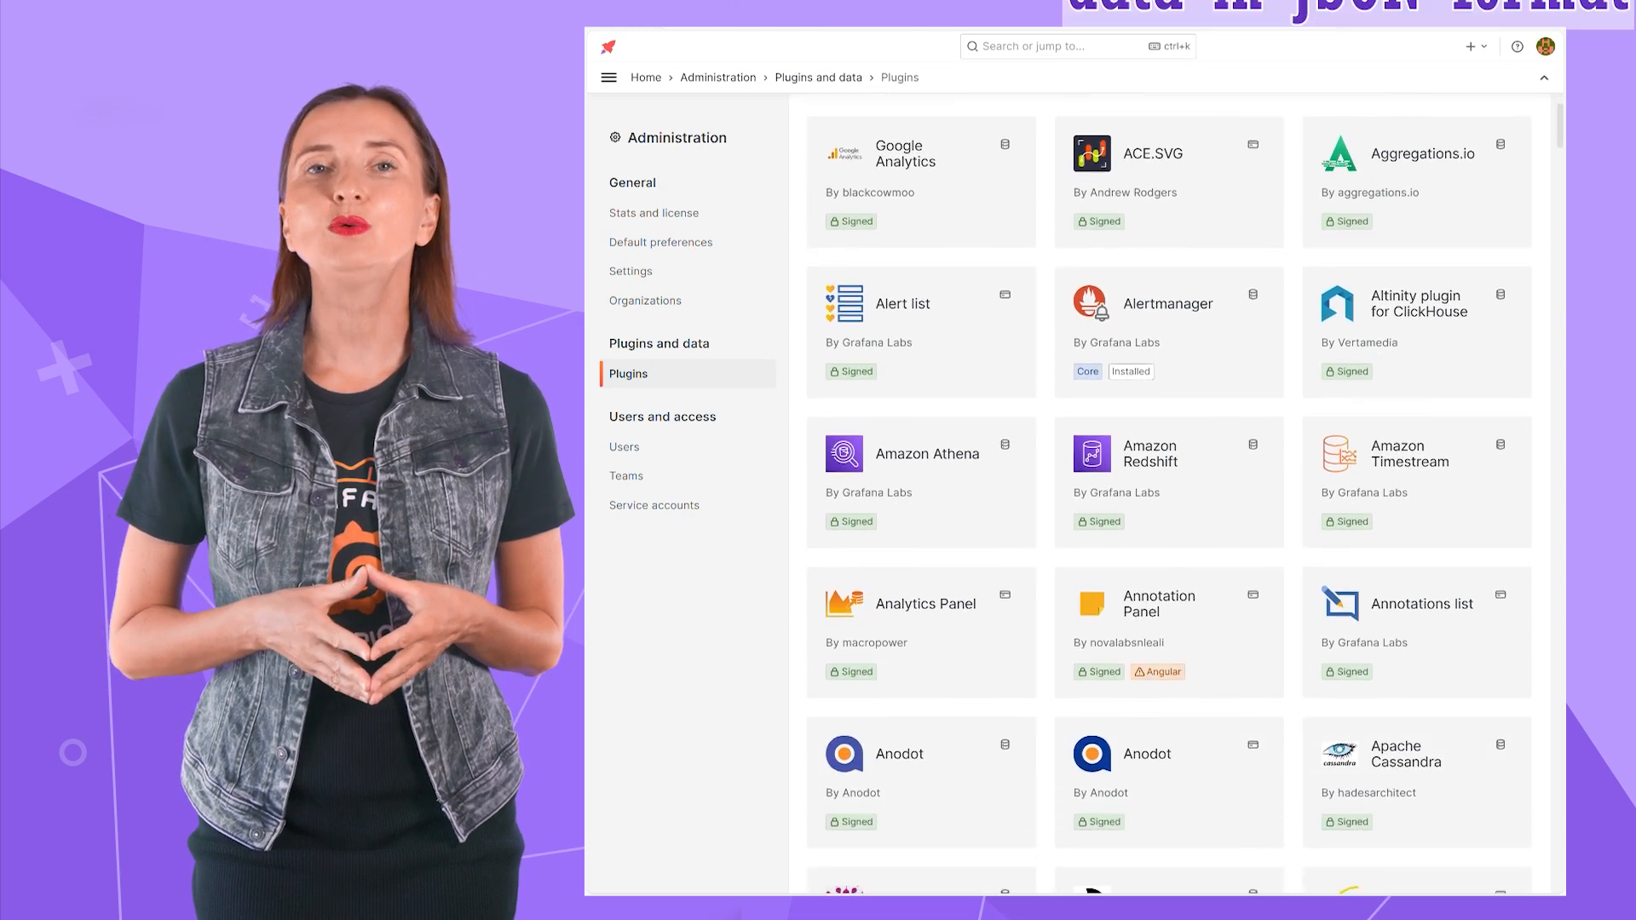
pyautogui.scroll(-3)
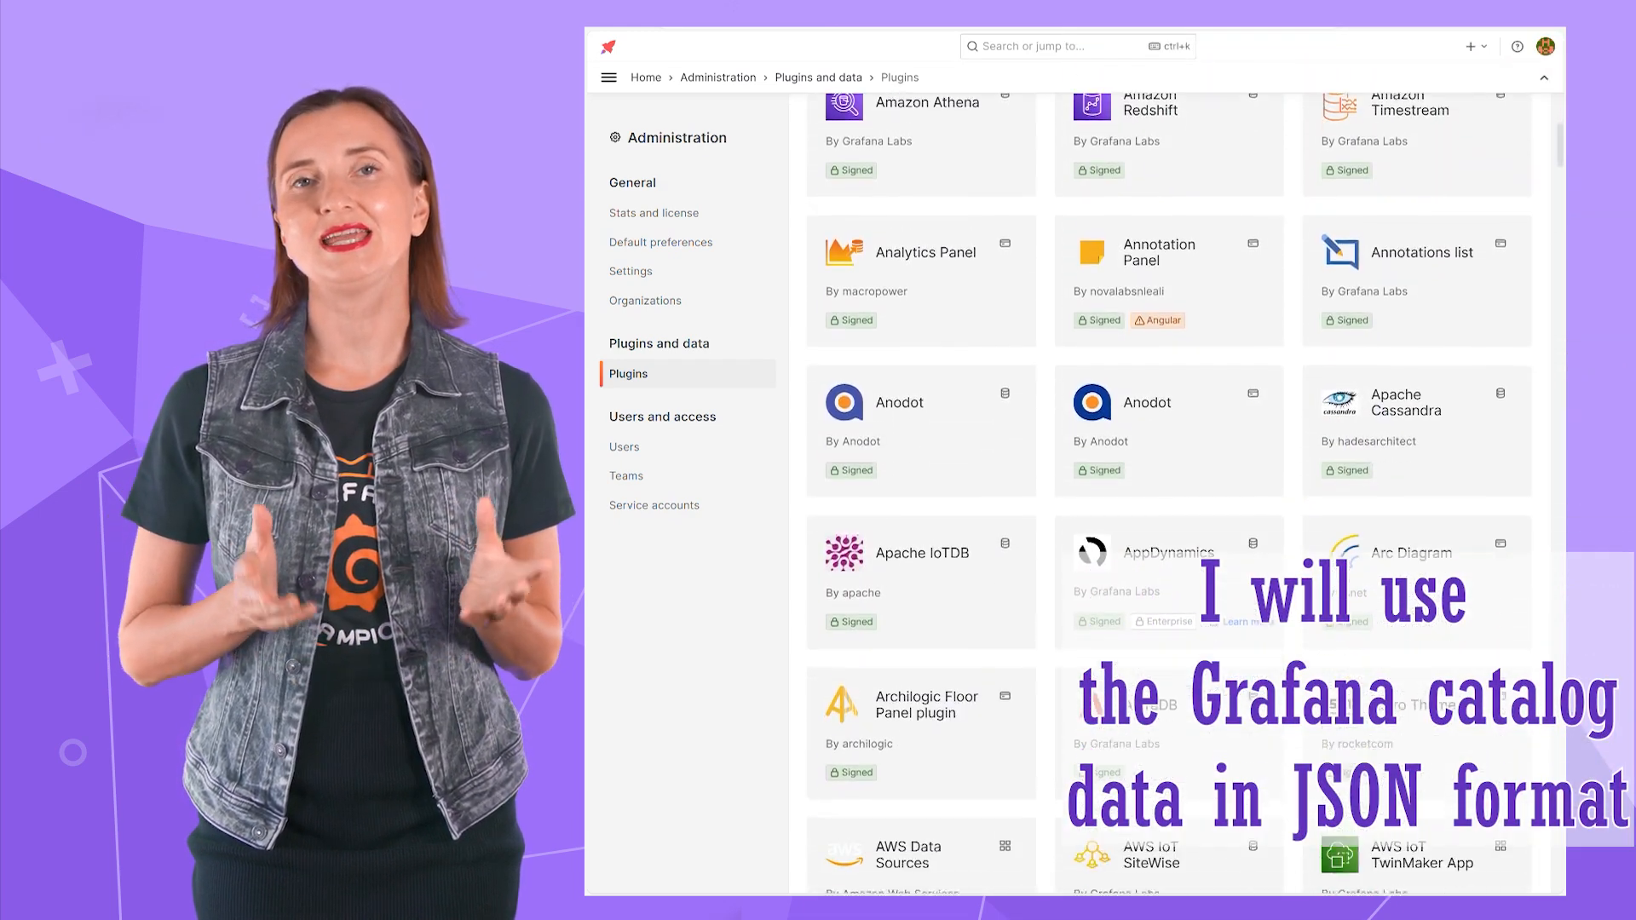
pyautogui.scroll(-3)
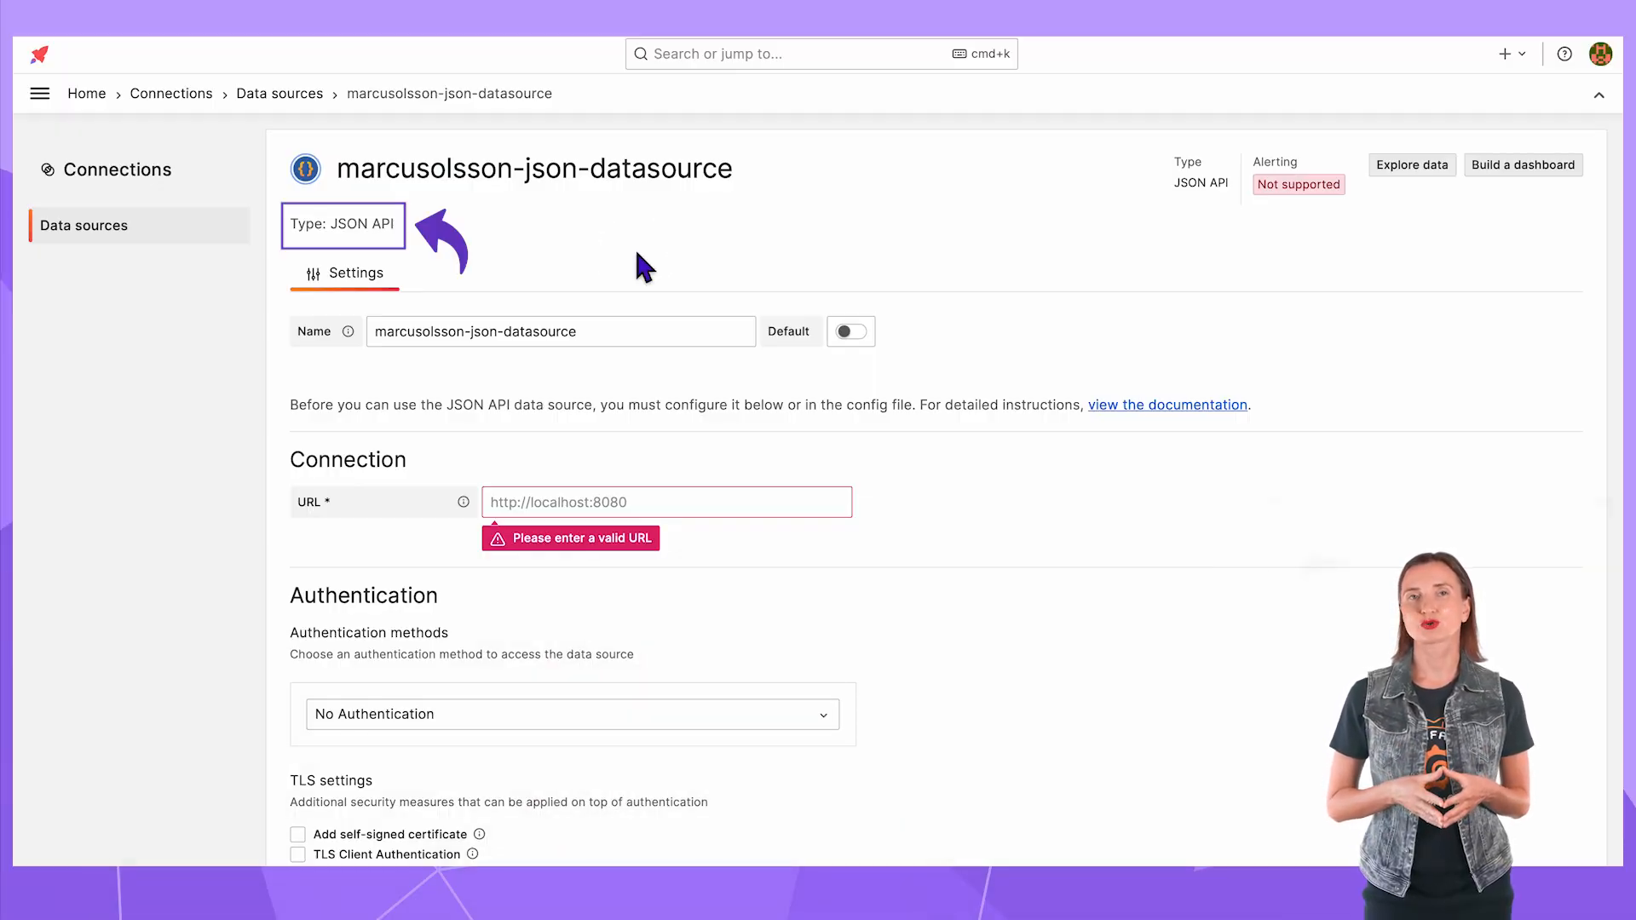
pyautogui.write('API Plugi')
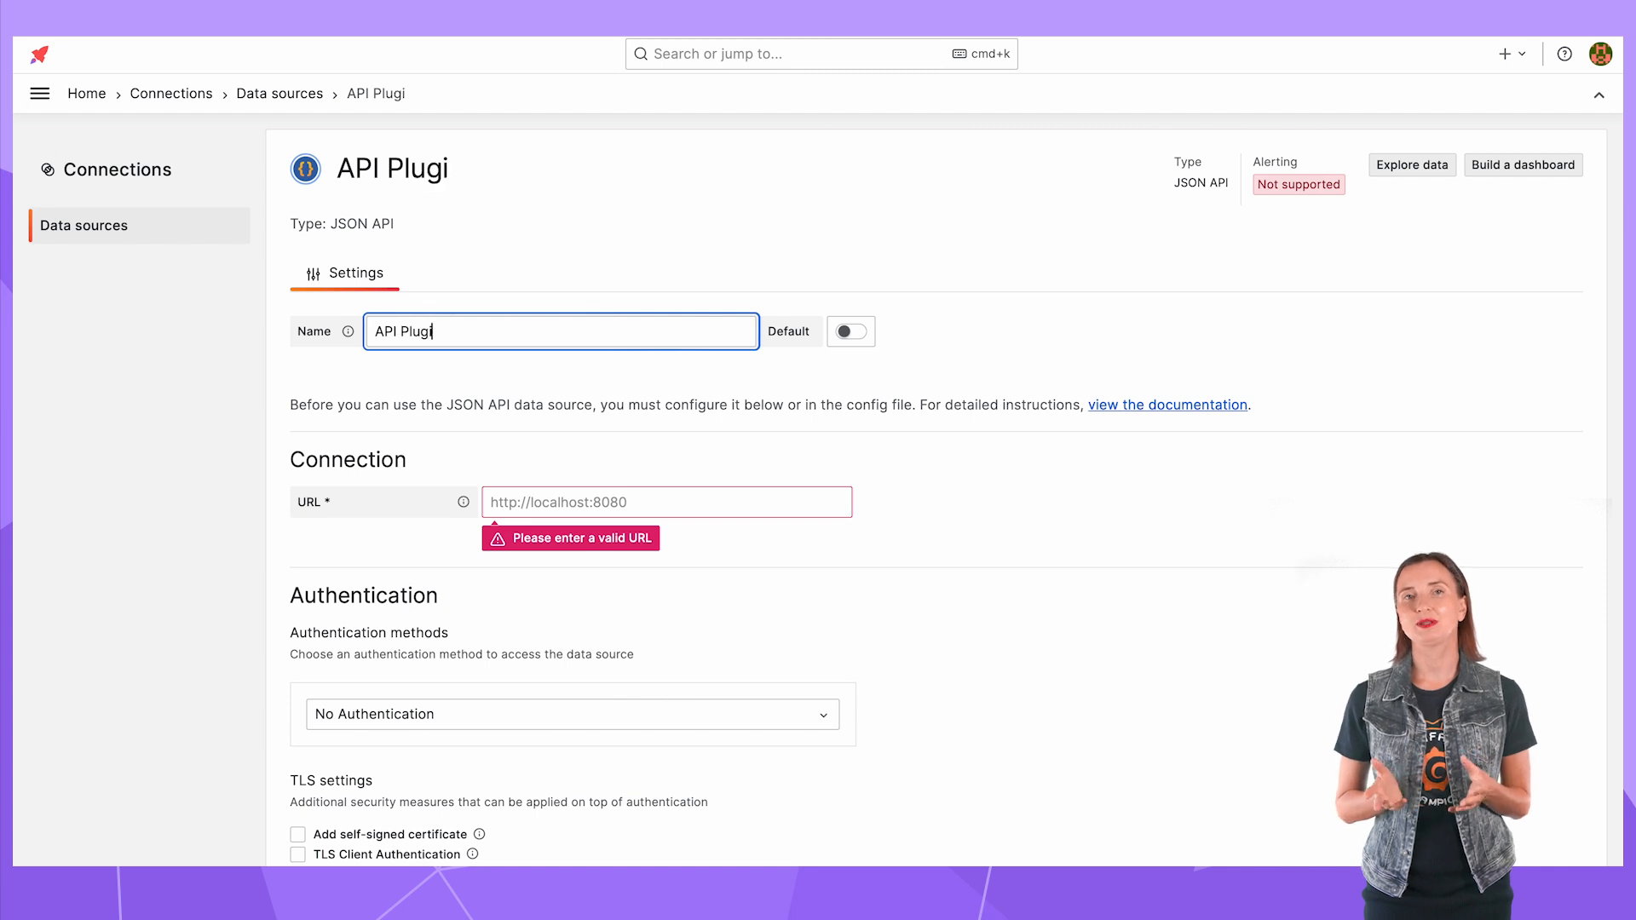
pyautogui.write('https://grafana.com/api/')
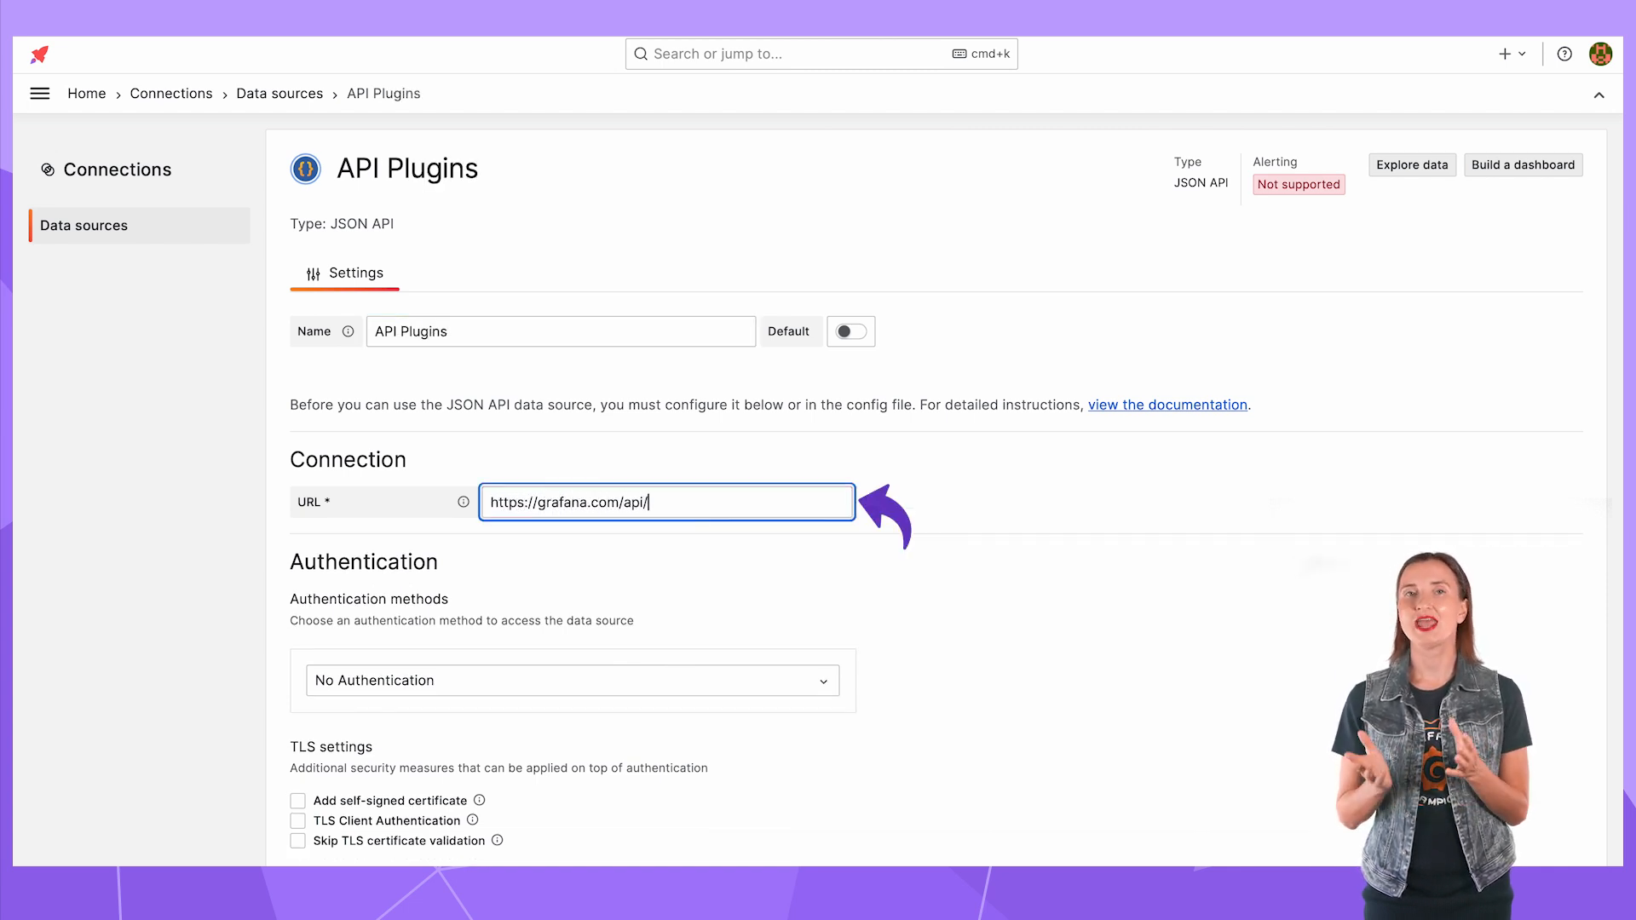
pyautogui.write('plugins')
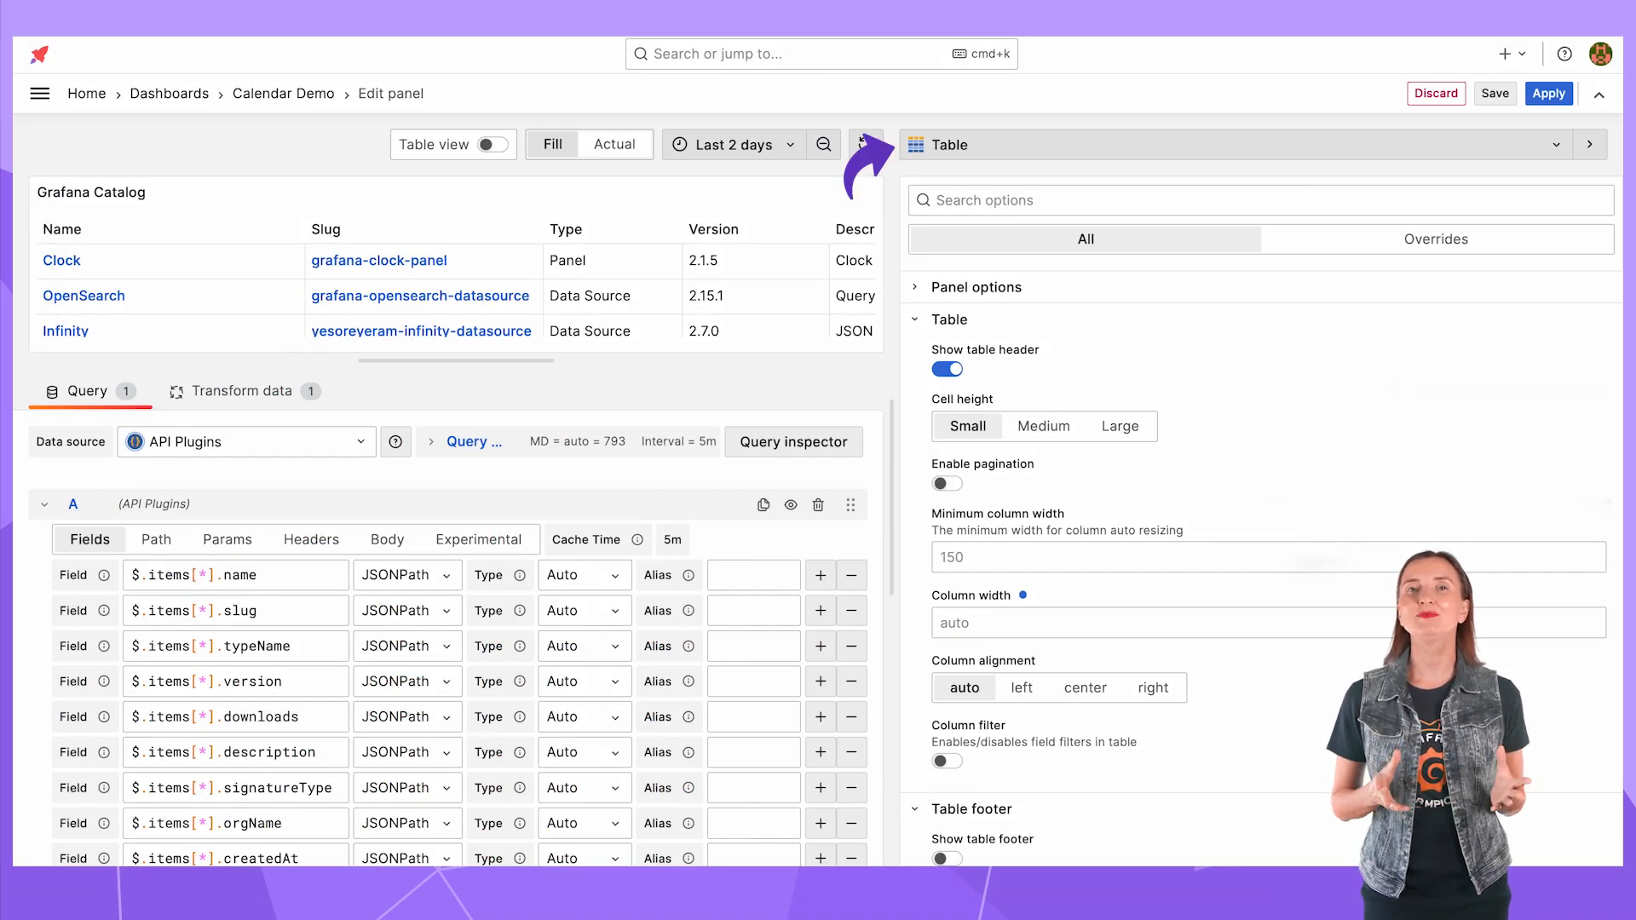
# - Review the query's field paths and the field-renaming transformation, then apply the panel back to the dashboard
pyautogui.click(866, 143)
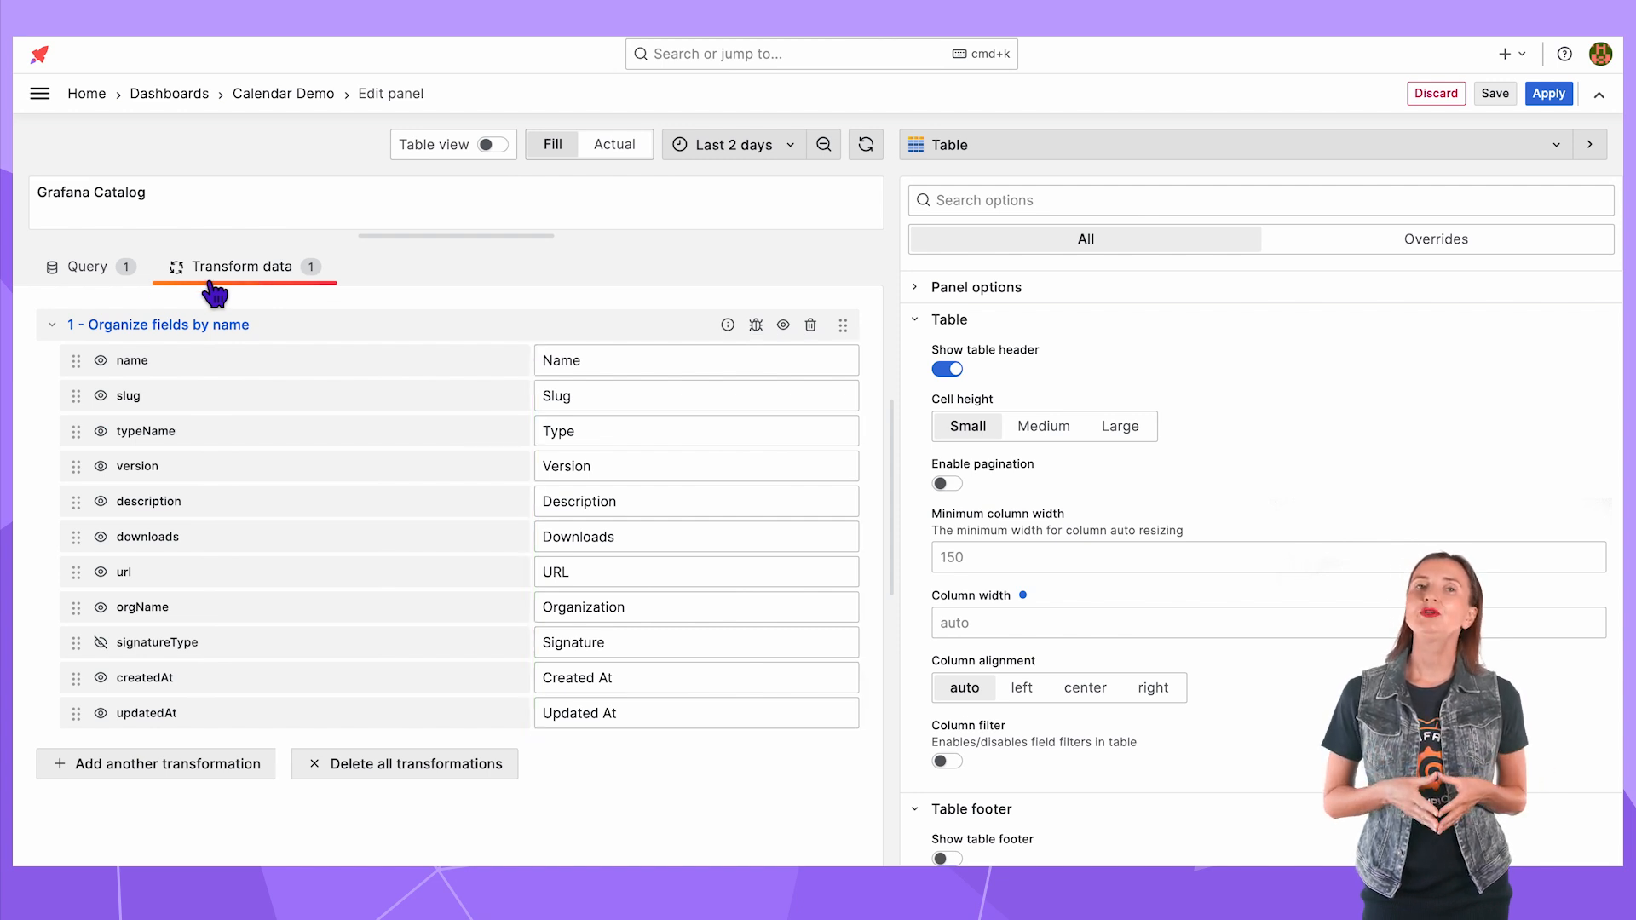
pyautogui.click(87, 266)
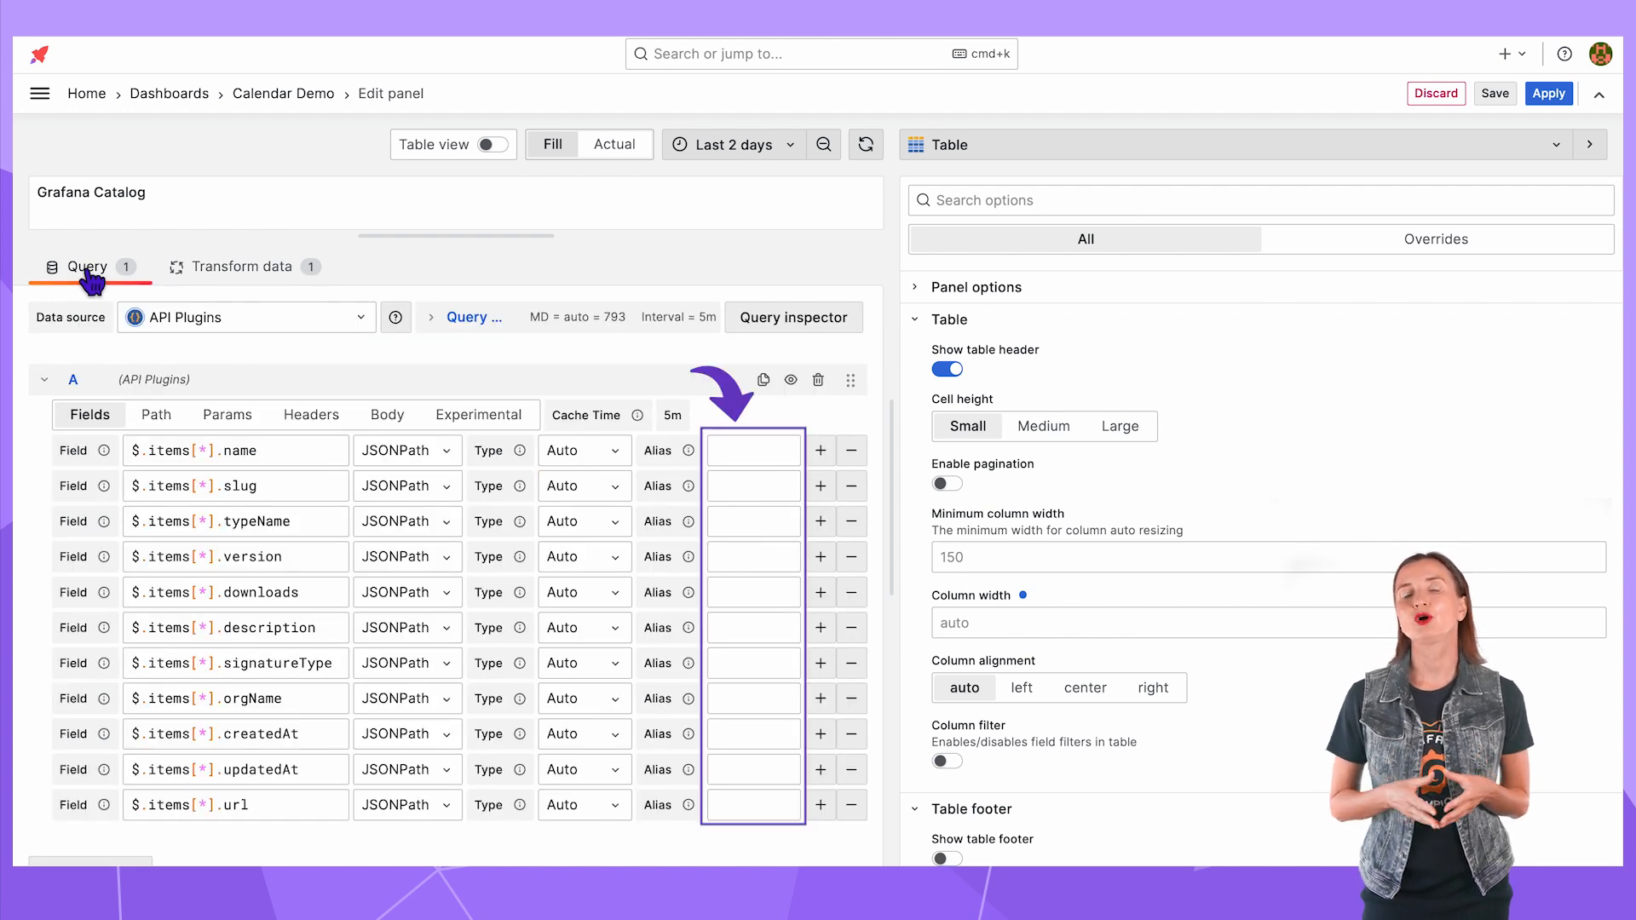
pyautogui.click(244, 265)
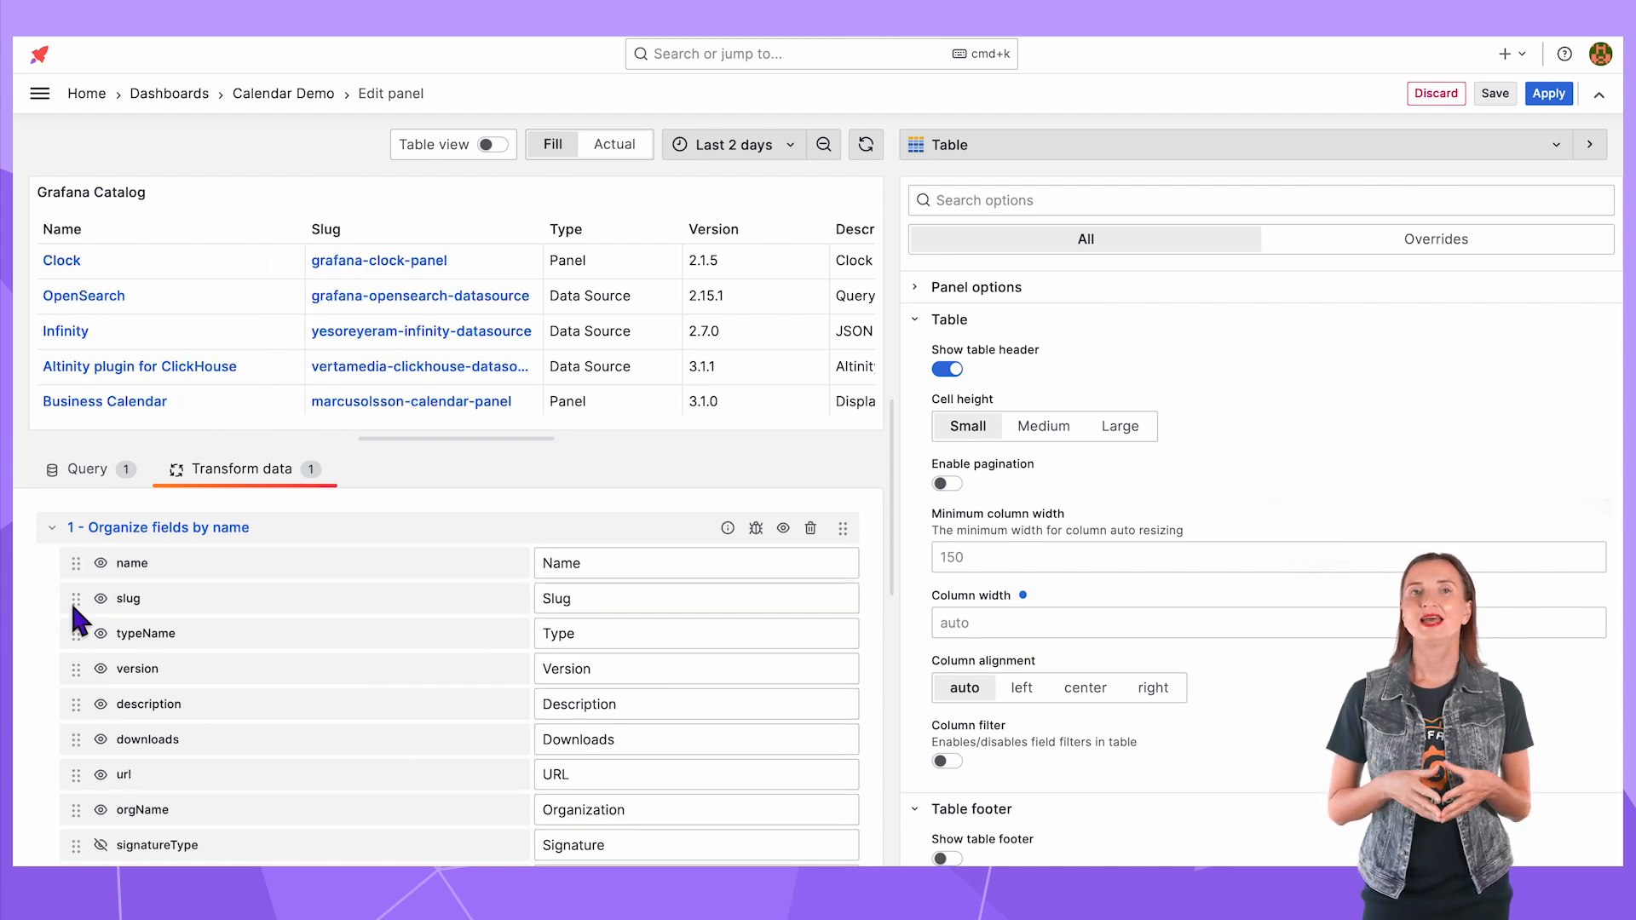
pyautogui.click(489, 143)
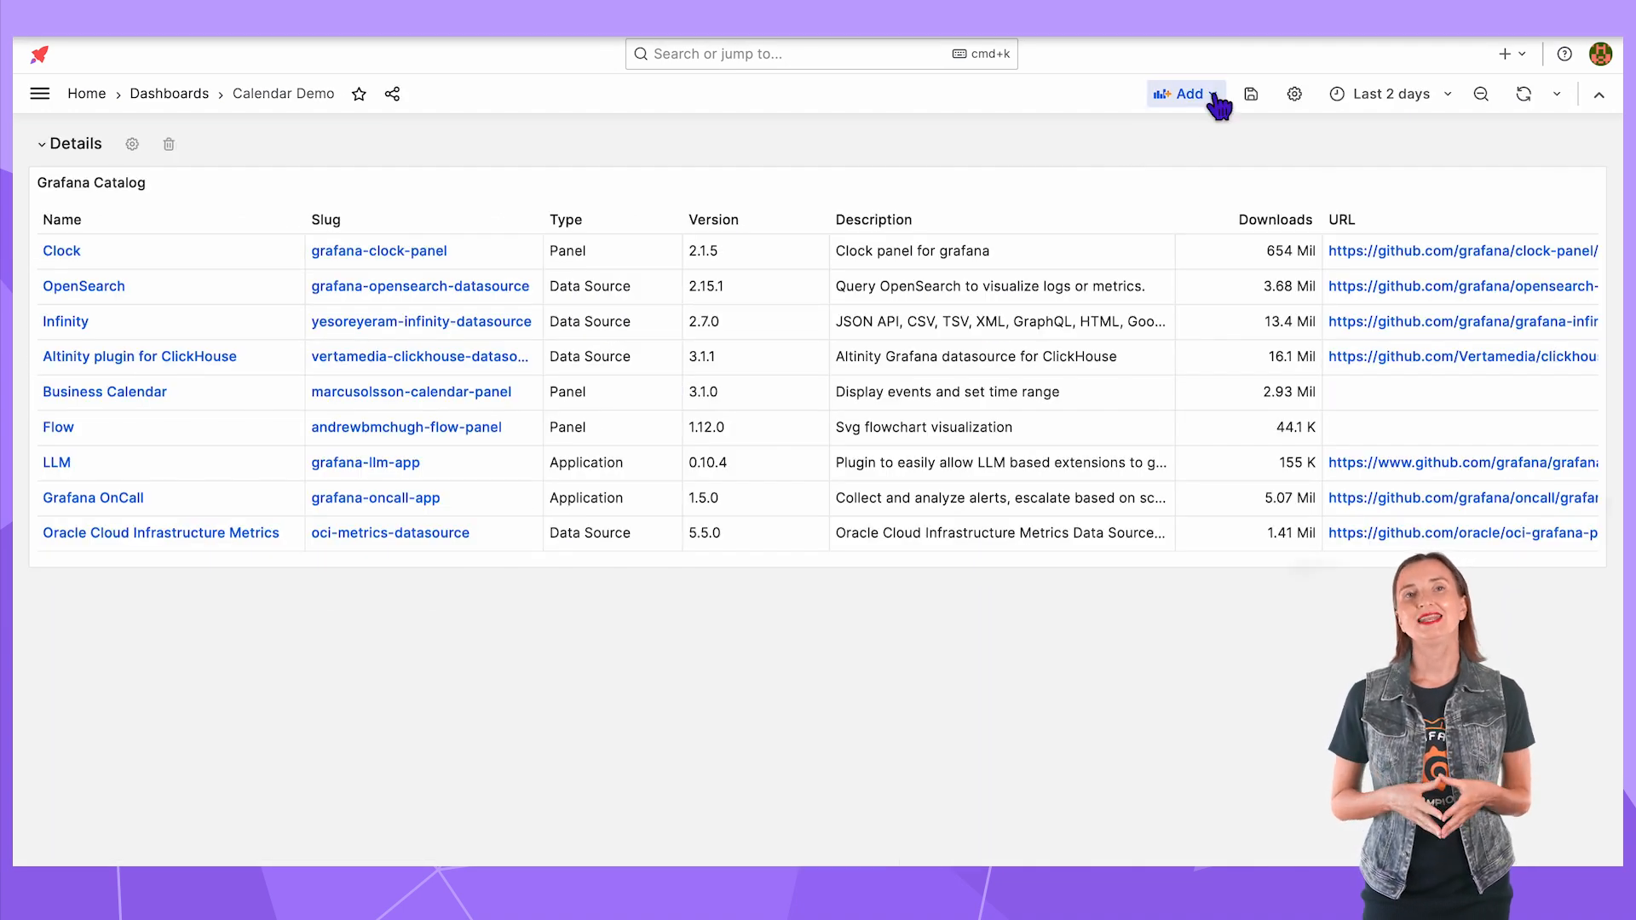
# - Add a new Business Calendar visualization drawing its data from the Grafana Catalog panel via -- Dashboard --
pyautogui.click(1186, 94)
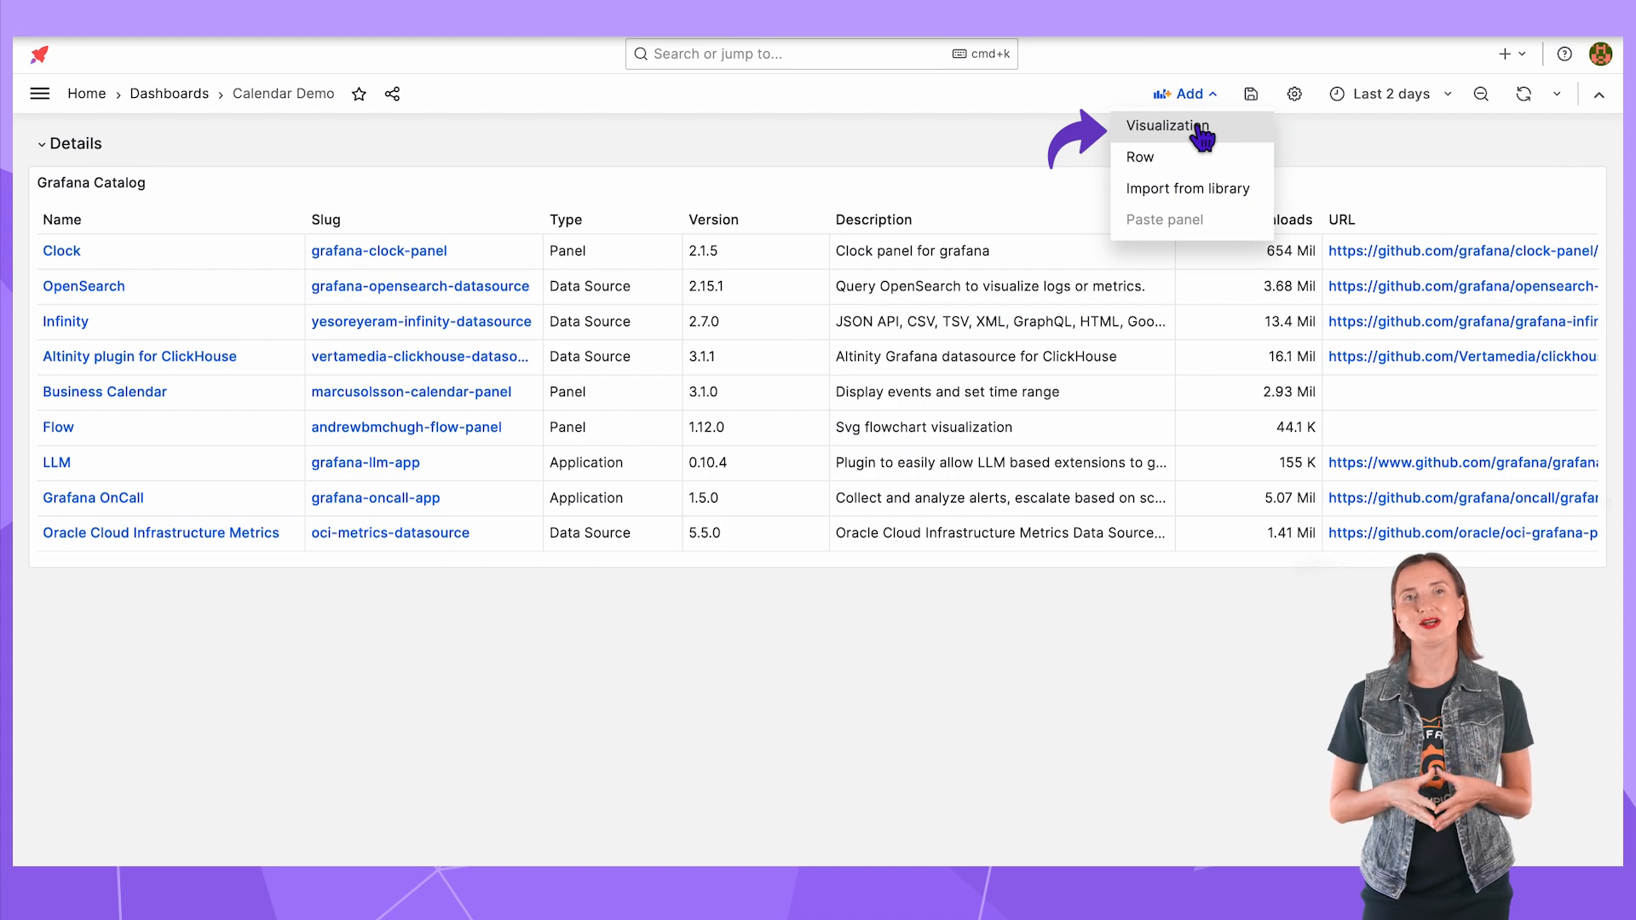
pyautogui.click(1165, 126)
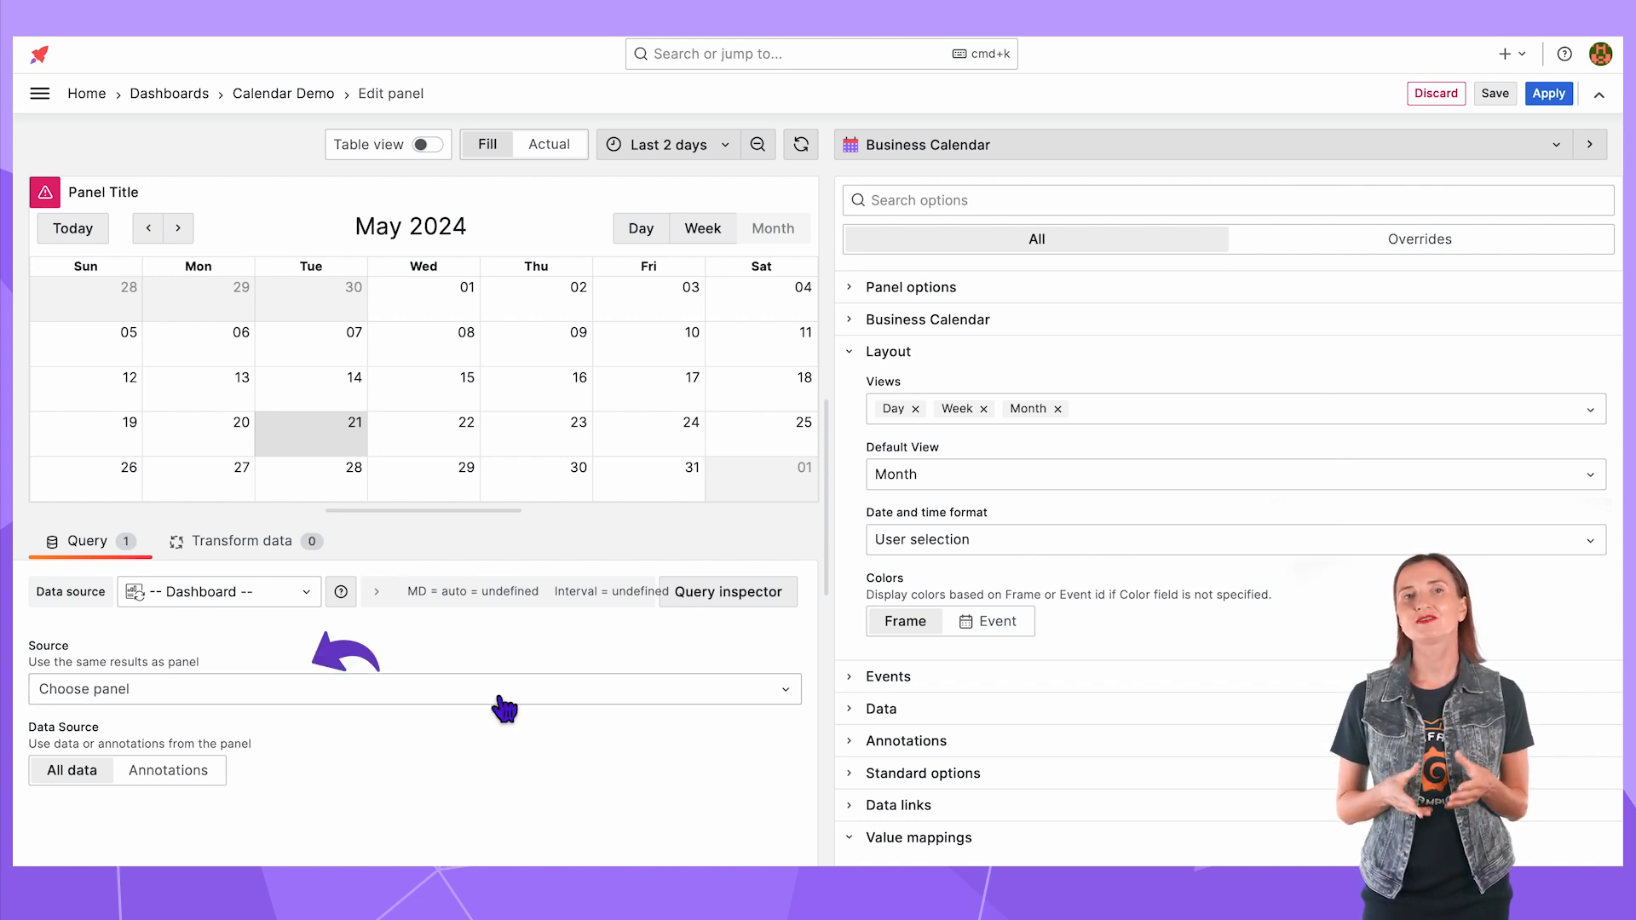
pyautogui.click(413, 688)
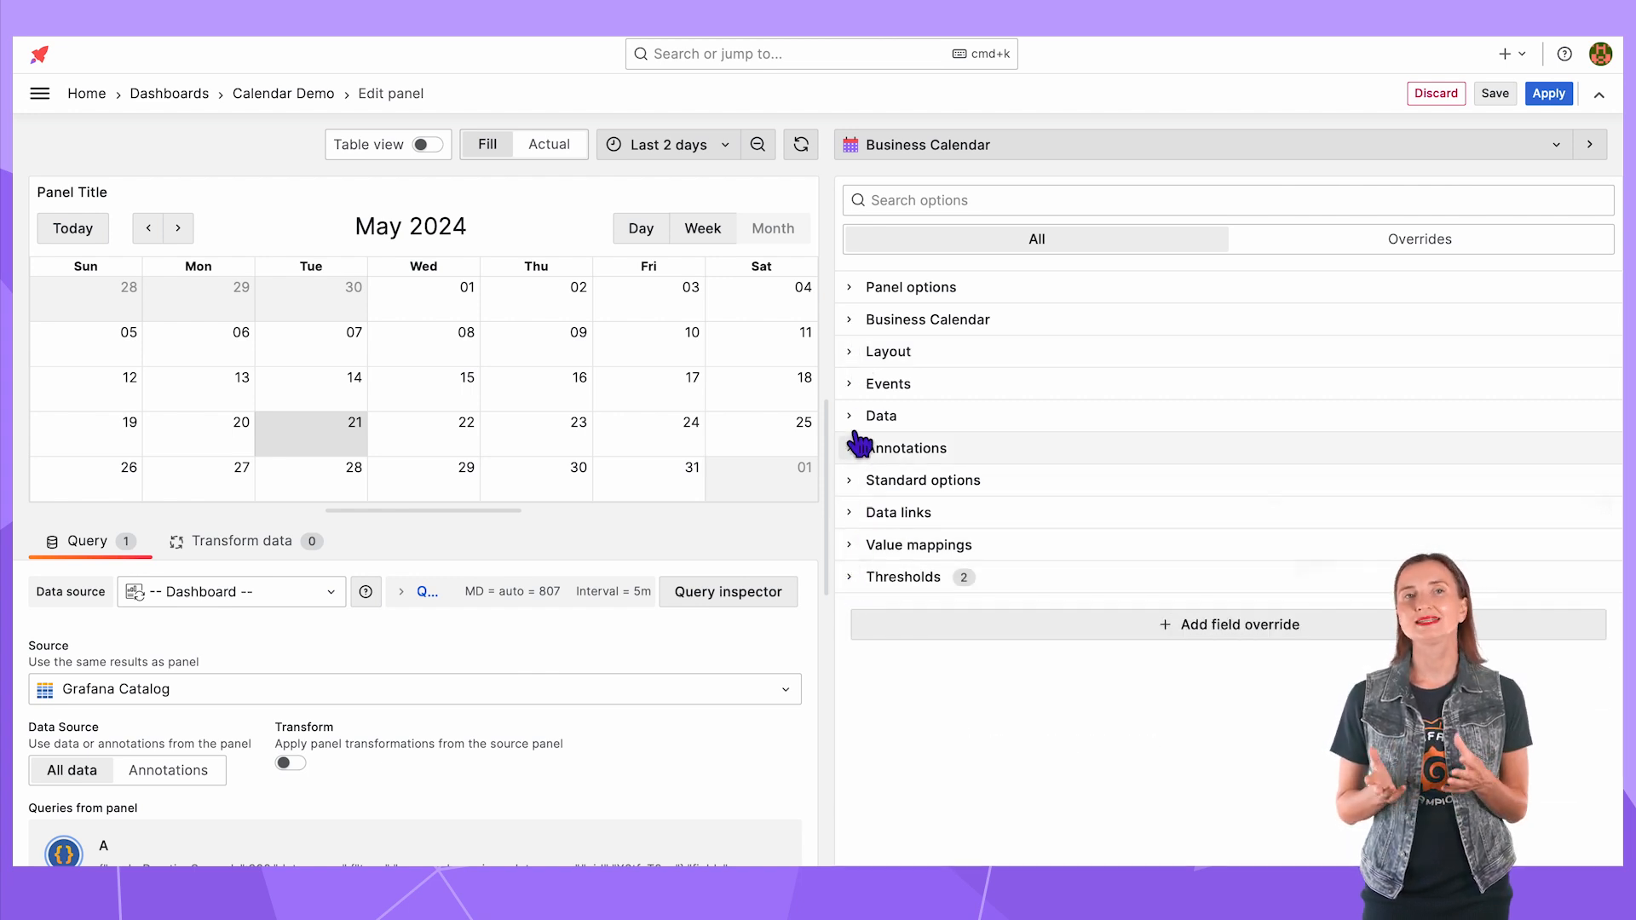
# - Map event text to name, description to description and location to version in the calendar's data options
pyautogui.click(881, 416)
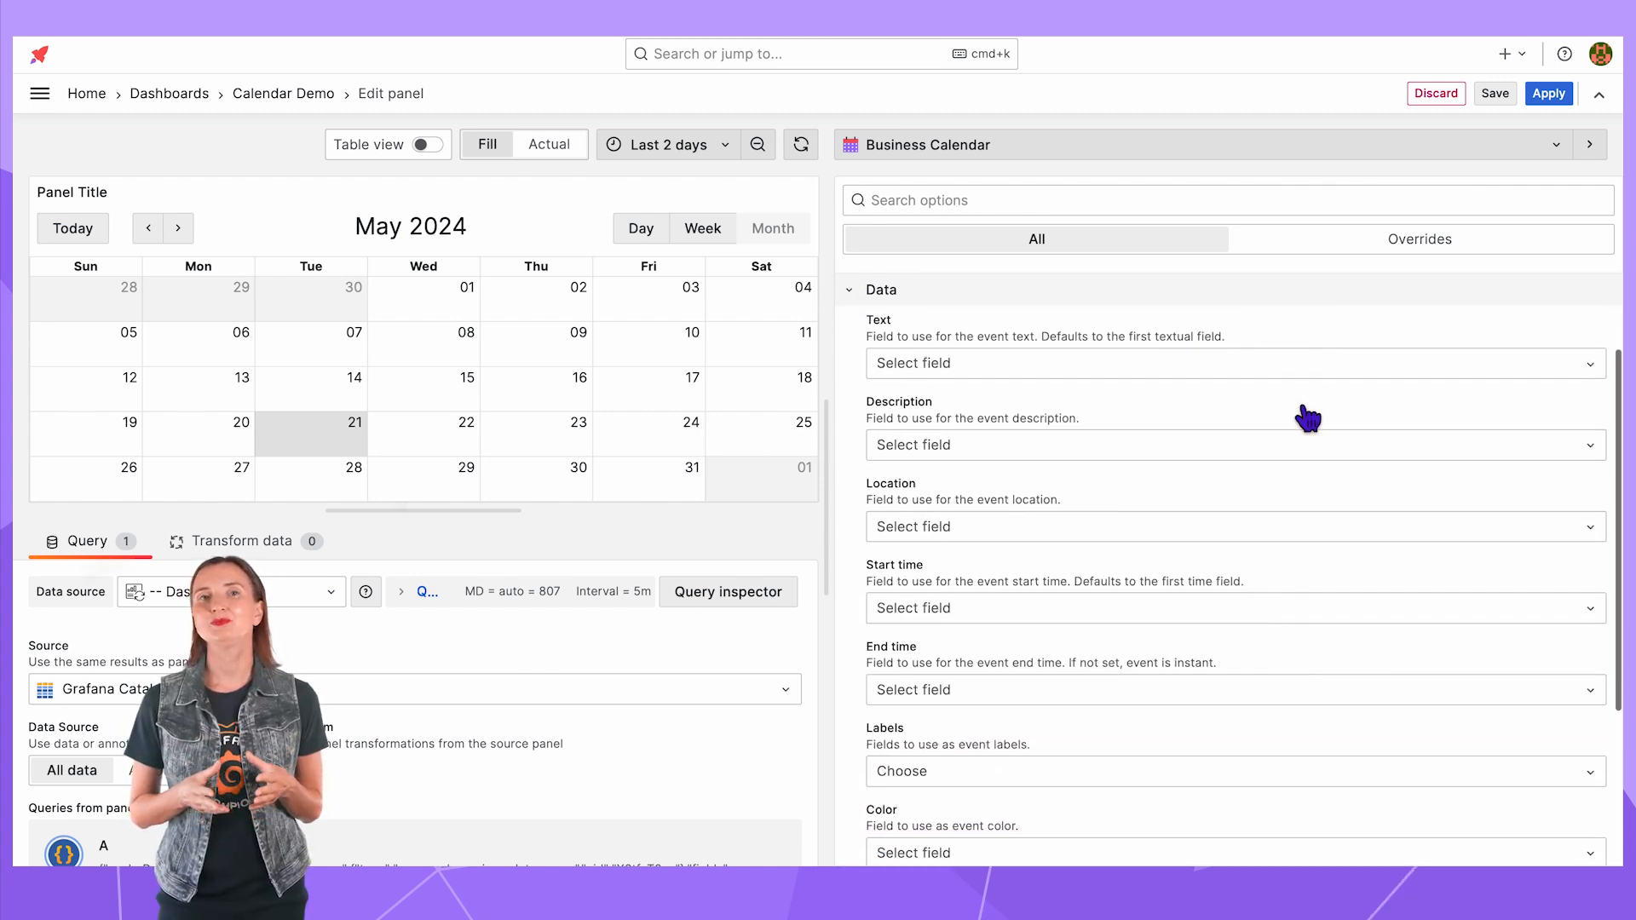
pyautogui.scroll(-3)
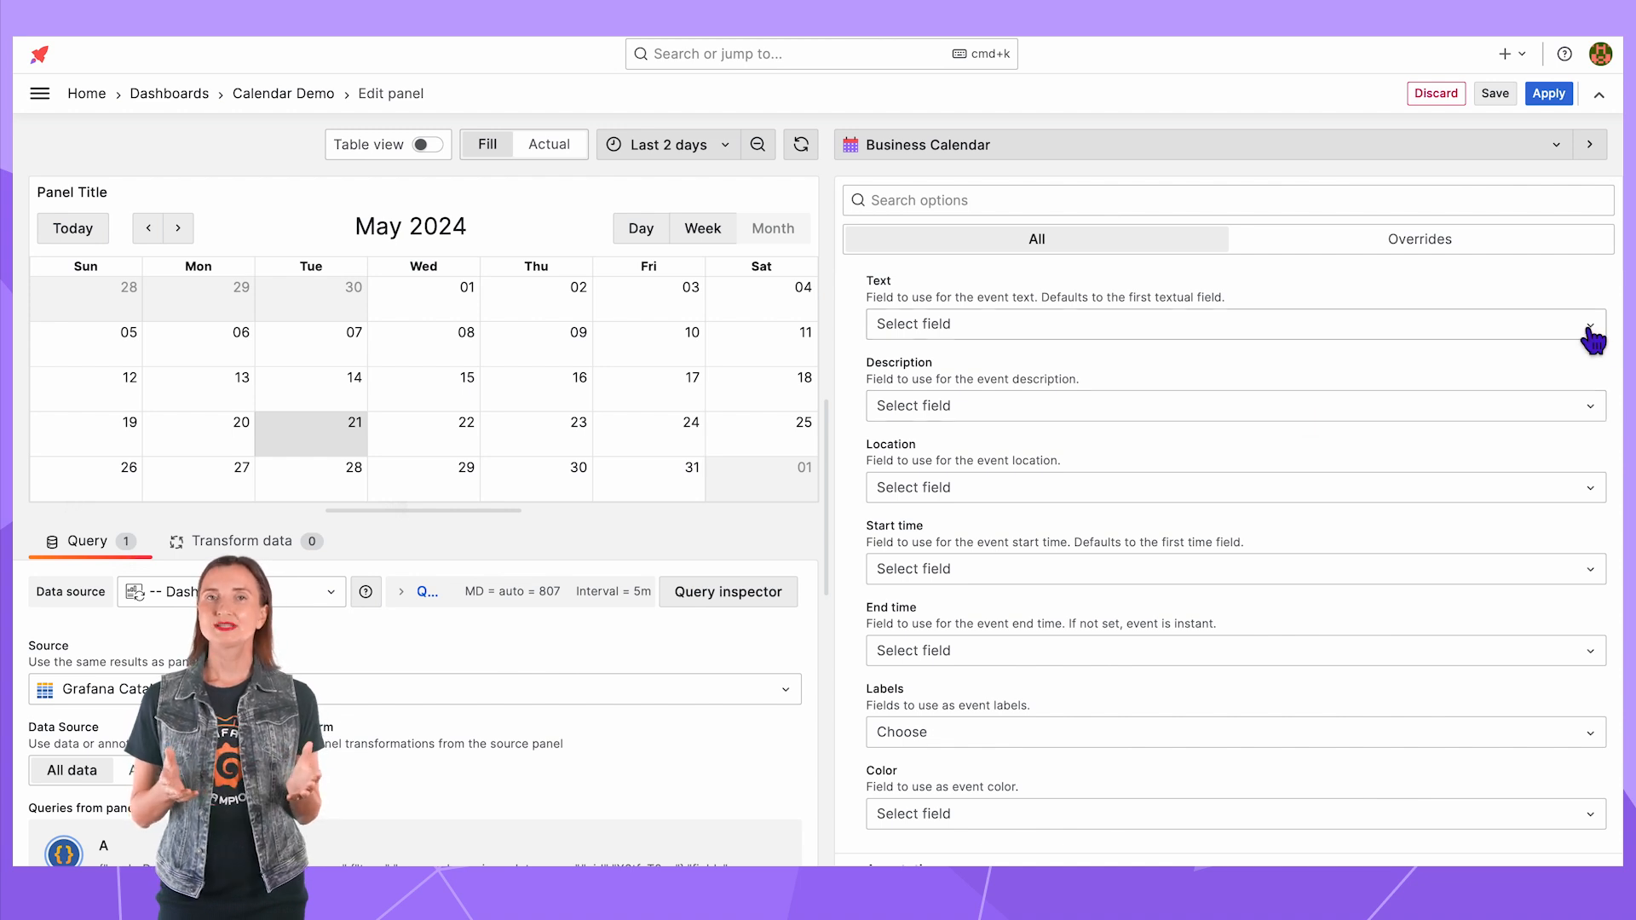
pyautogui.click(1230, 323)
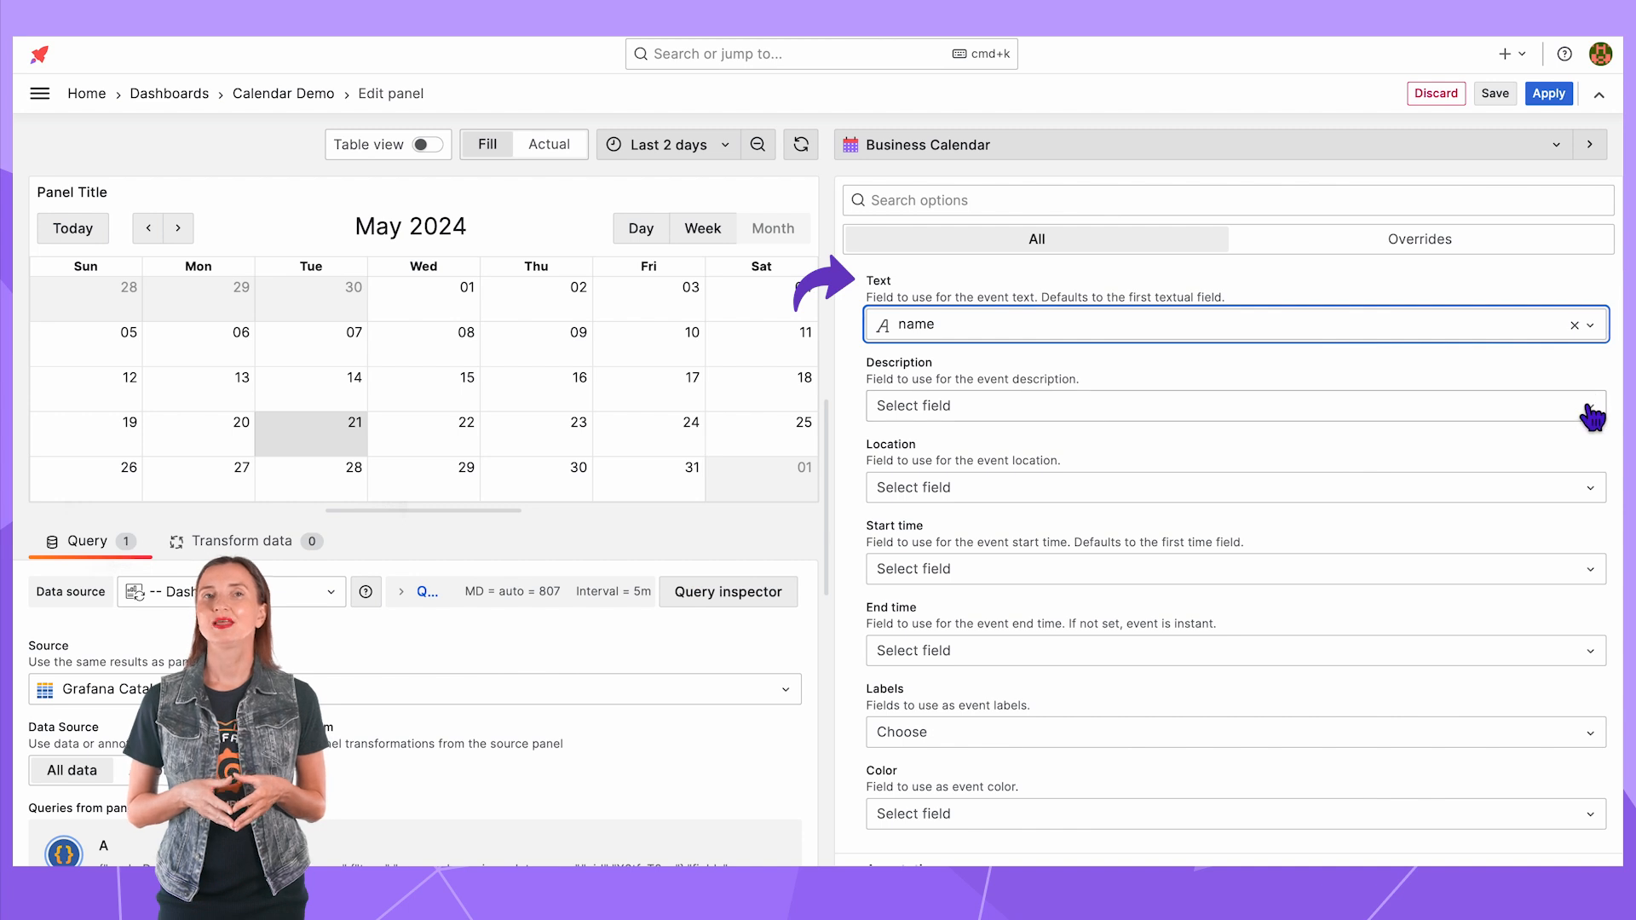
pyautogui.click(1236, 406)
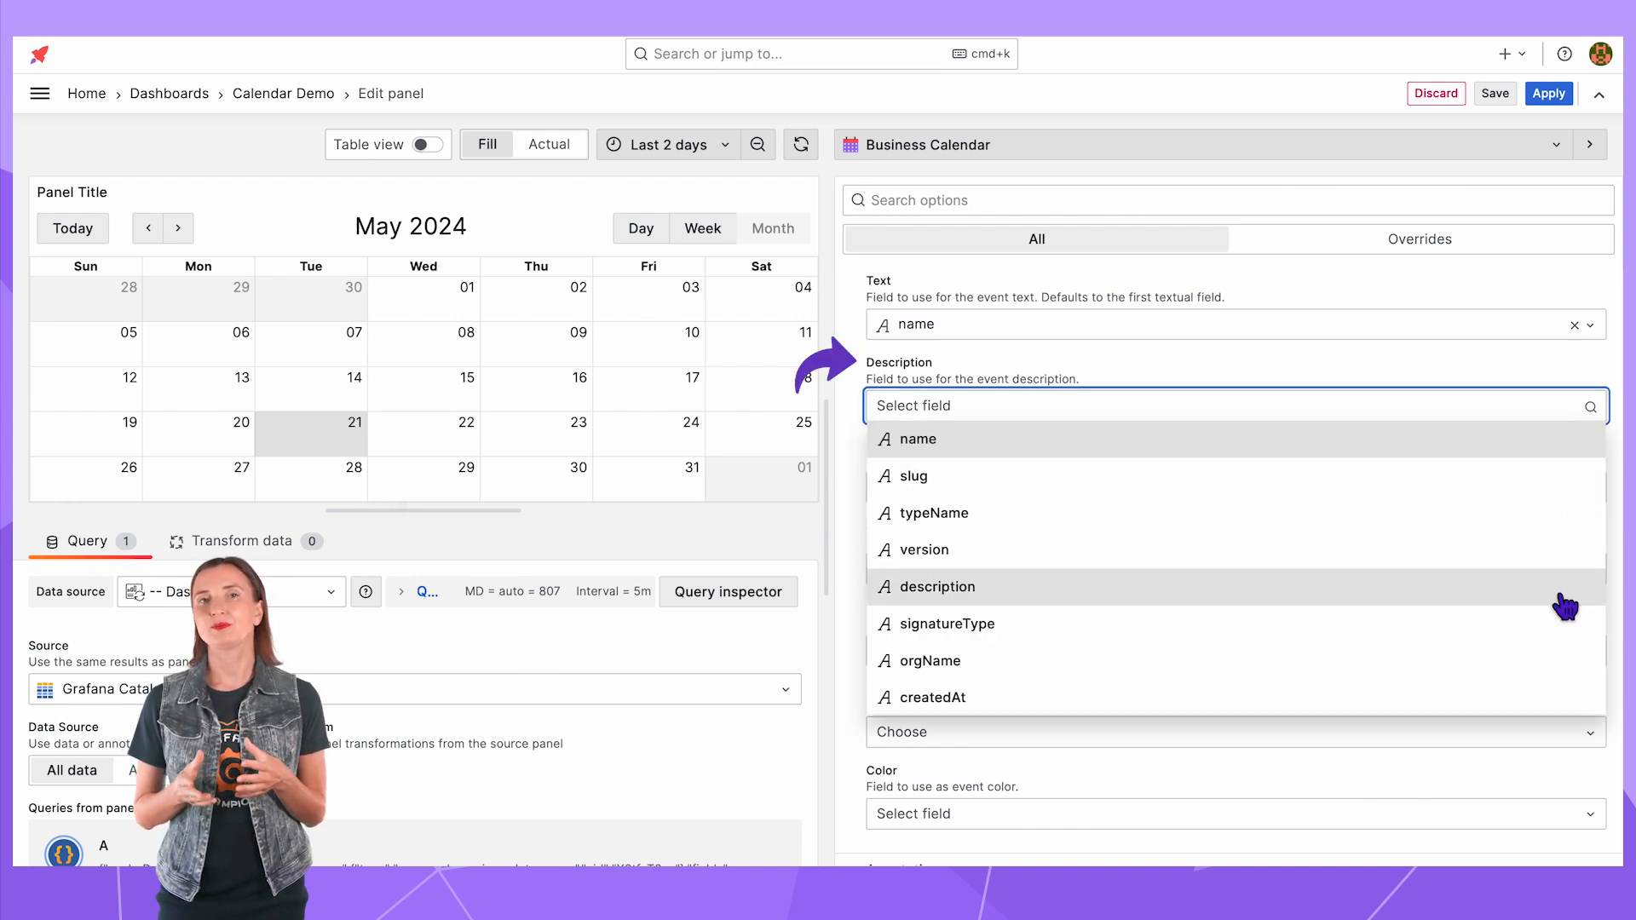
pyautogui.click(935, 586)
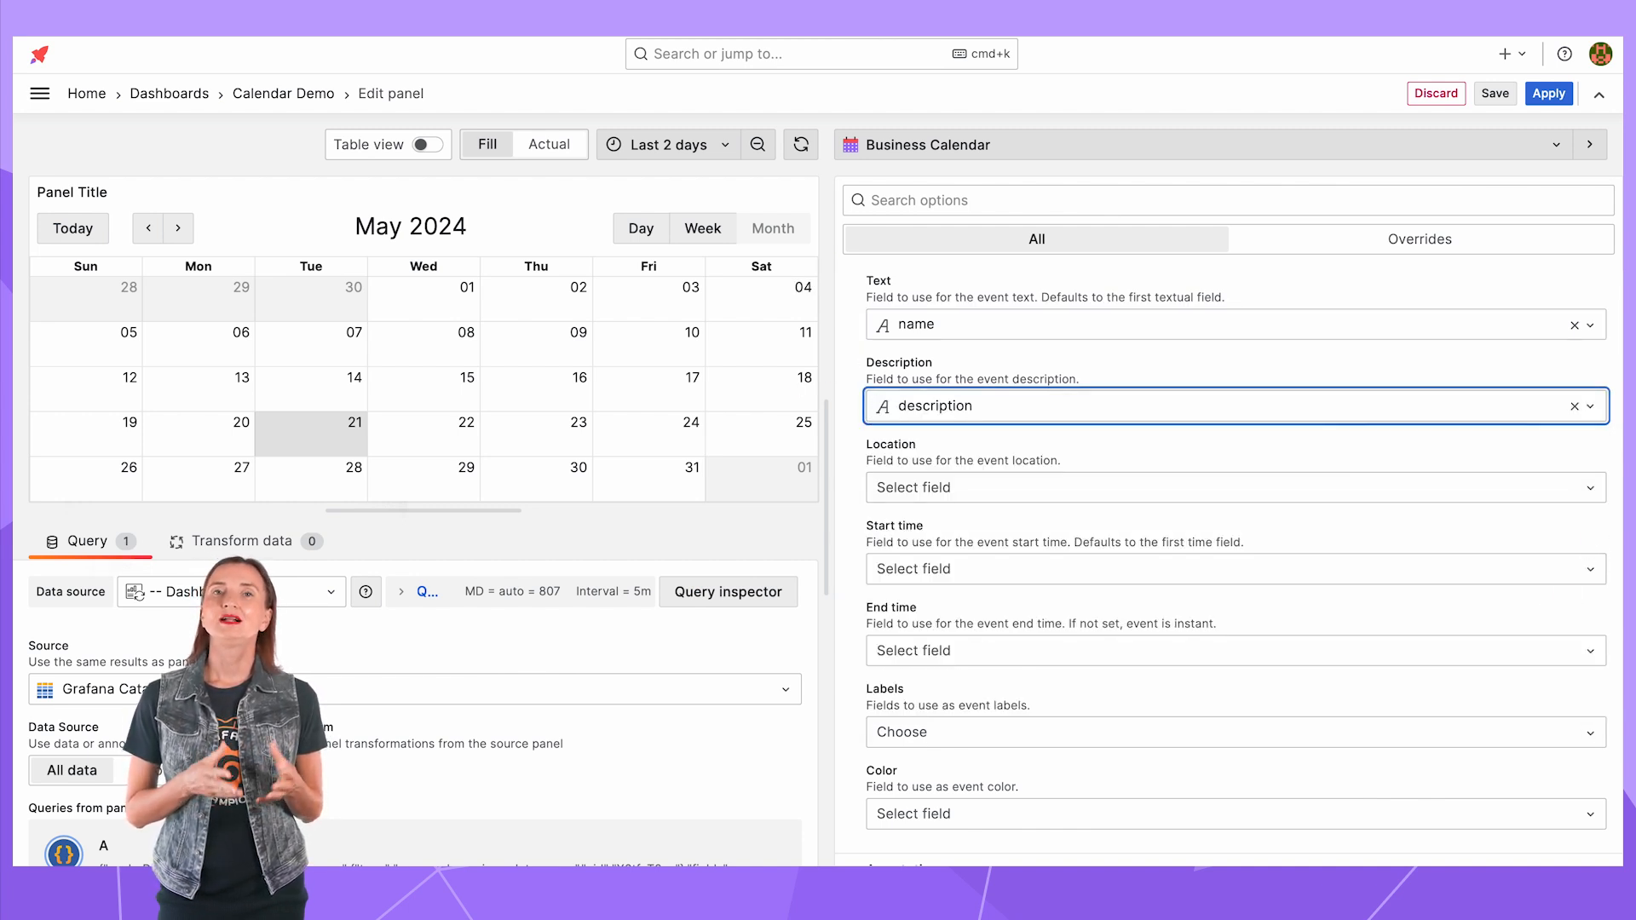
pyautogui.click(1230, 488)
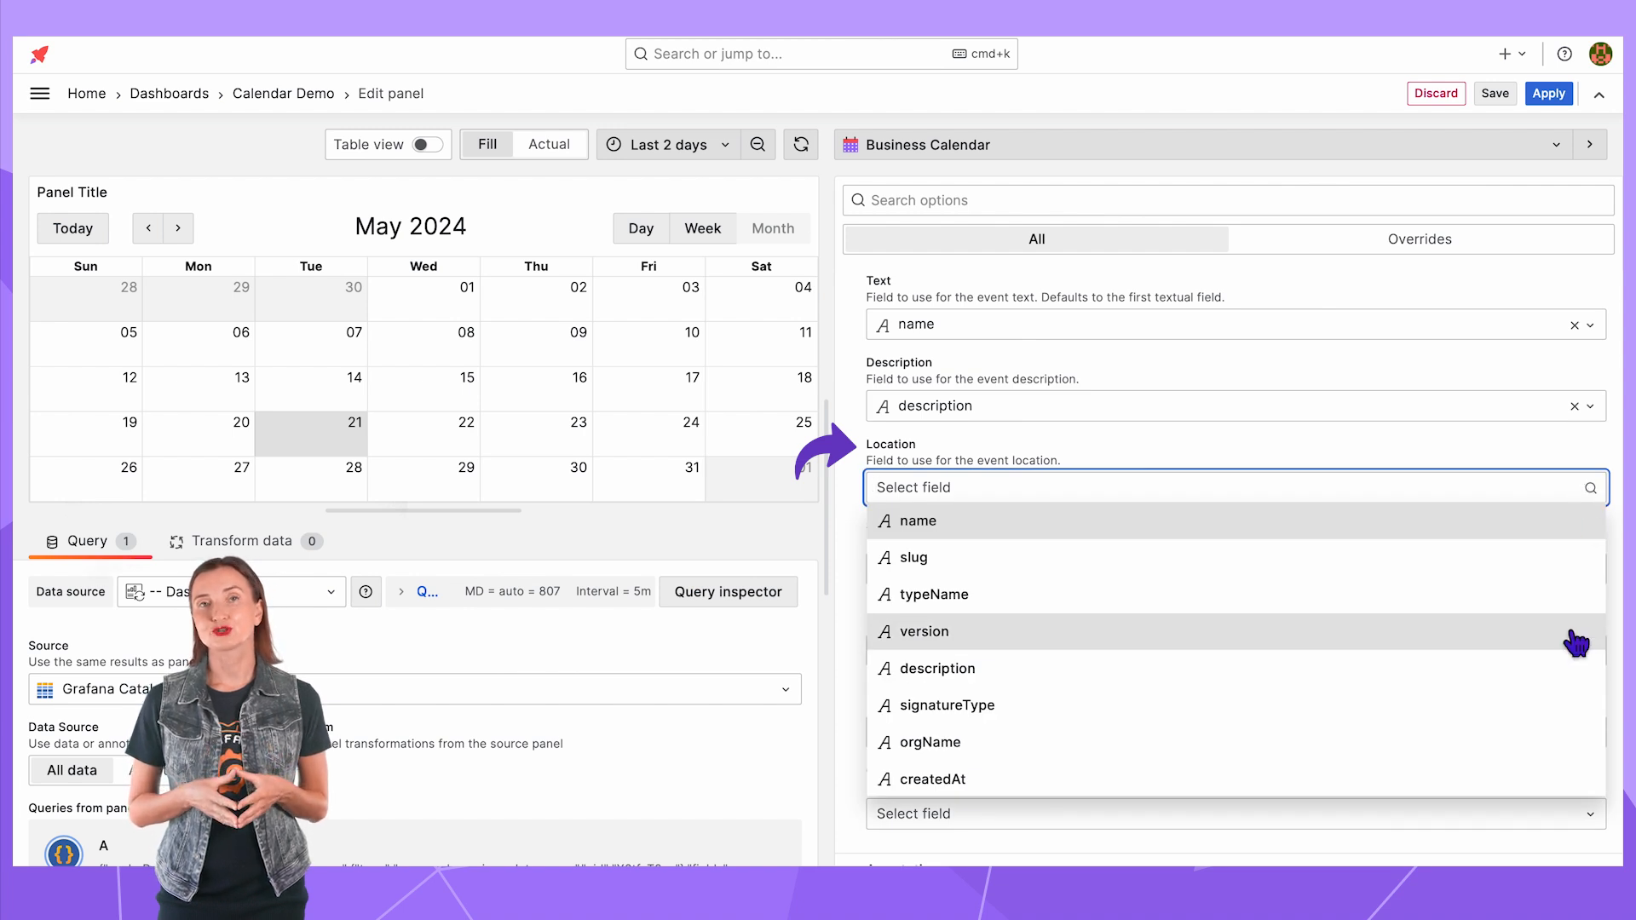
pyautogui.click(923, 631)
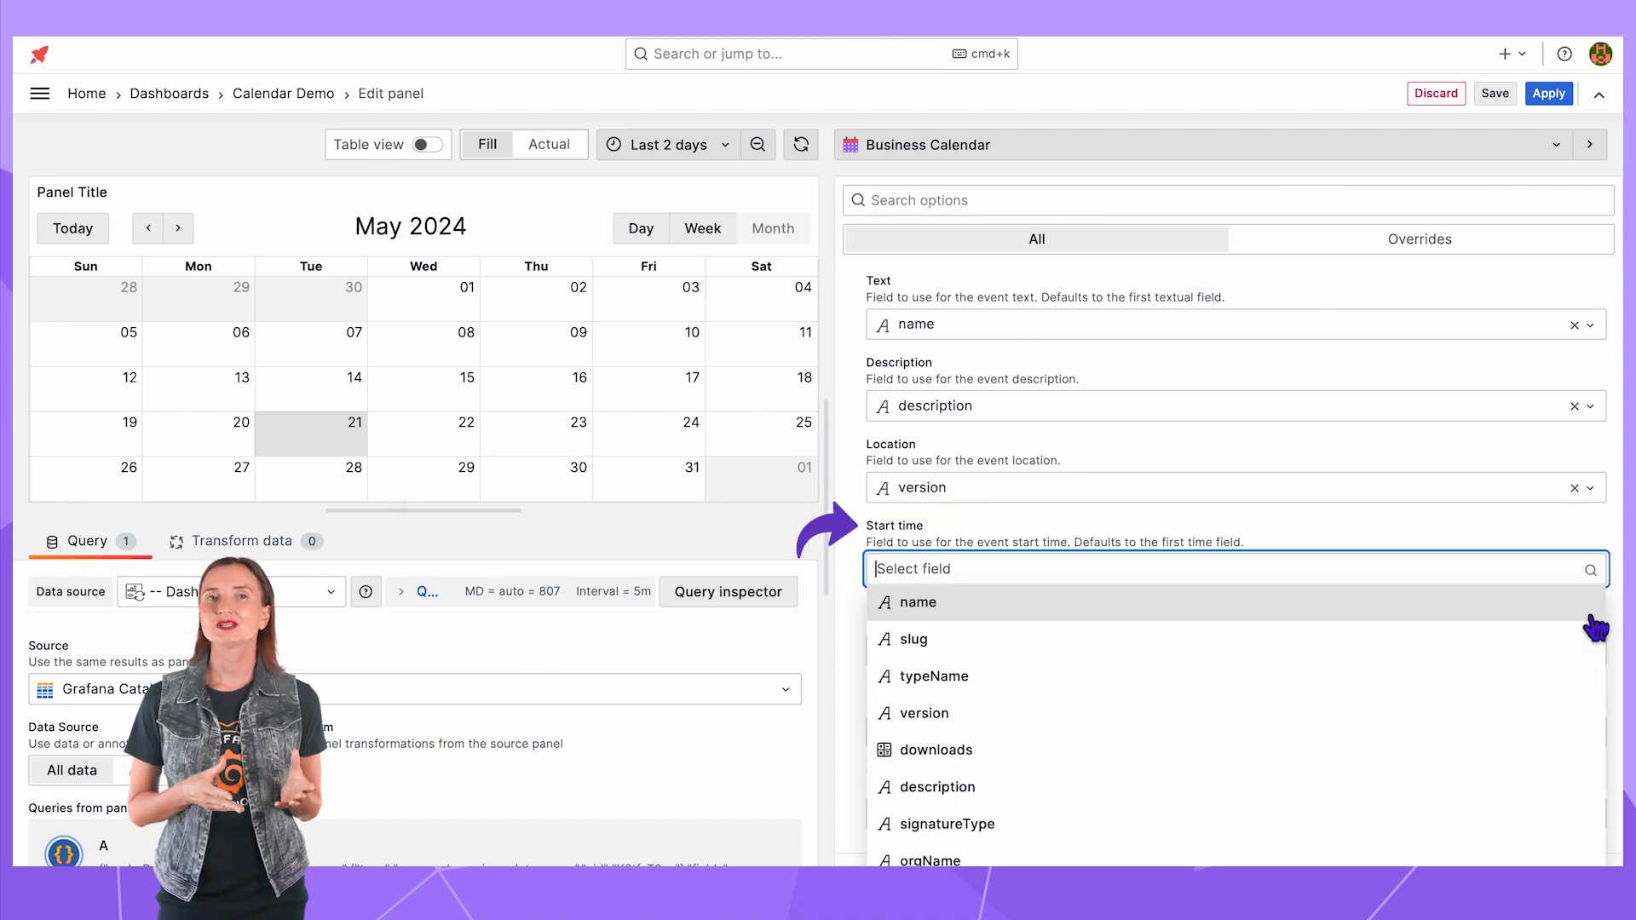
# - Use updatedAt as the event start time and add slug and version as event labels
pyautogui.scroll(-3)
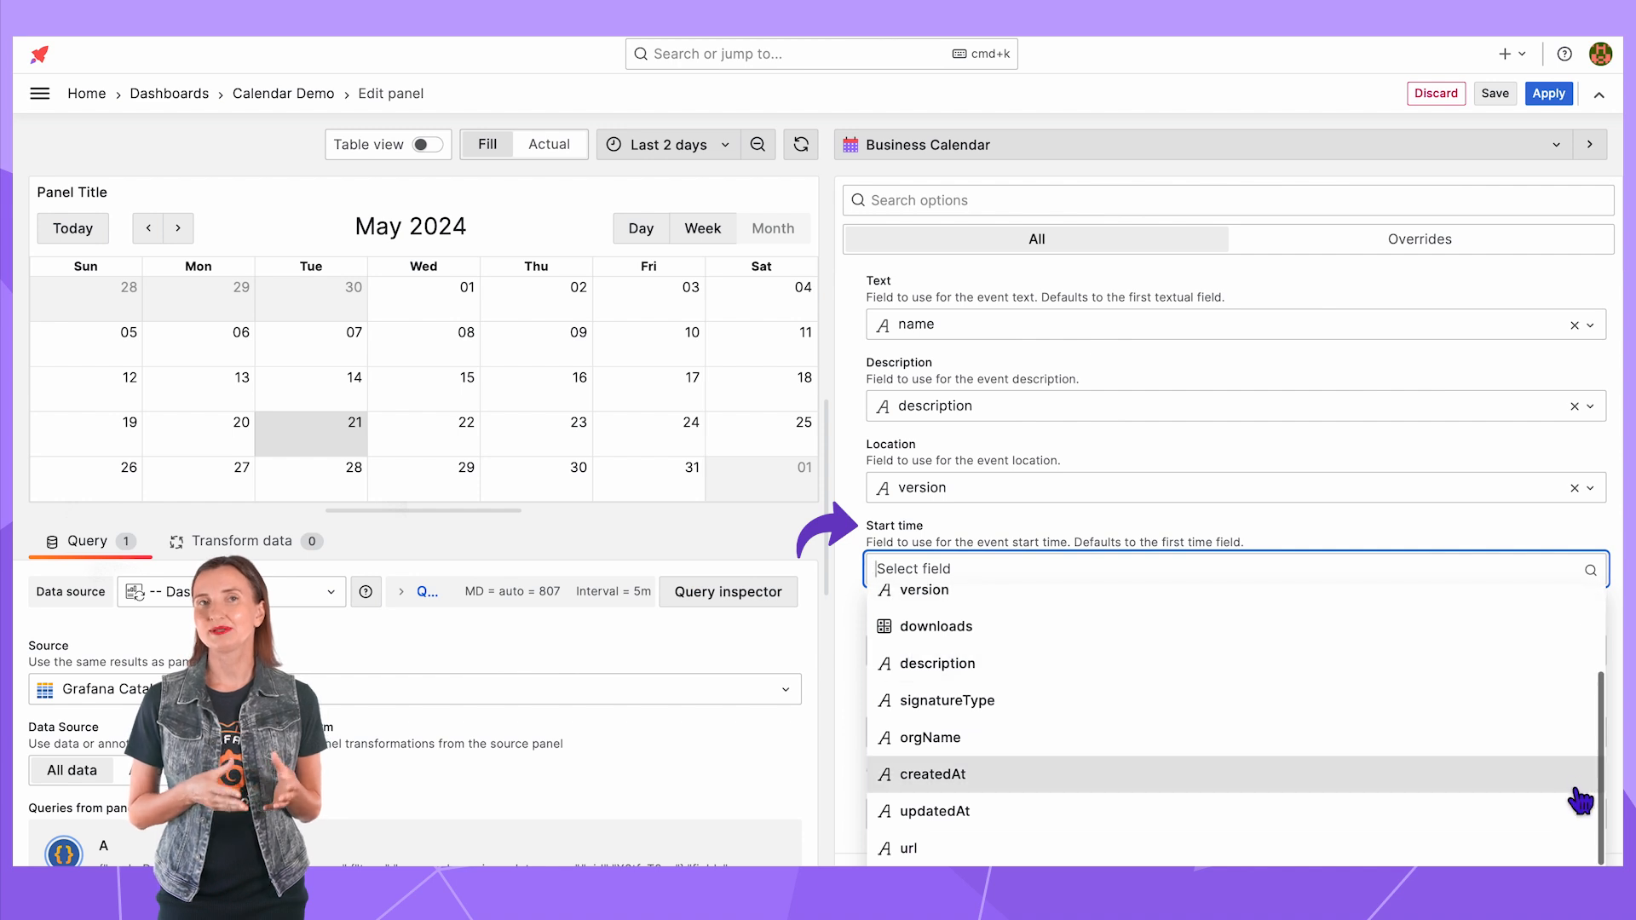
pyautogui.click(936, 811)
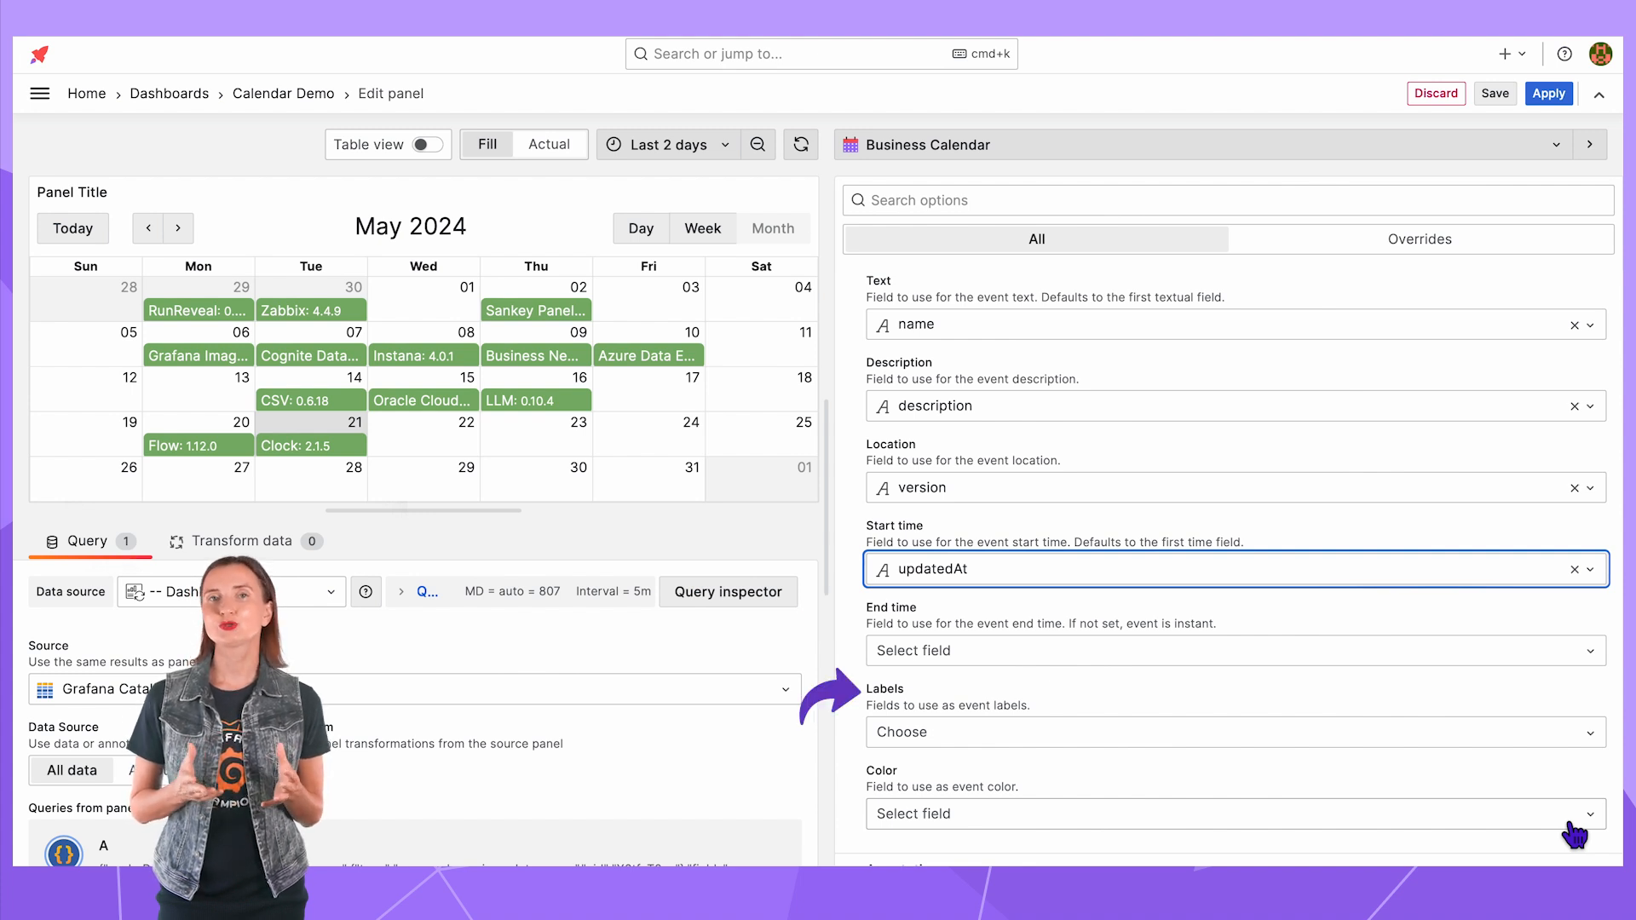
pyautogui.click(1230, 731)
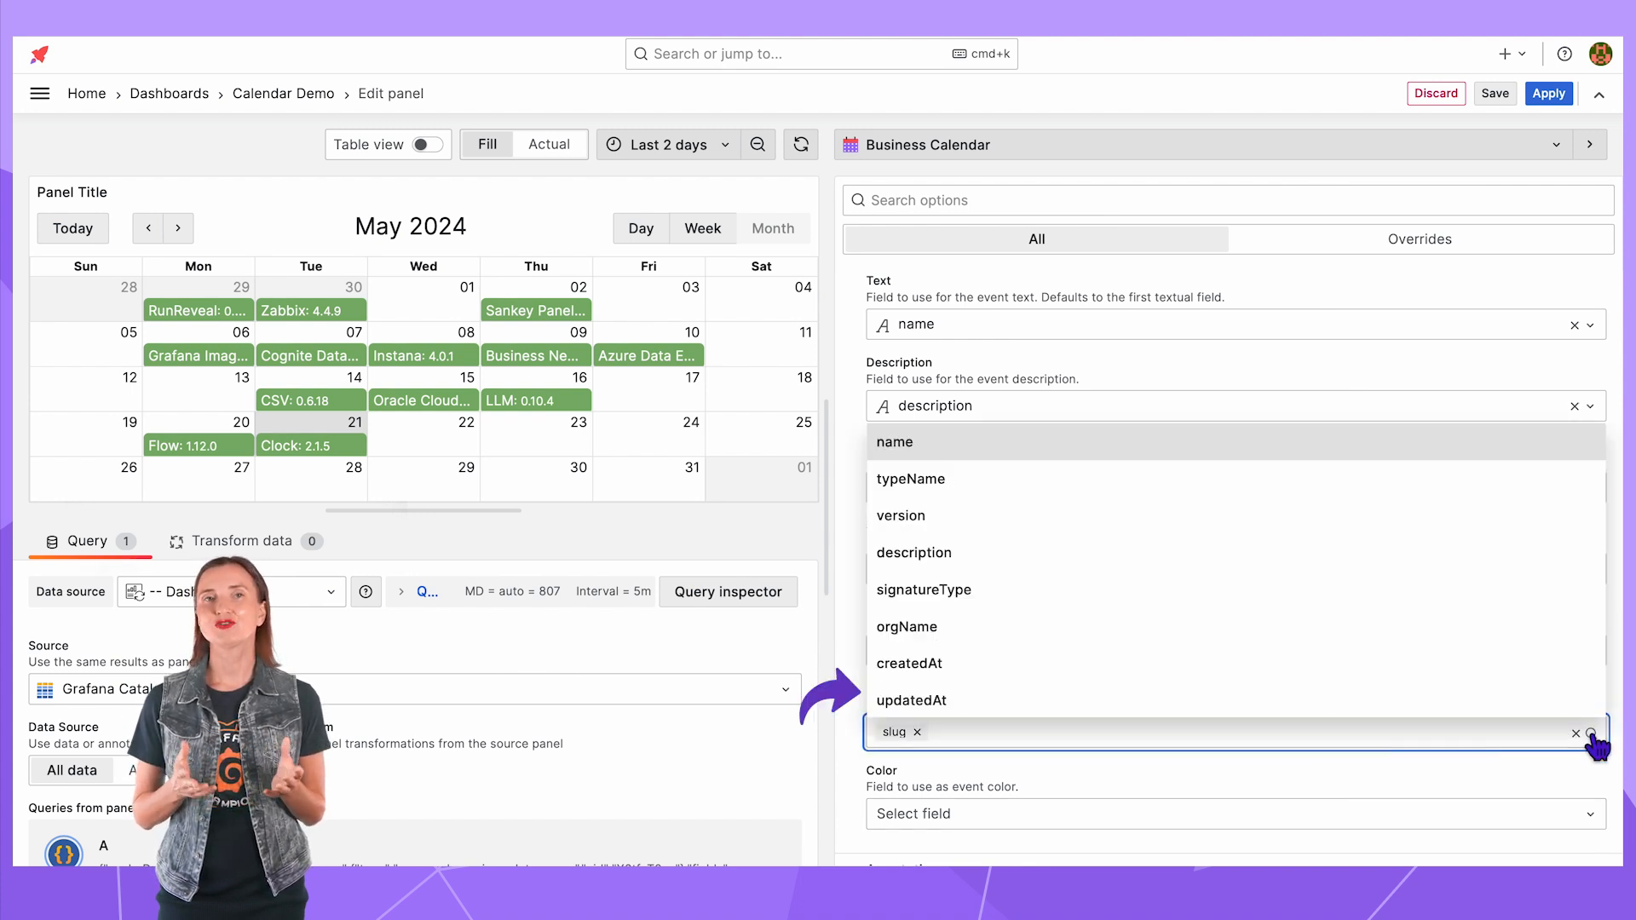
pyautogui.click(900, 515)
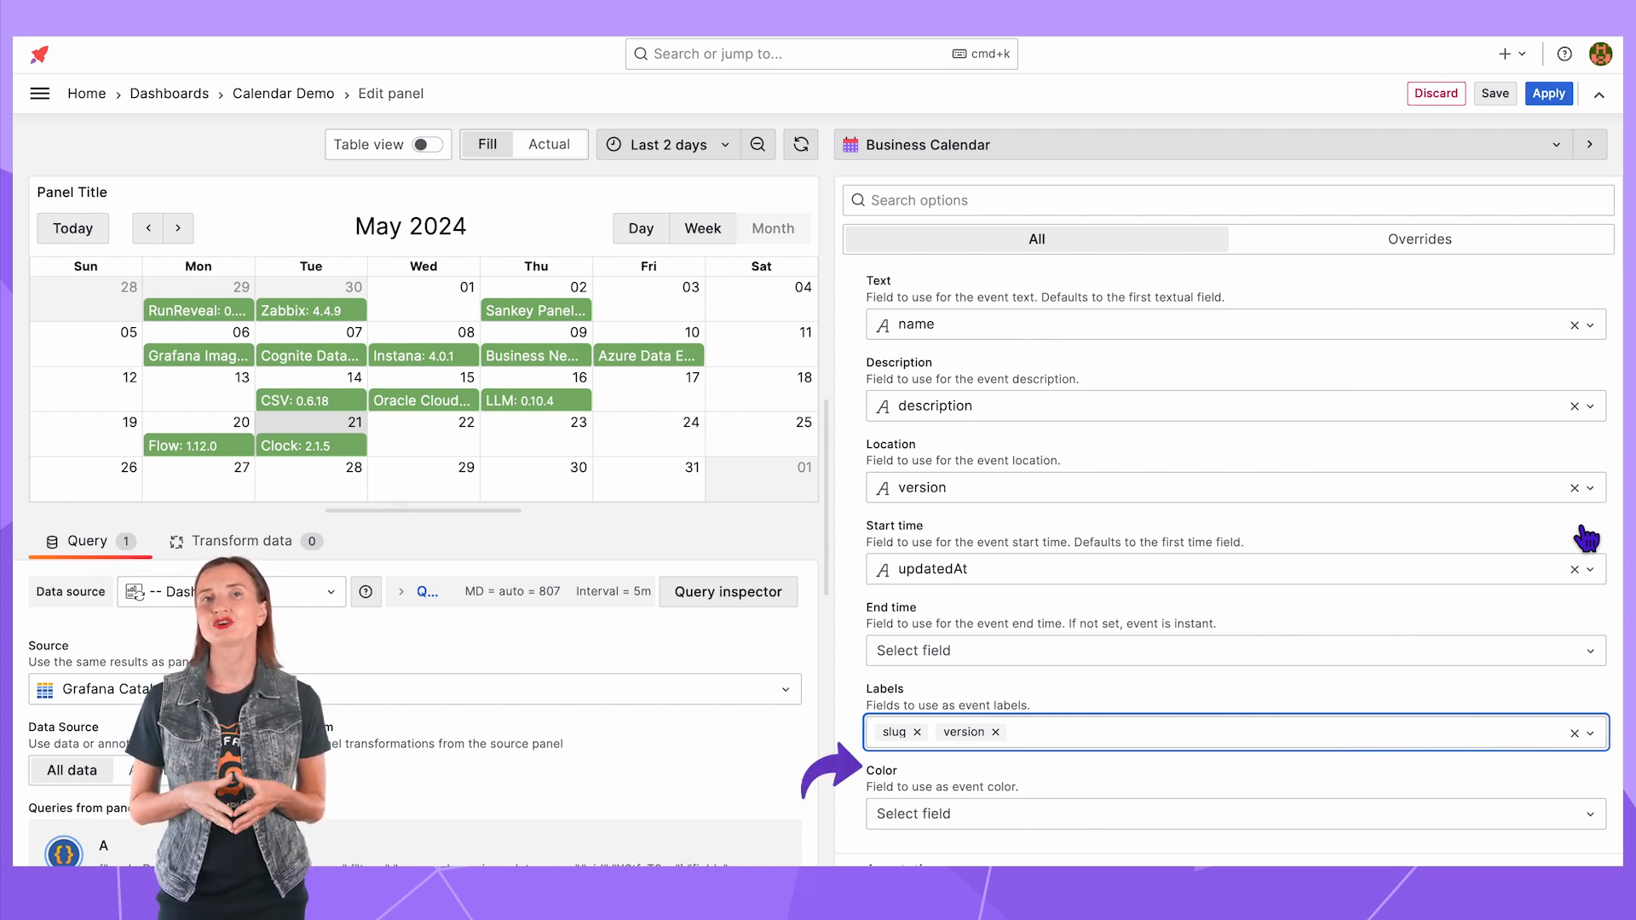
pyautogui.scroll(-3)
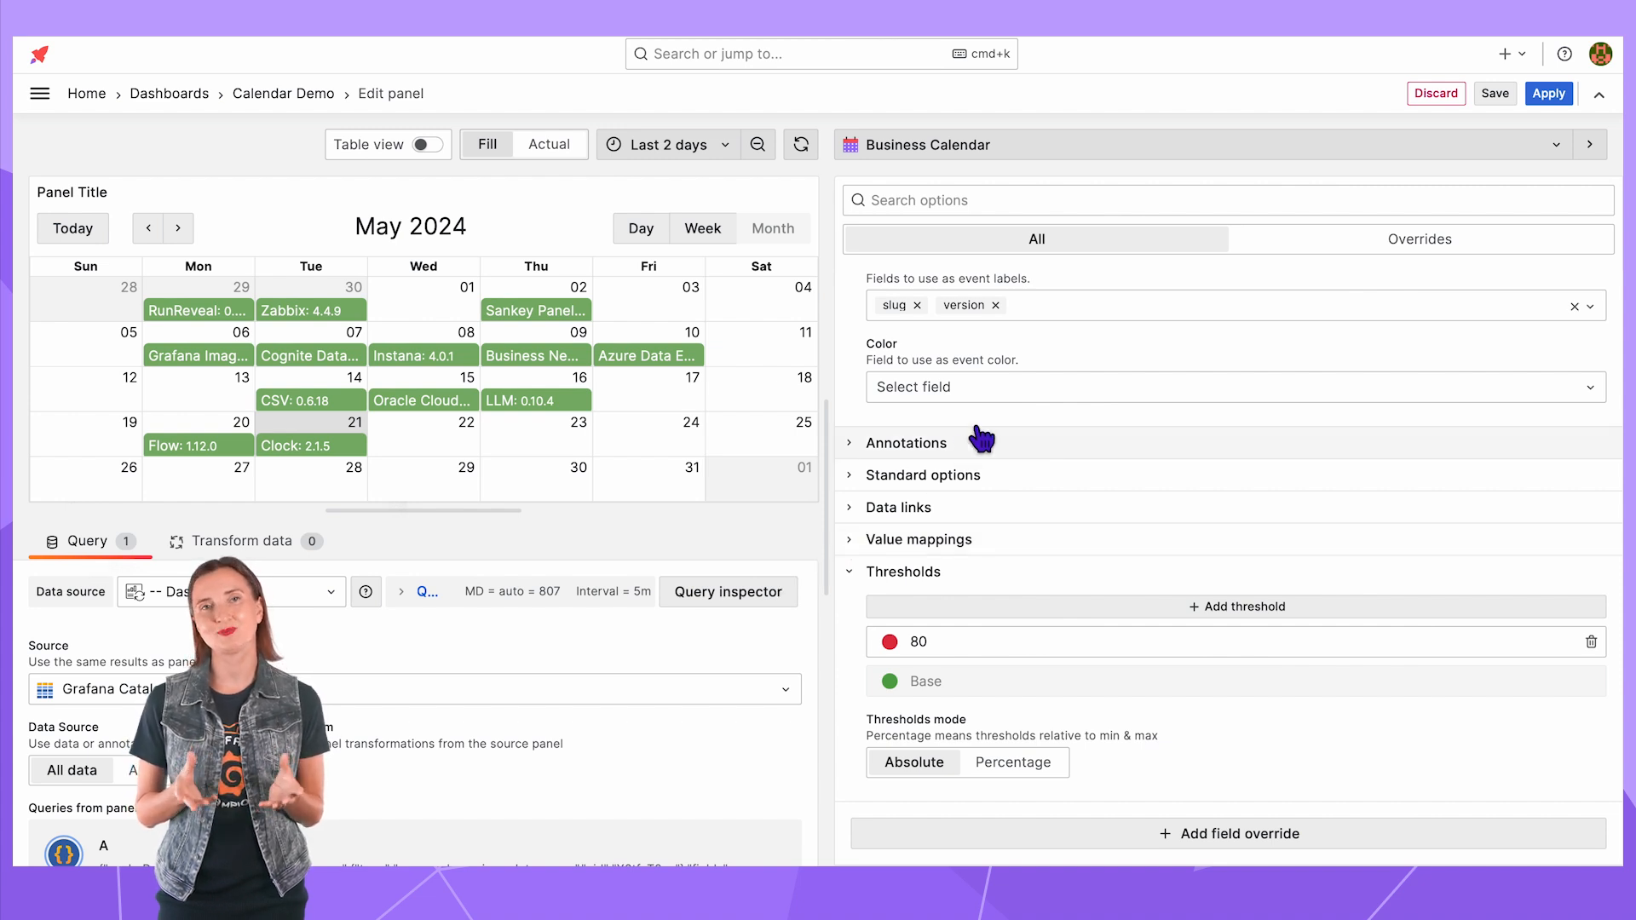
# - Colour events by downloads with thresholds 1000 yellow and 5000 red over green, then clear the colour field
pyautogui.click(1231, 387)
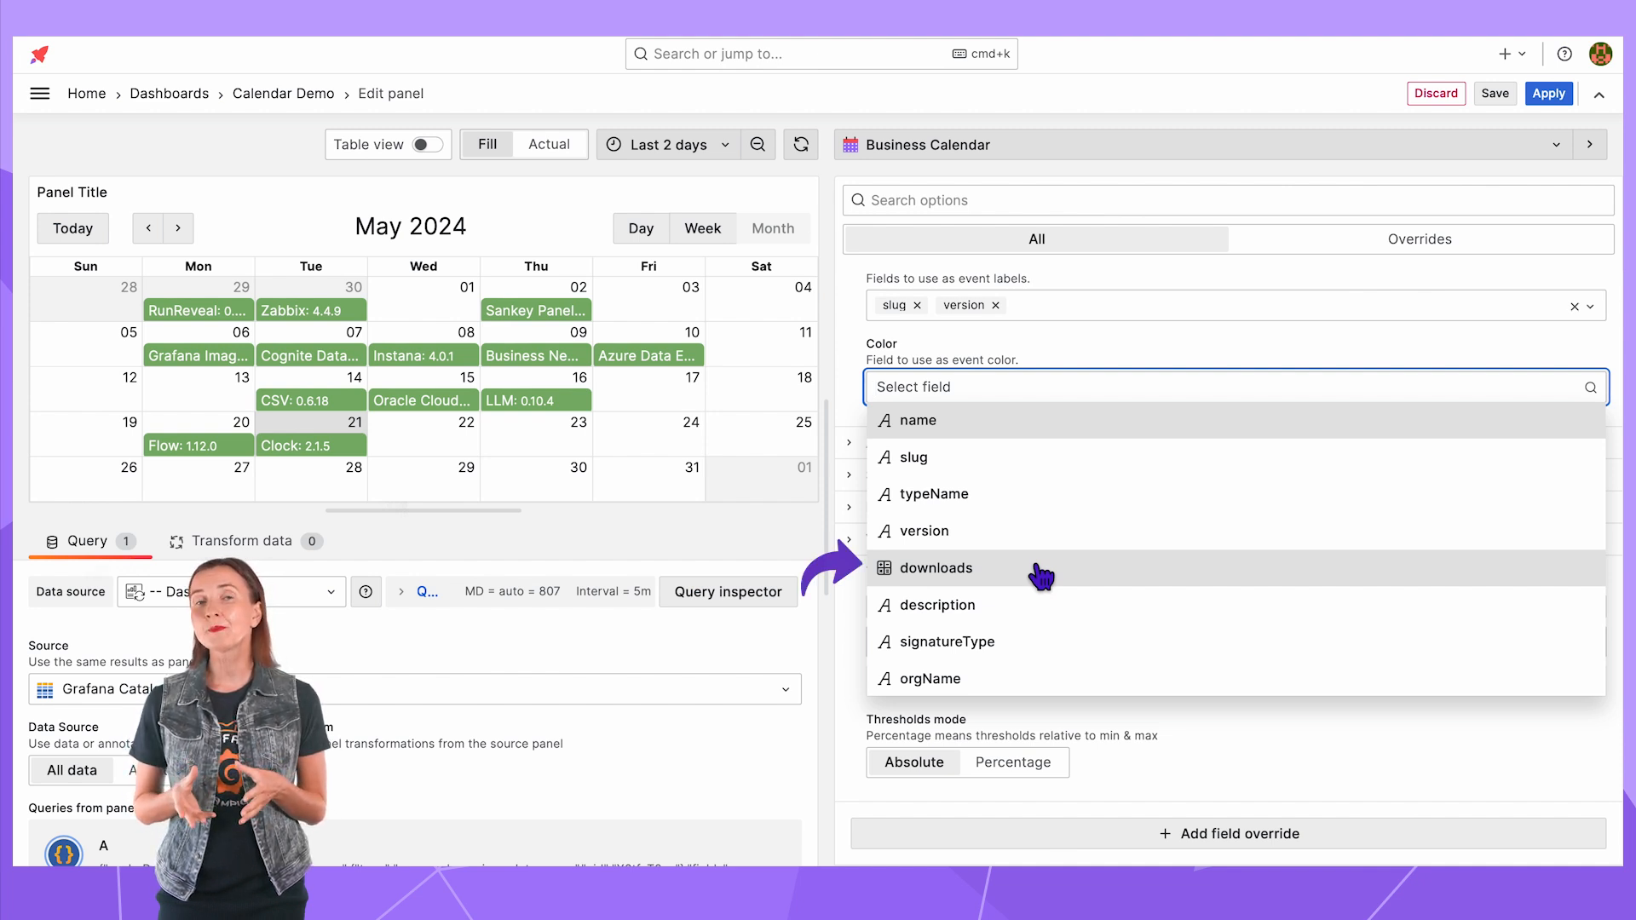
pyautogui.click(936, 568)
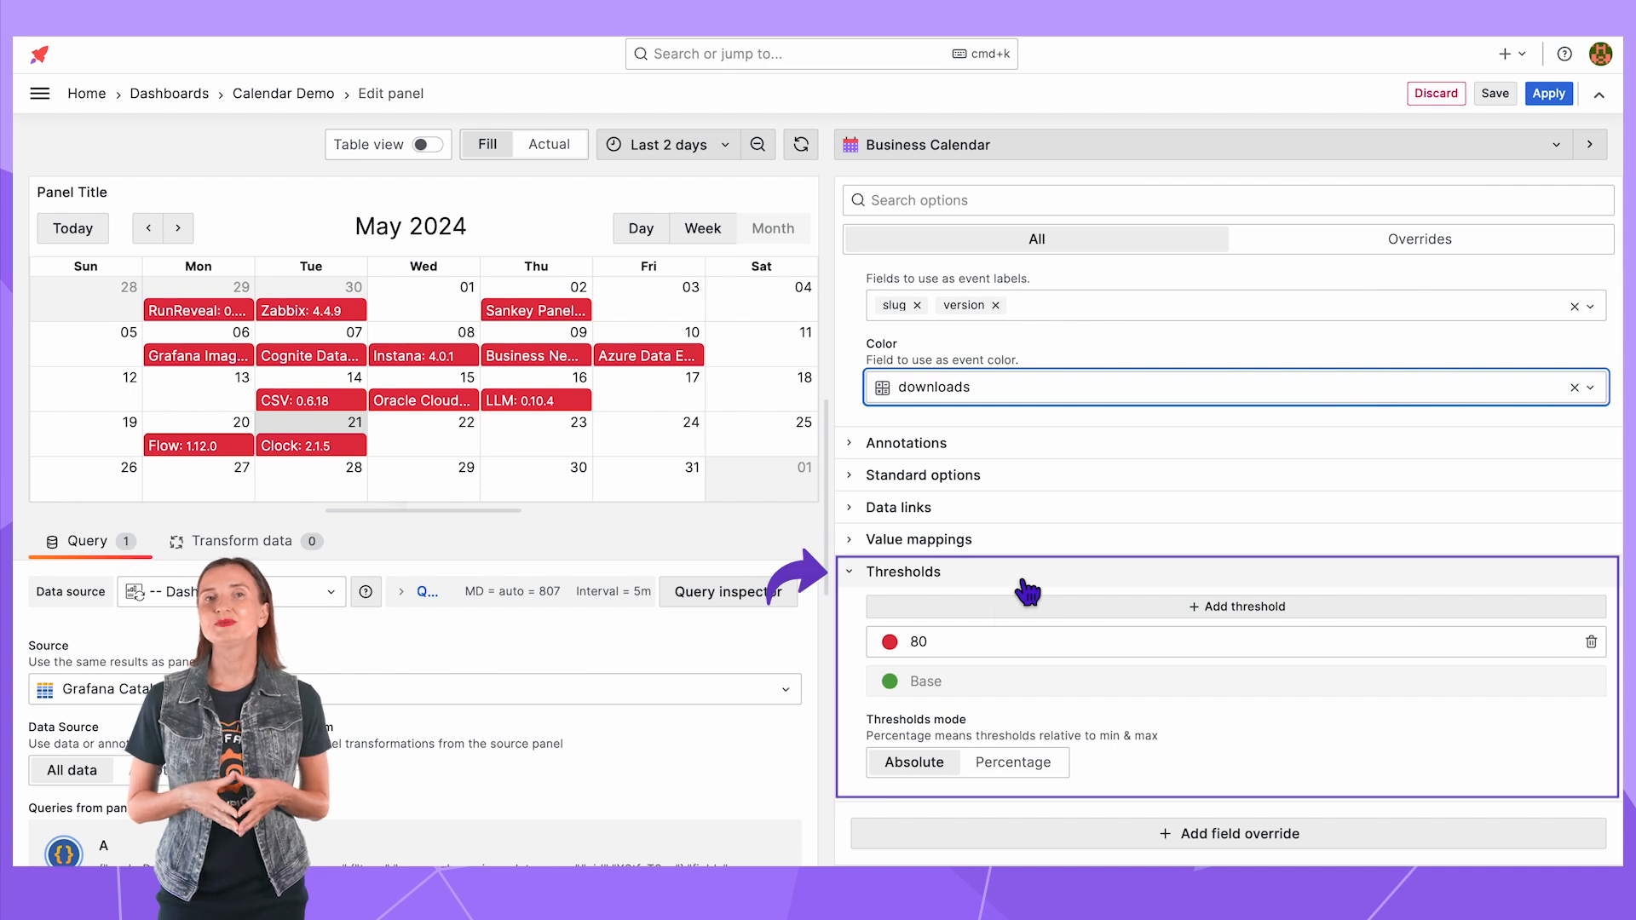
pyautogui.click(889, 642)
pyautogui.write('50')
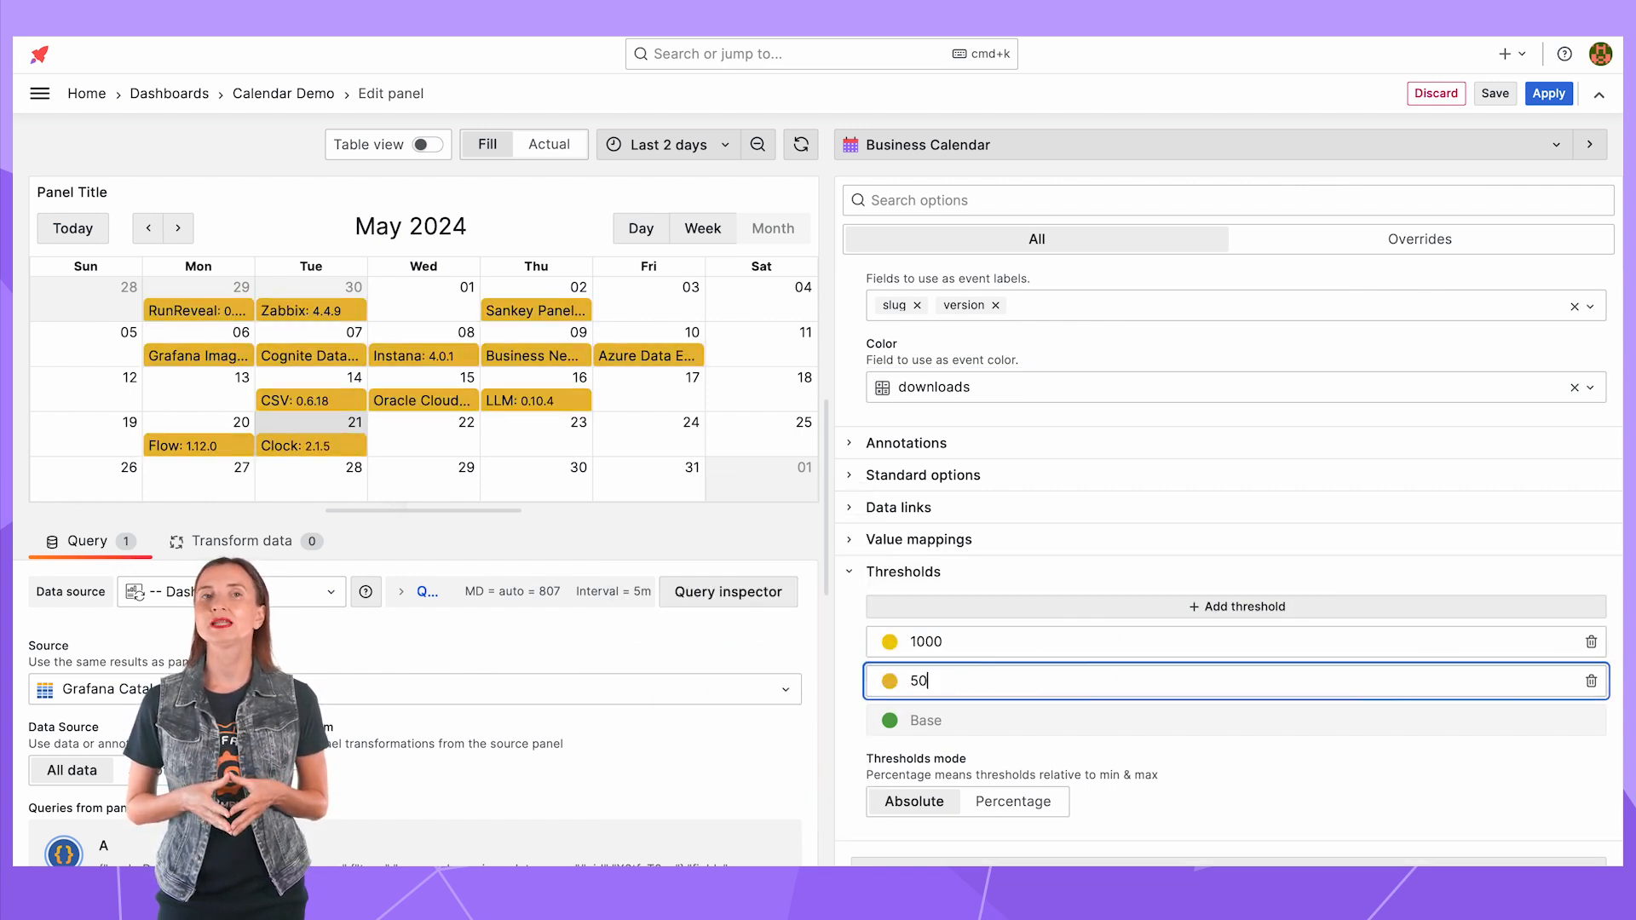
pyautogui.click(889, 643)
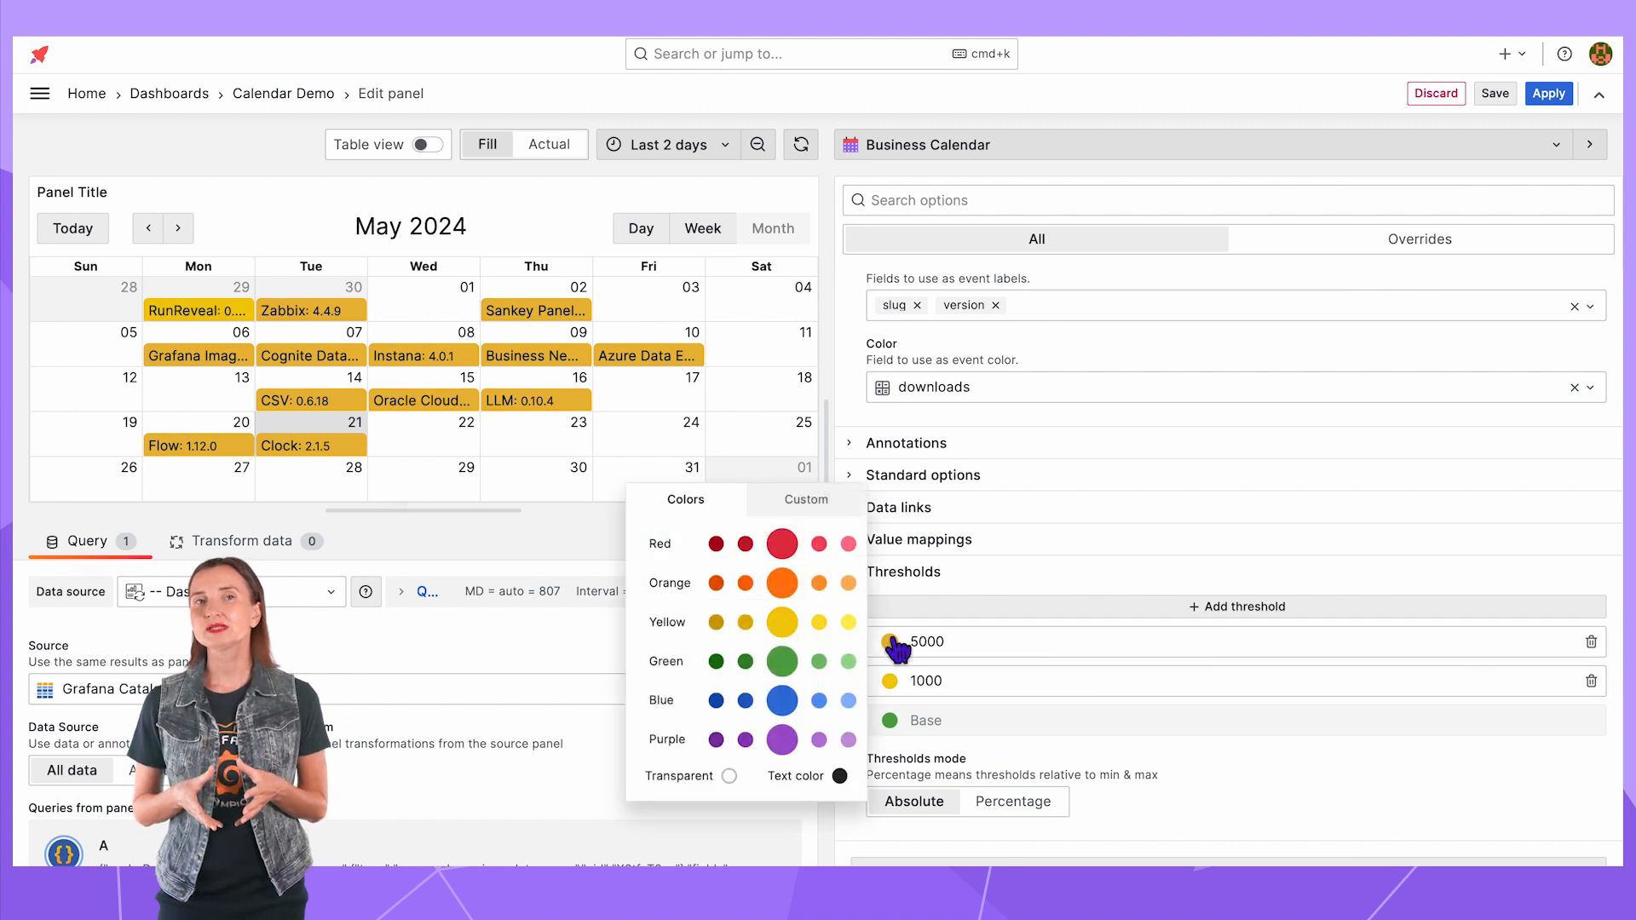
pyautogui.click(782, 543)
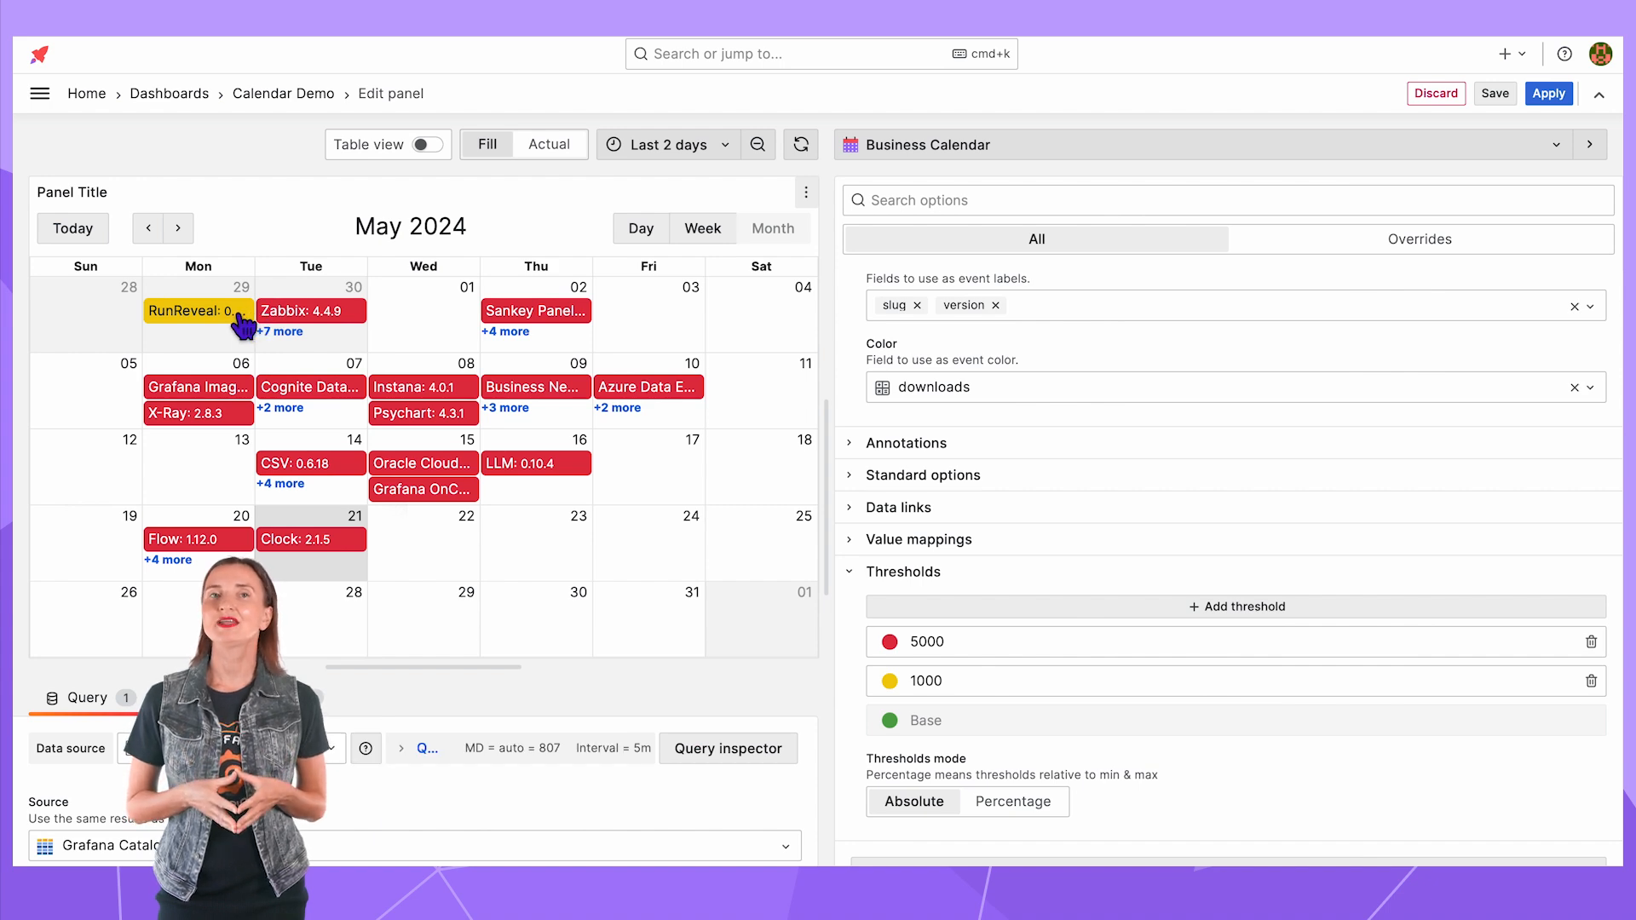
pyautogui.click(193, 310)
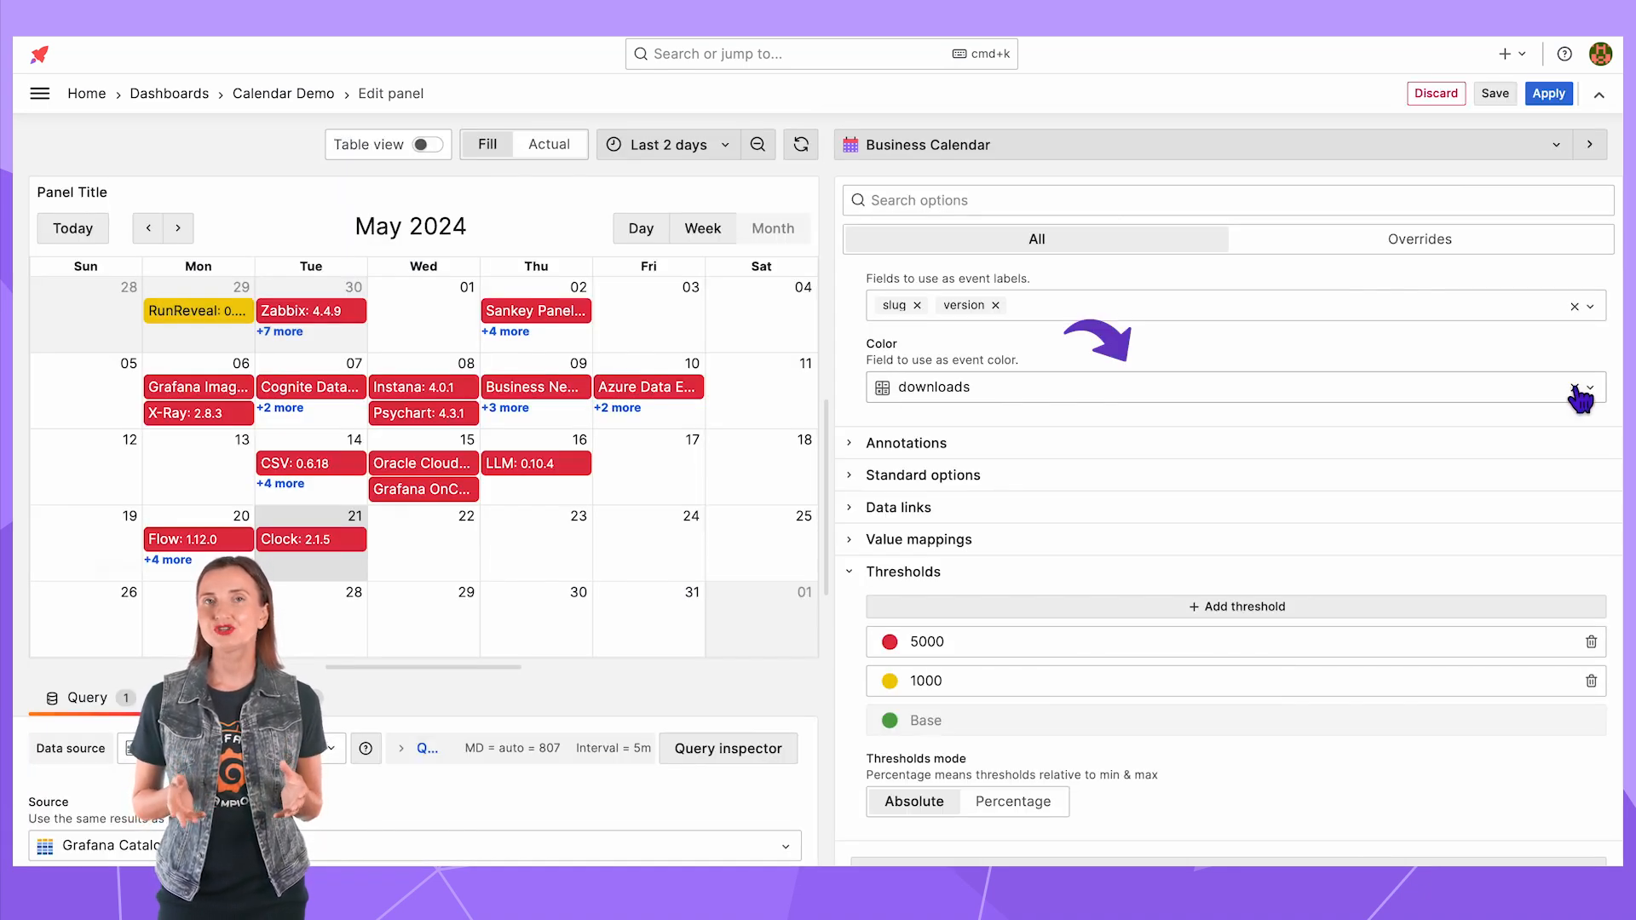
pyautogui.click(1575, 386)
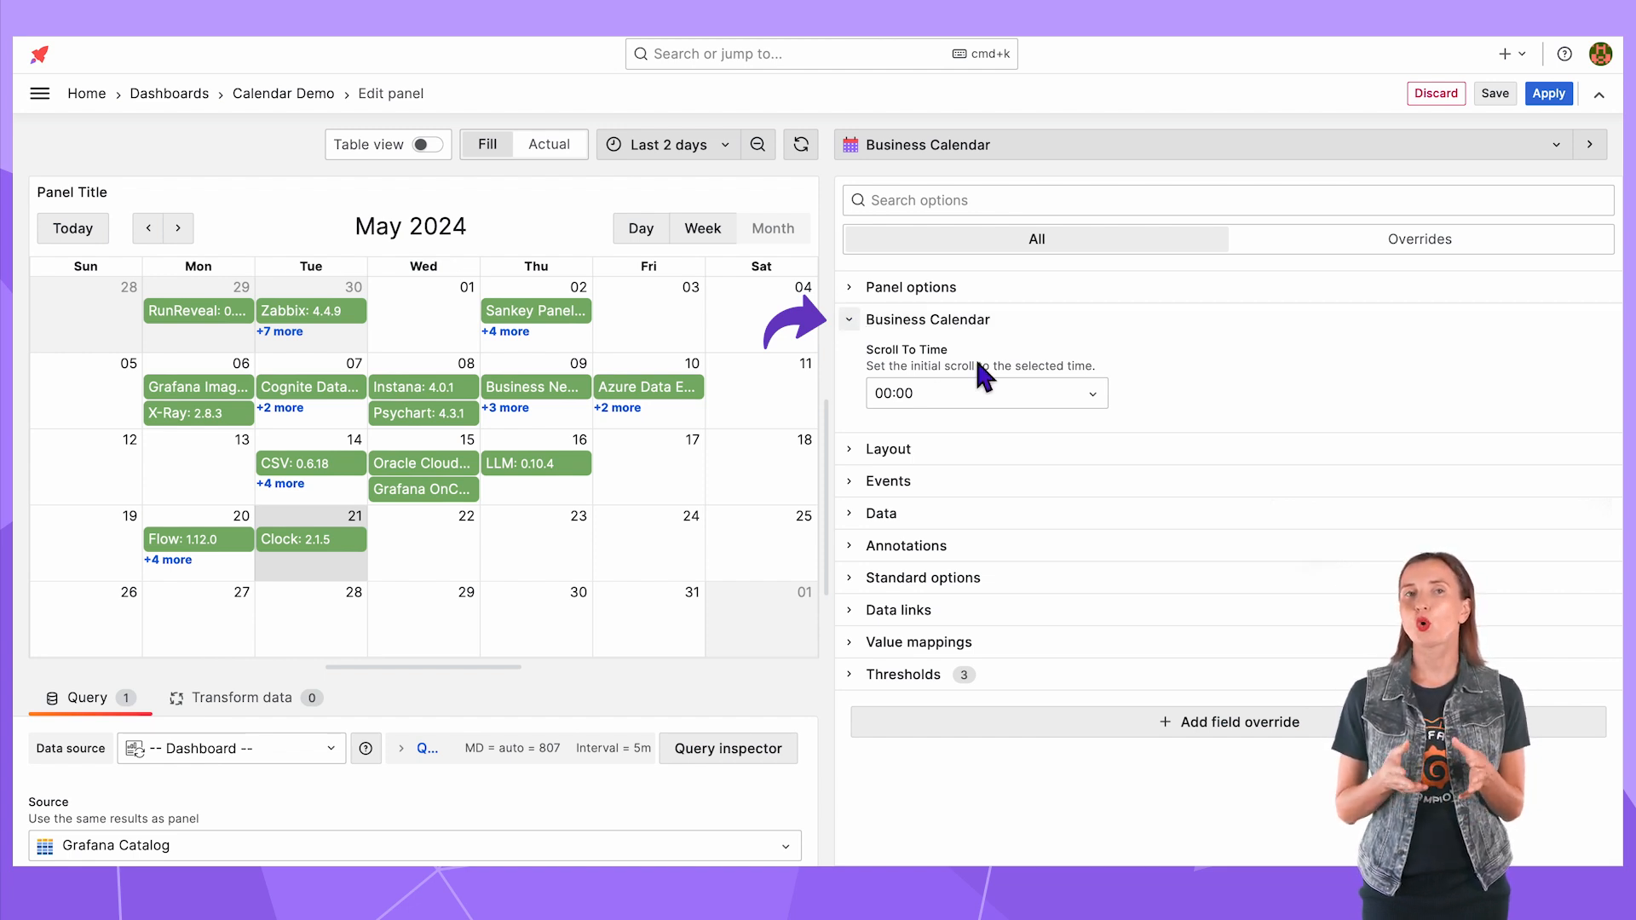
# - Start the calendar scrolled to 09:00 and restrict Layout > Views to Day only
pyautogui.click(985, 393)
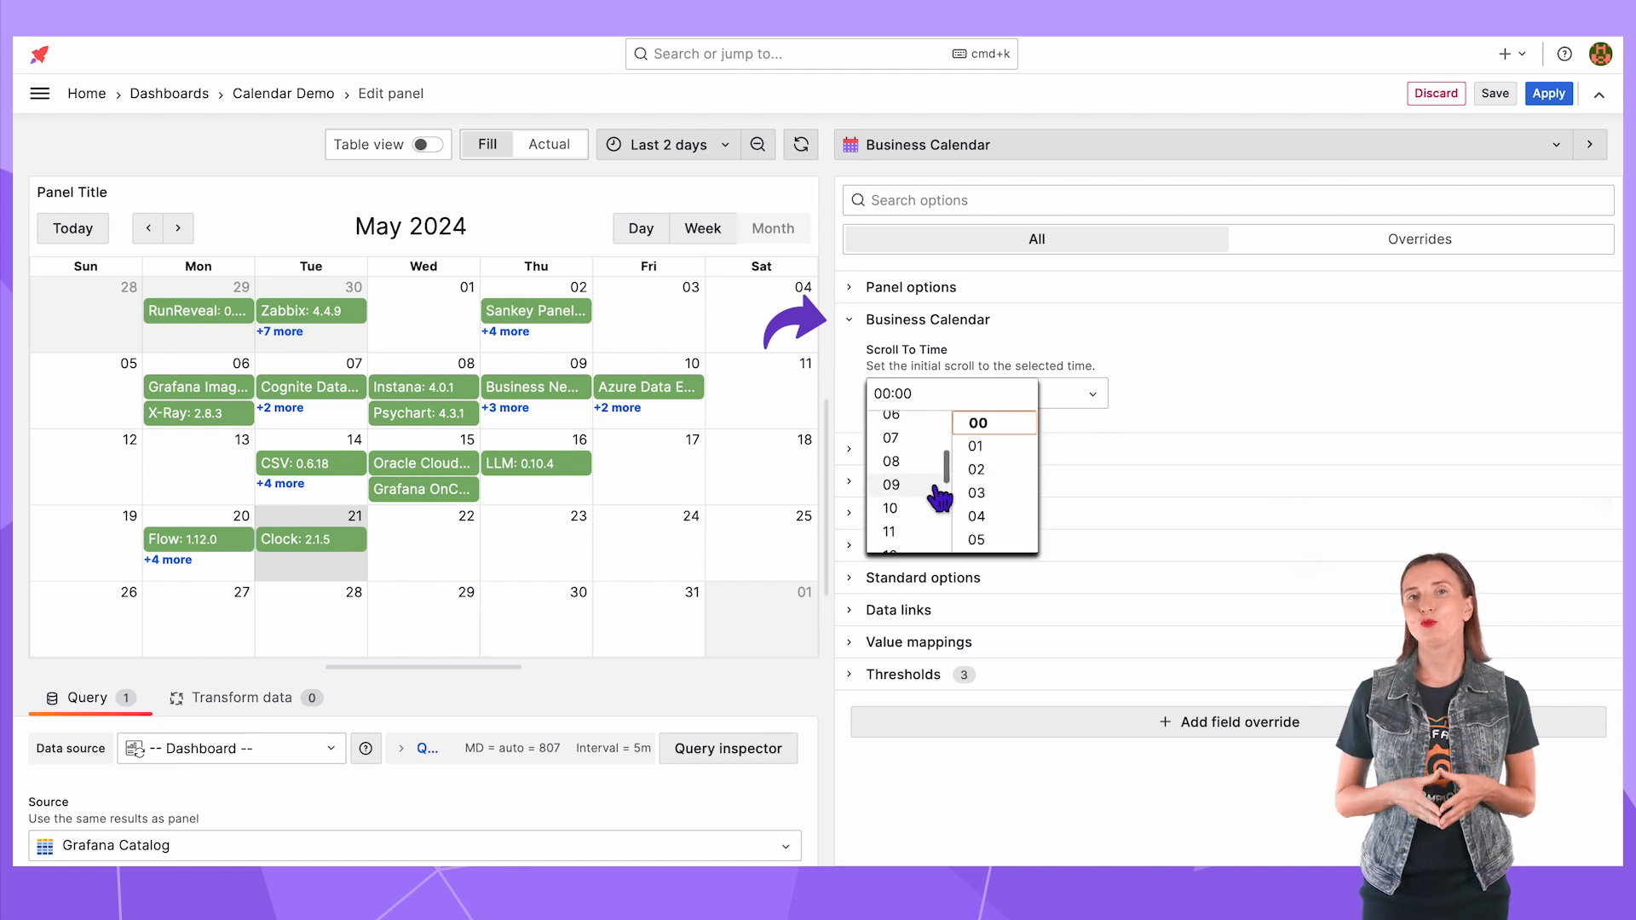
pyautogui.click(889, 484)
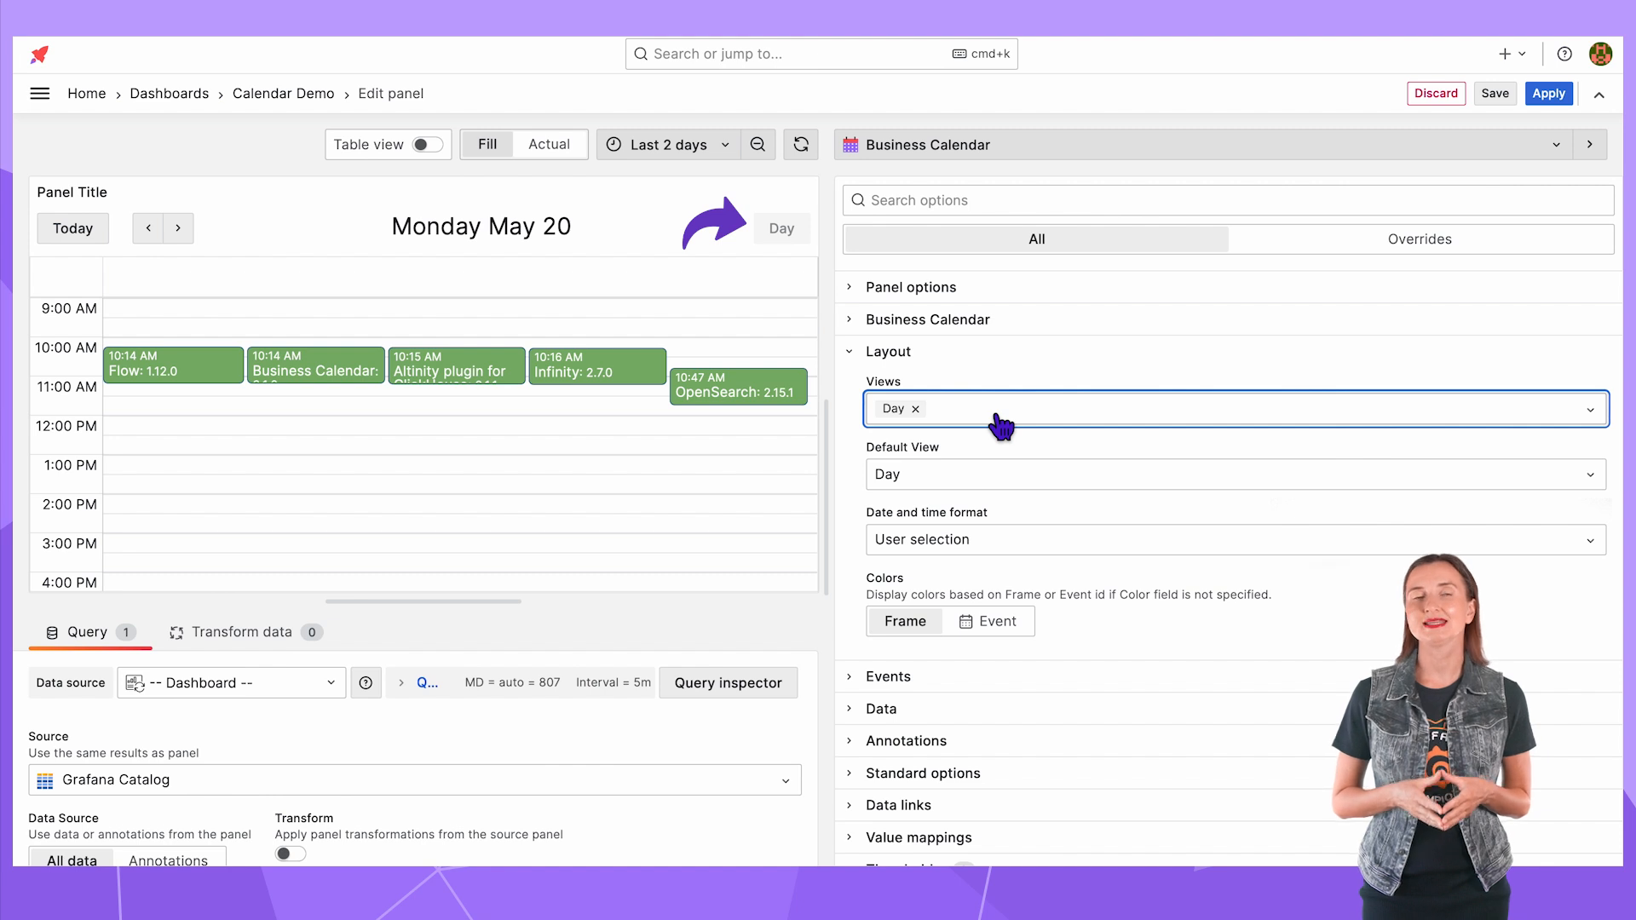
pyautogui.click(956, 407)
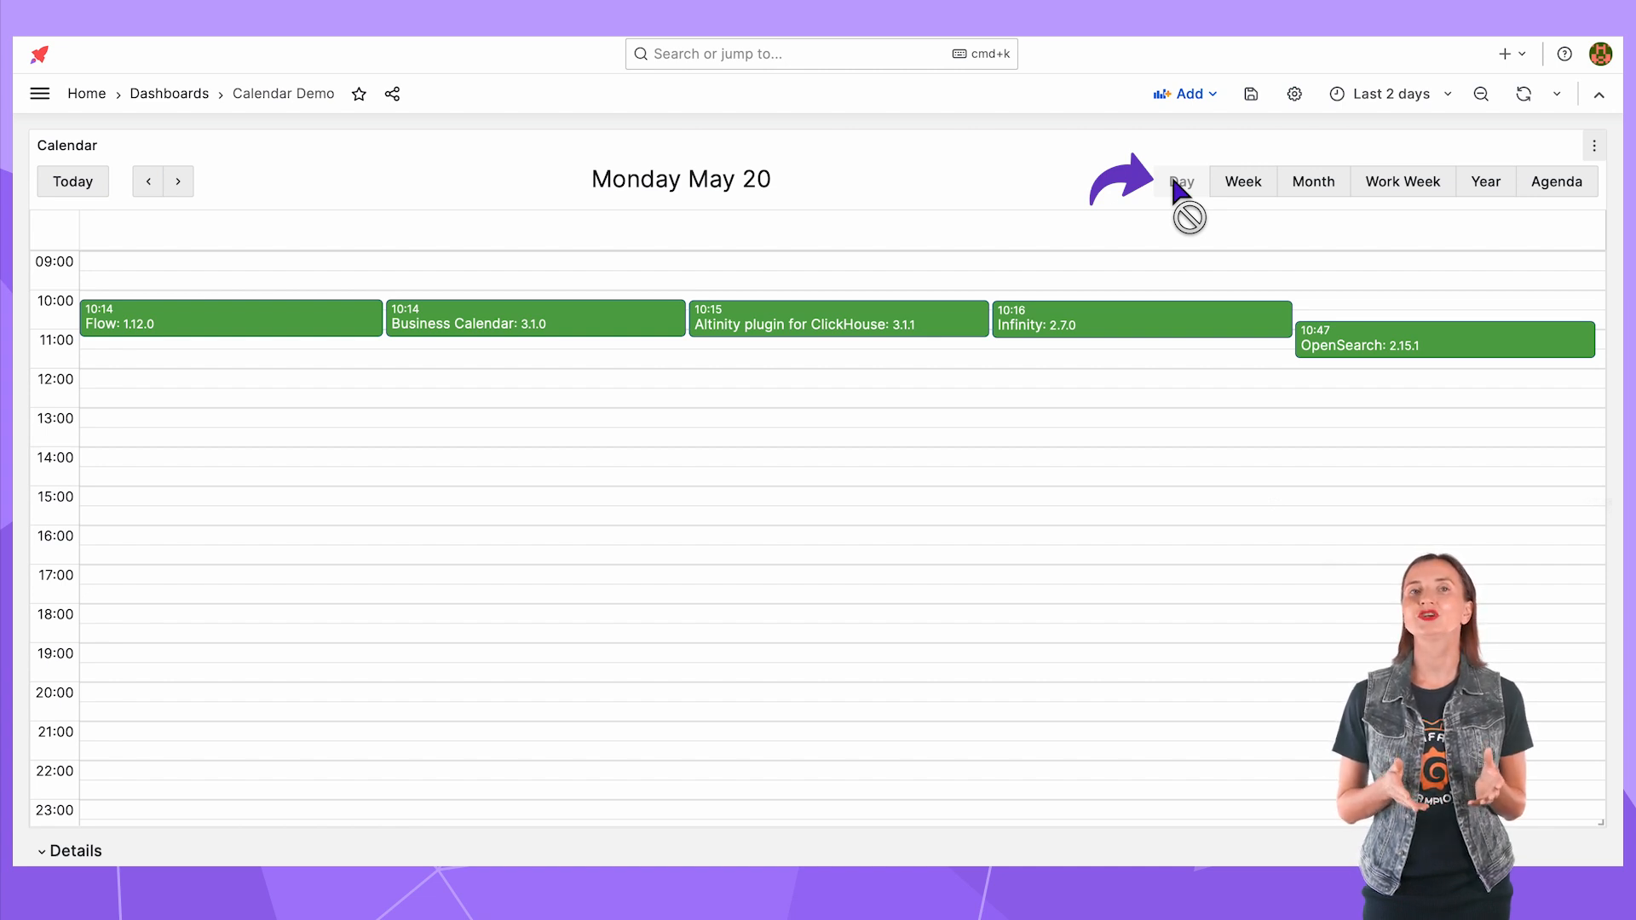
# - Cycle the calendar through week, two previous weeks, work week, month, year 2024 and agenda, then bring up the panel menu
pyautogui.click(1243, 180)
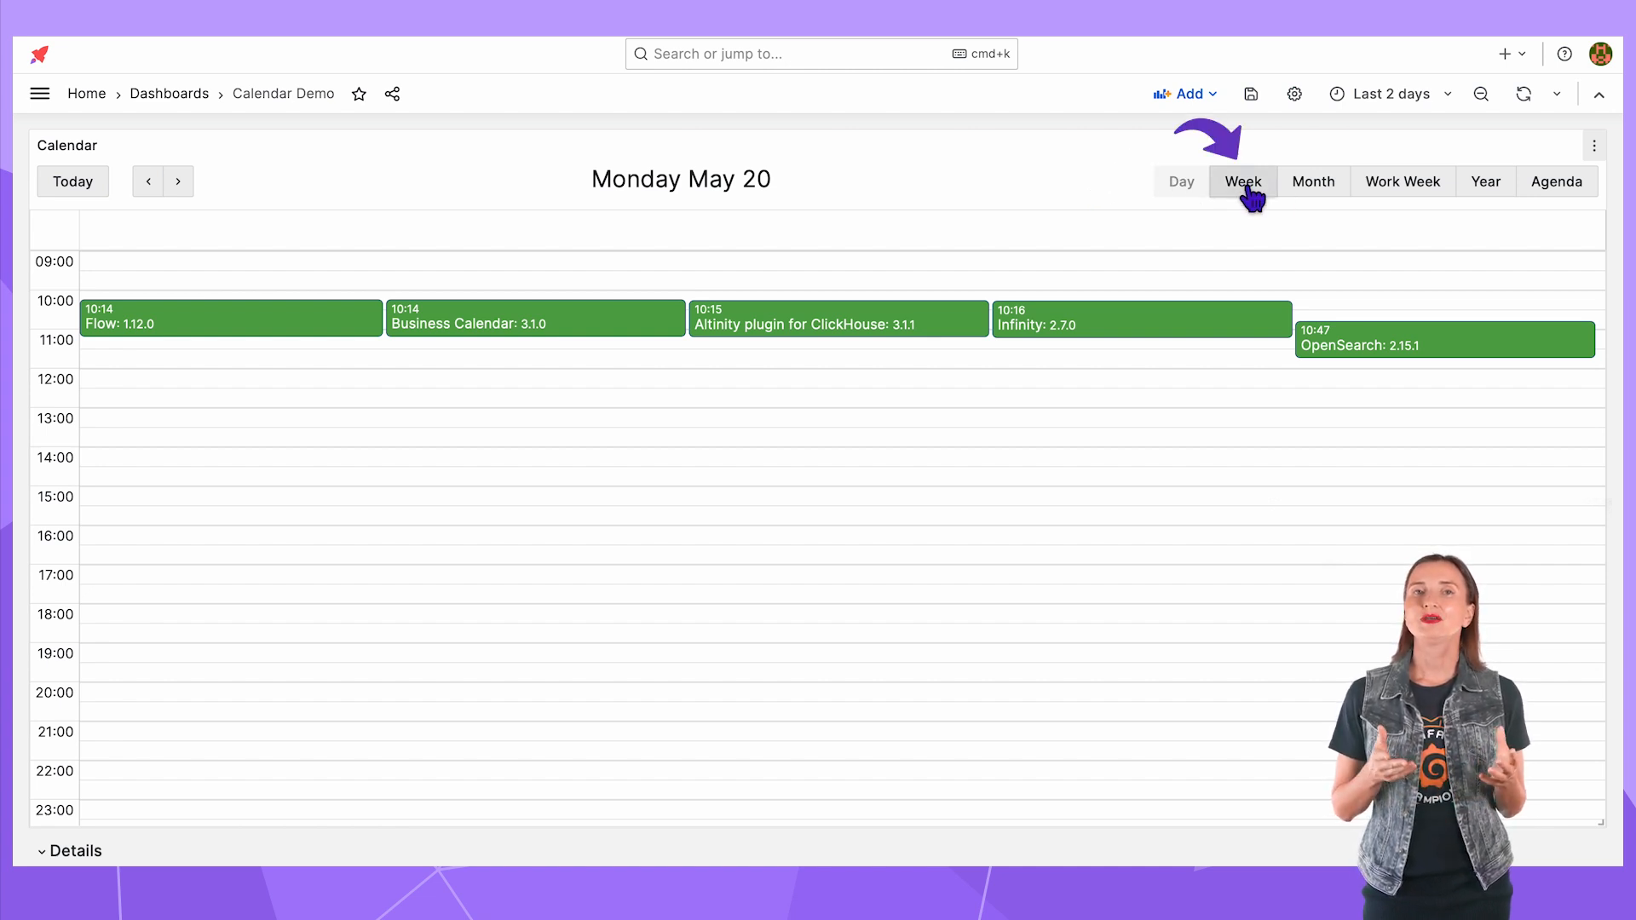
pyautogui.click(1242, 181)
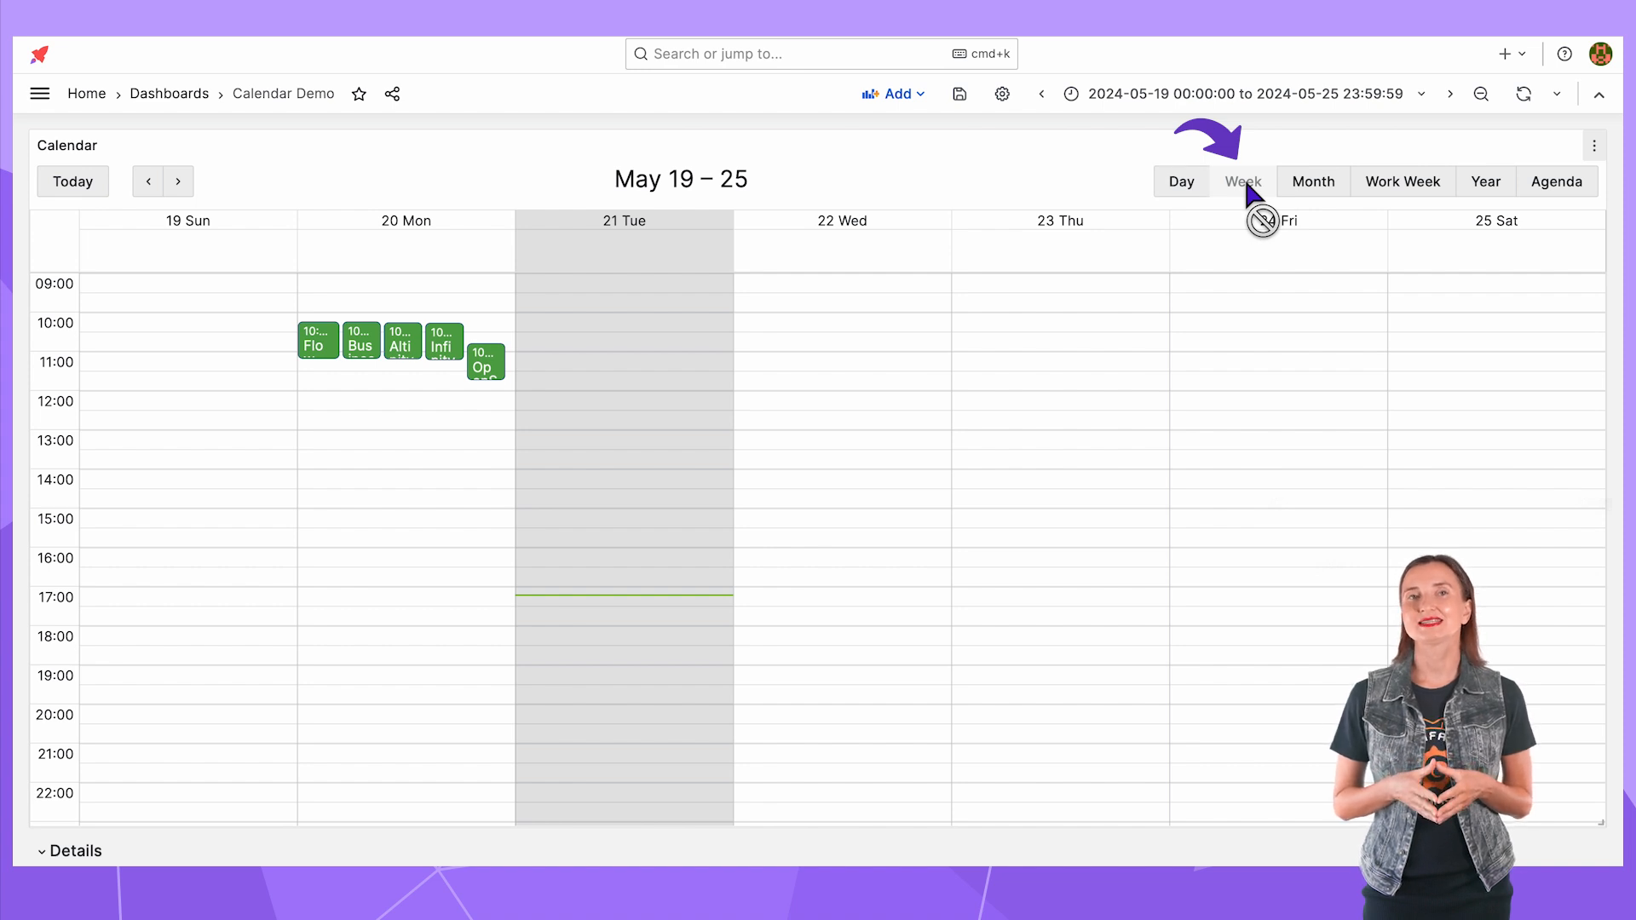
pyautogui.click(146, 180)
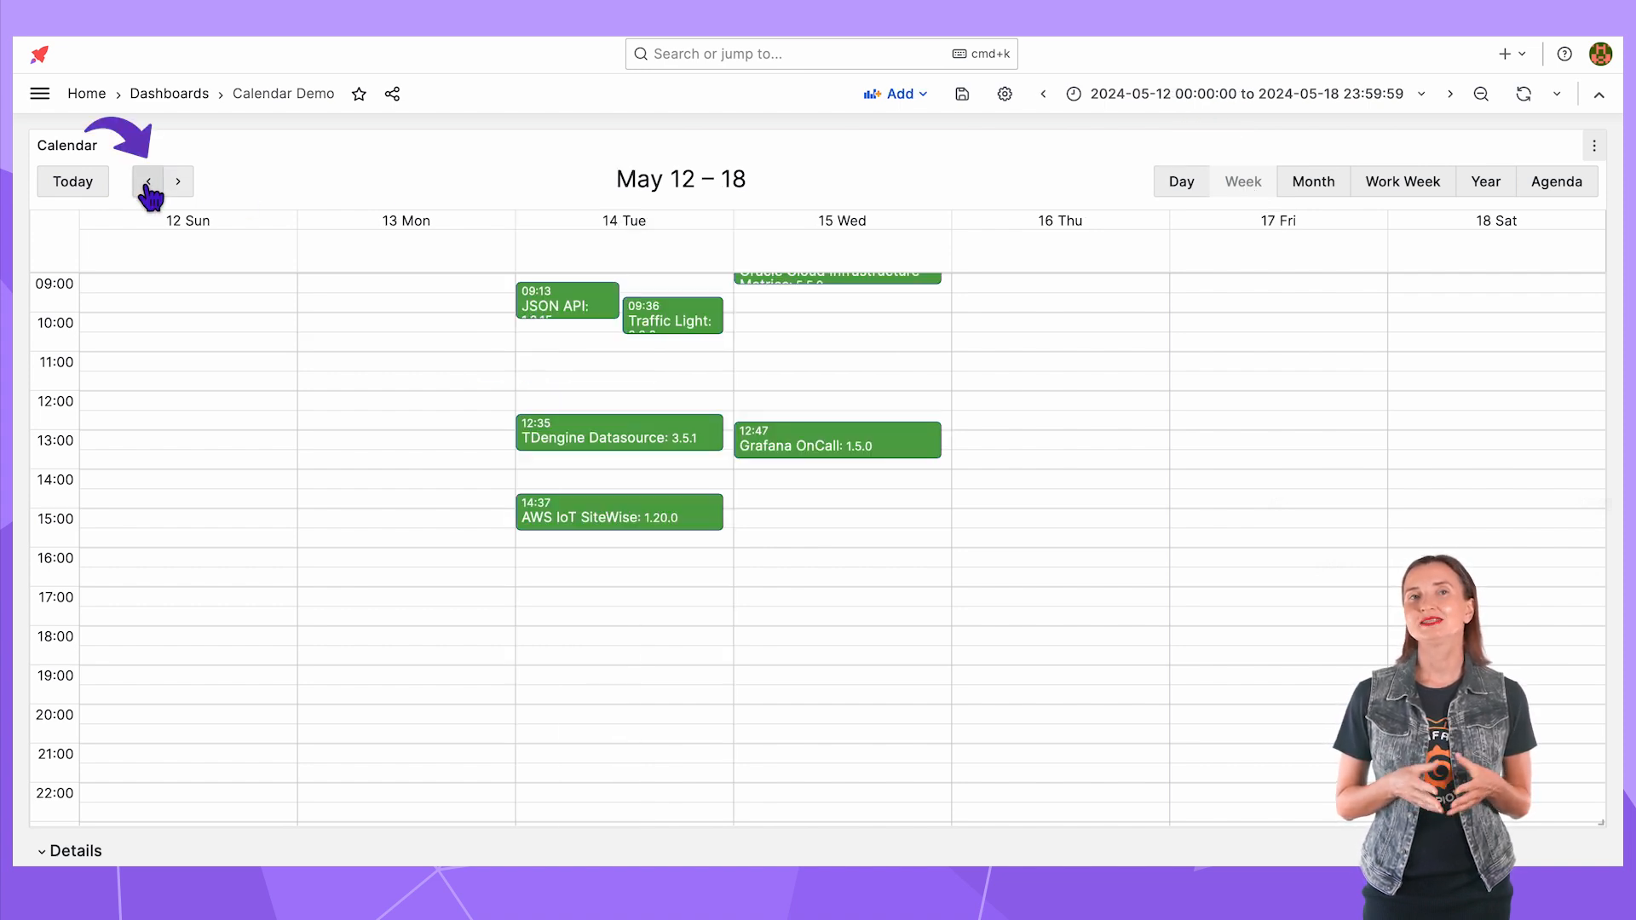
pyautogui.click(147, 181)
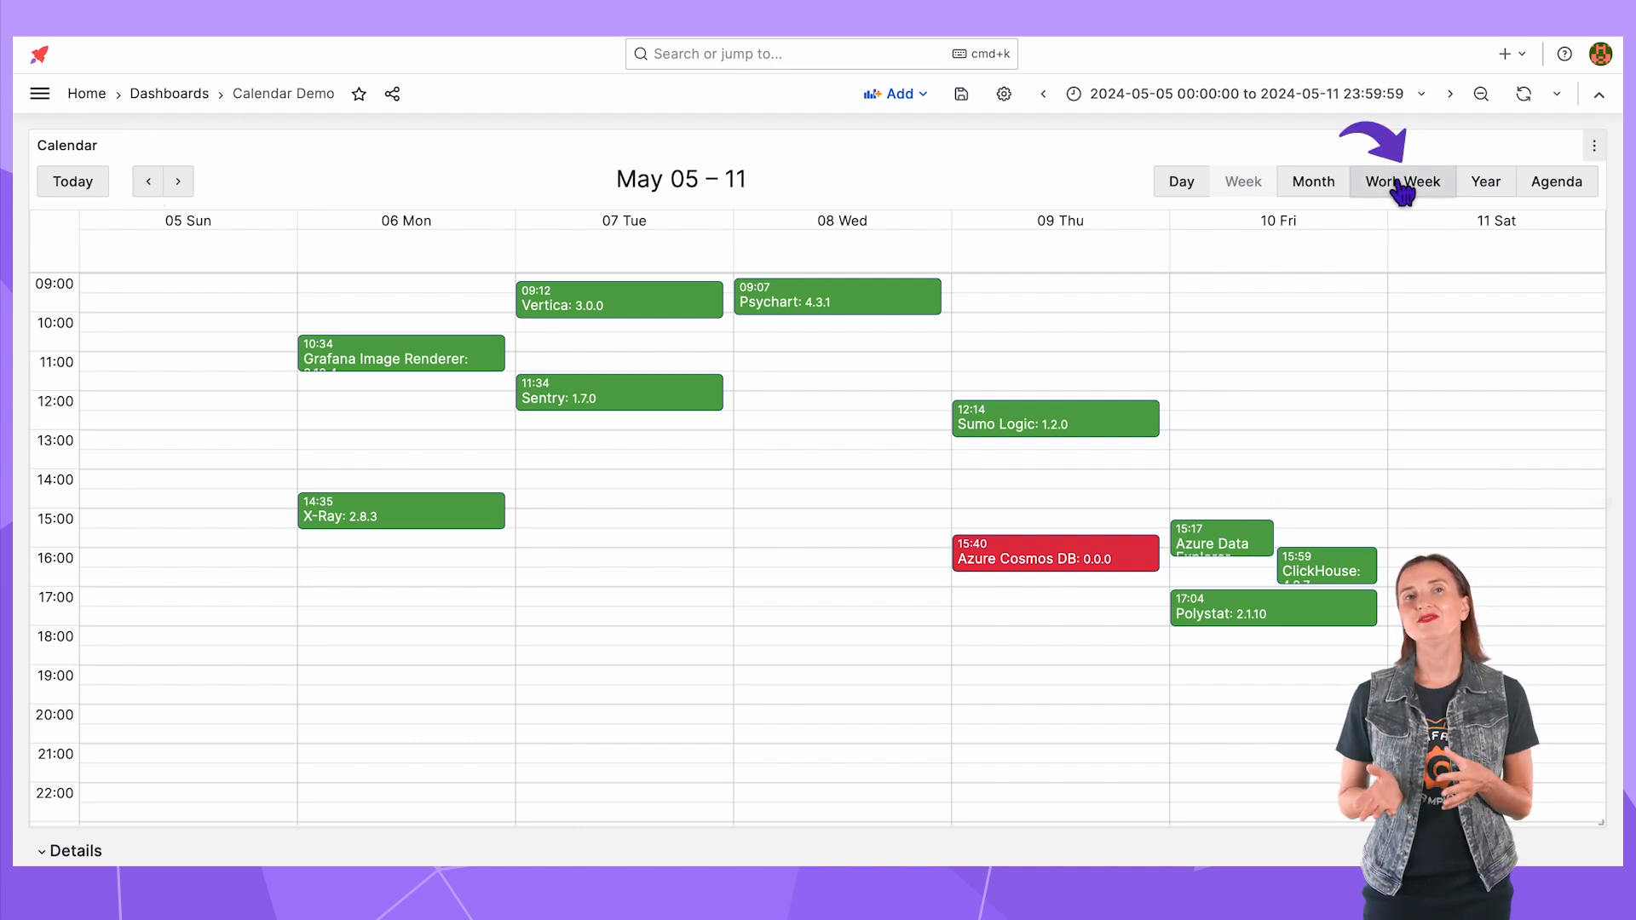
pyautogui.click(1401, 181)
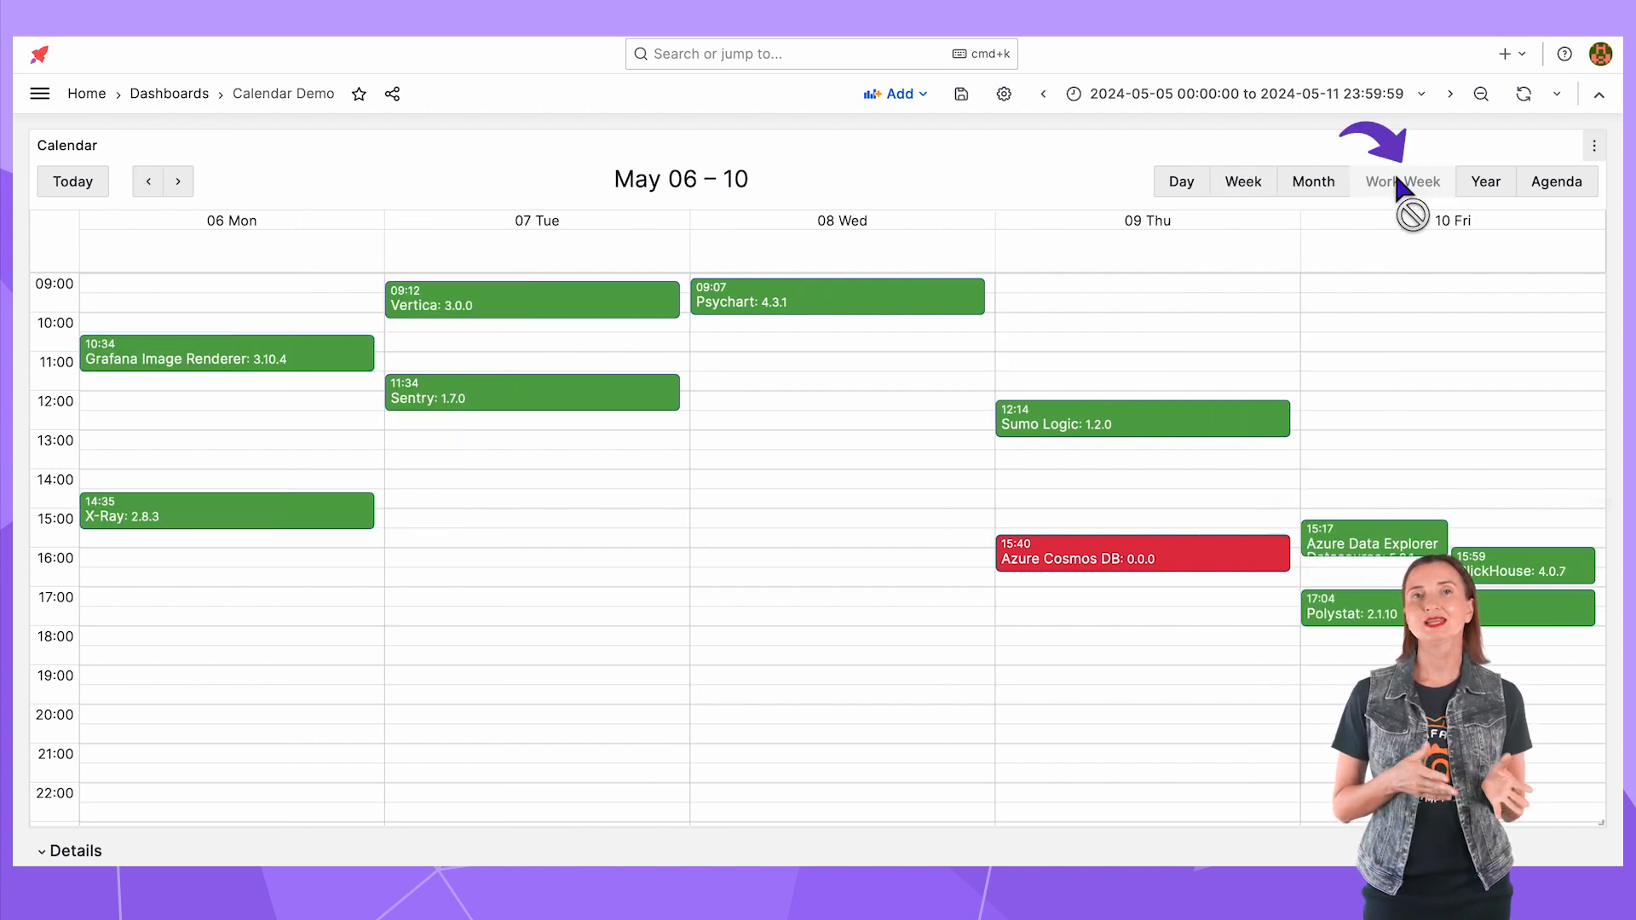
pyautogui.click(1312, 180)
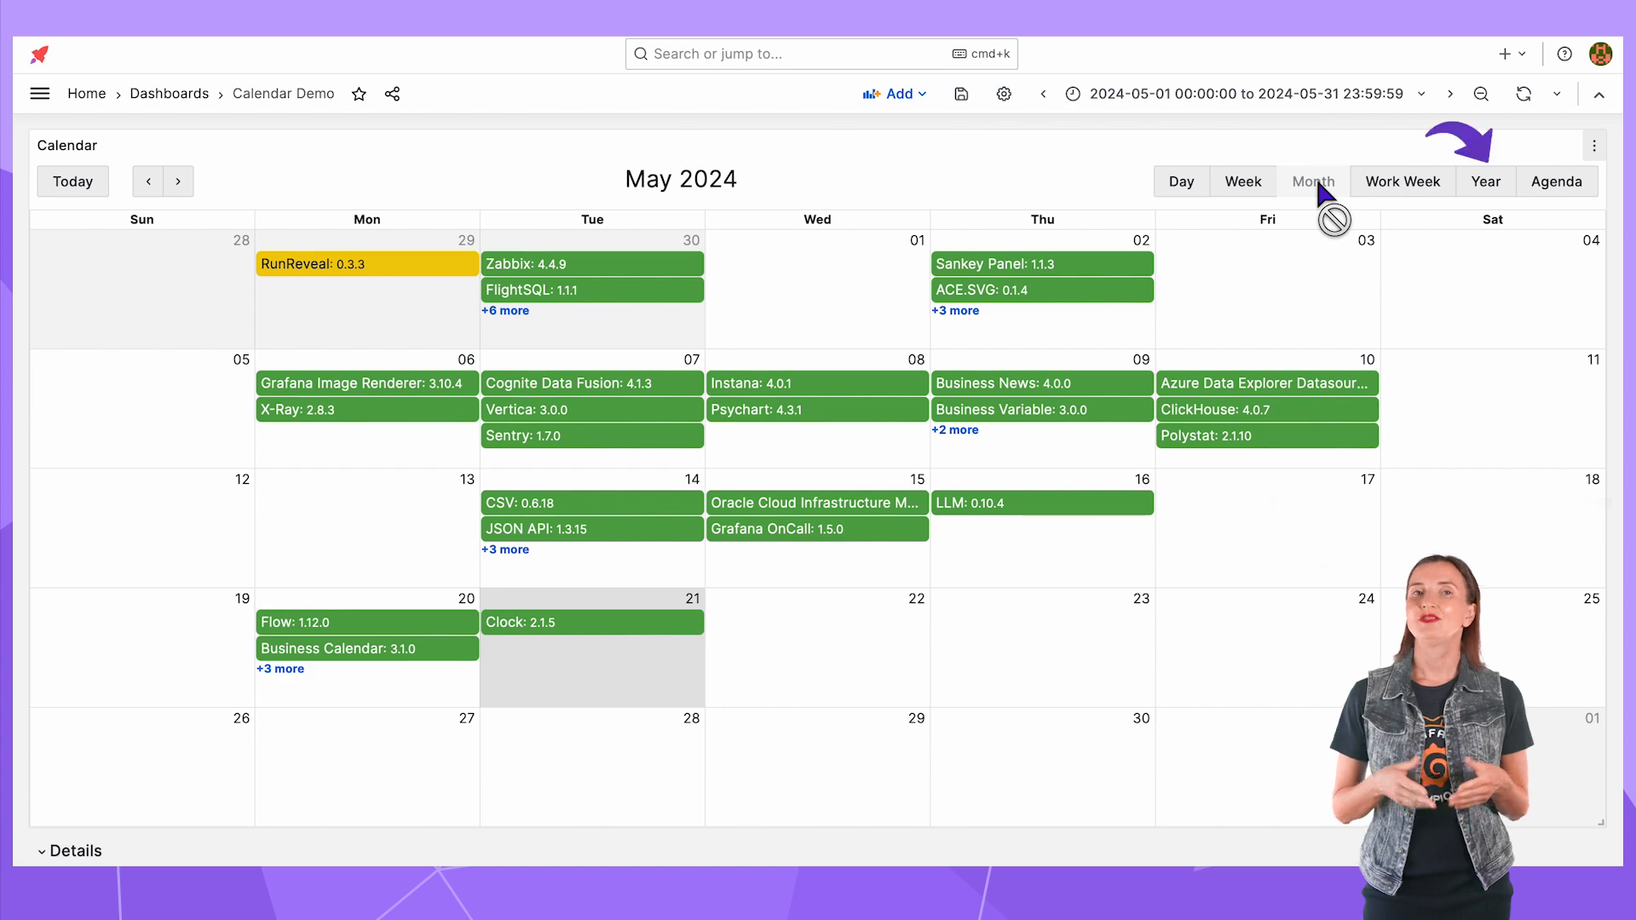
pyautogui.click(1484, 181)
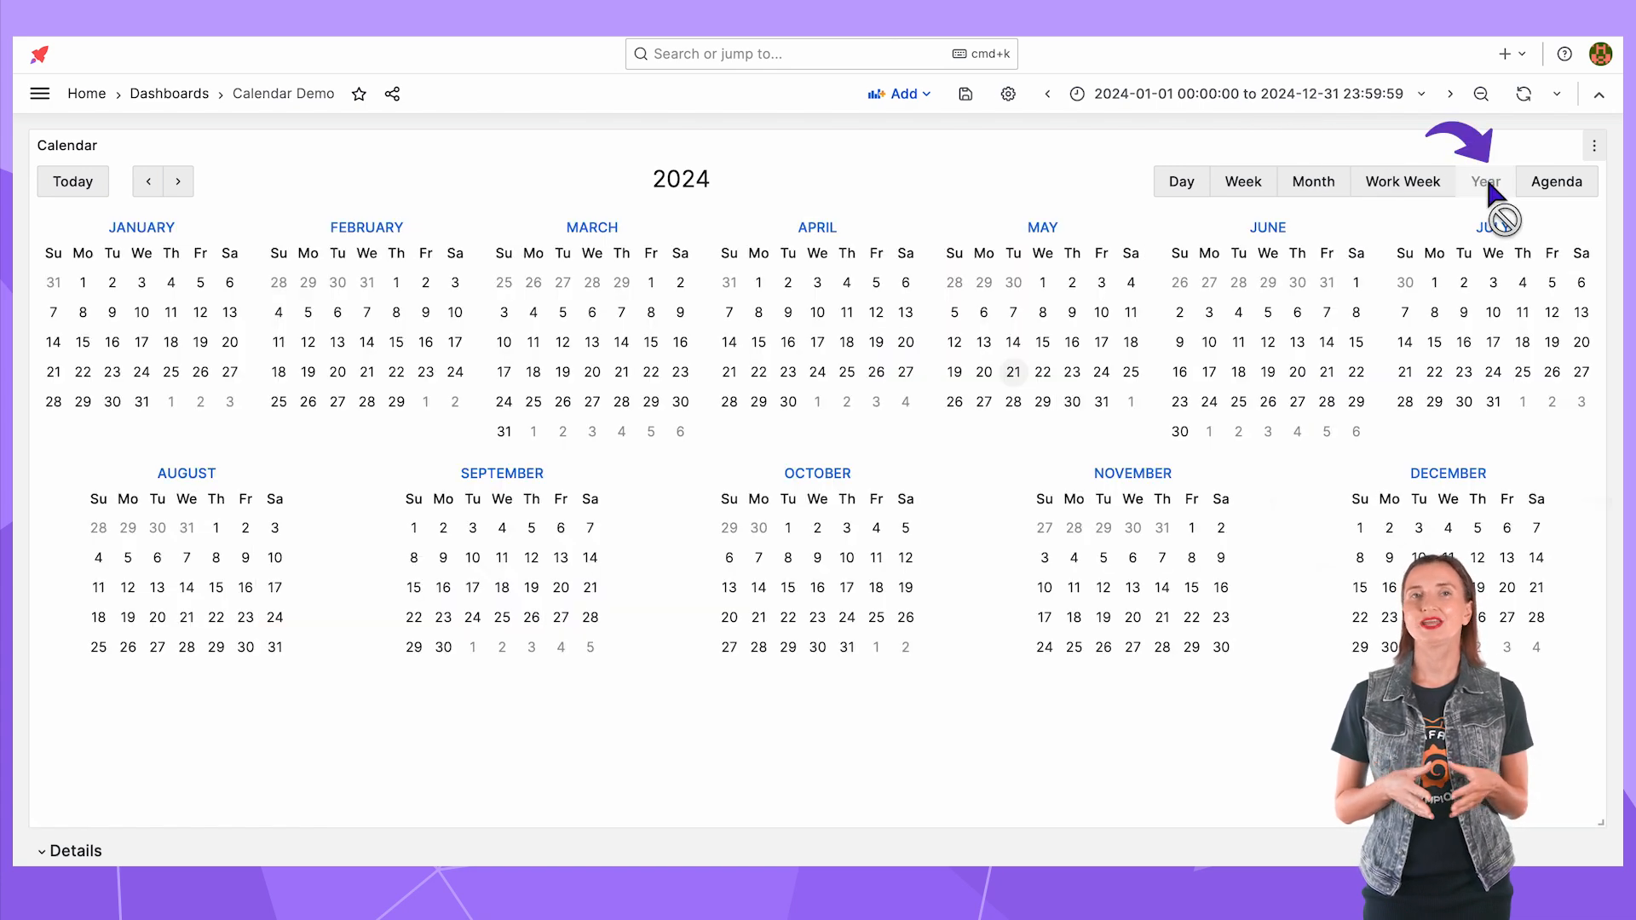
pyautogui.click(1555, 181)
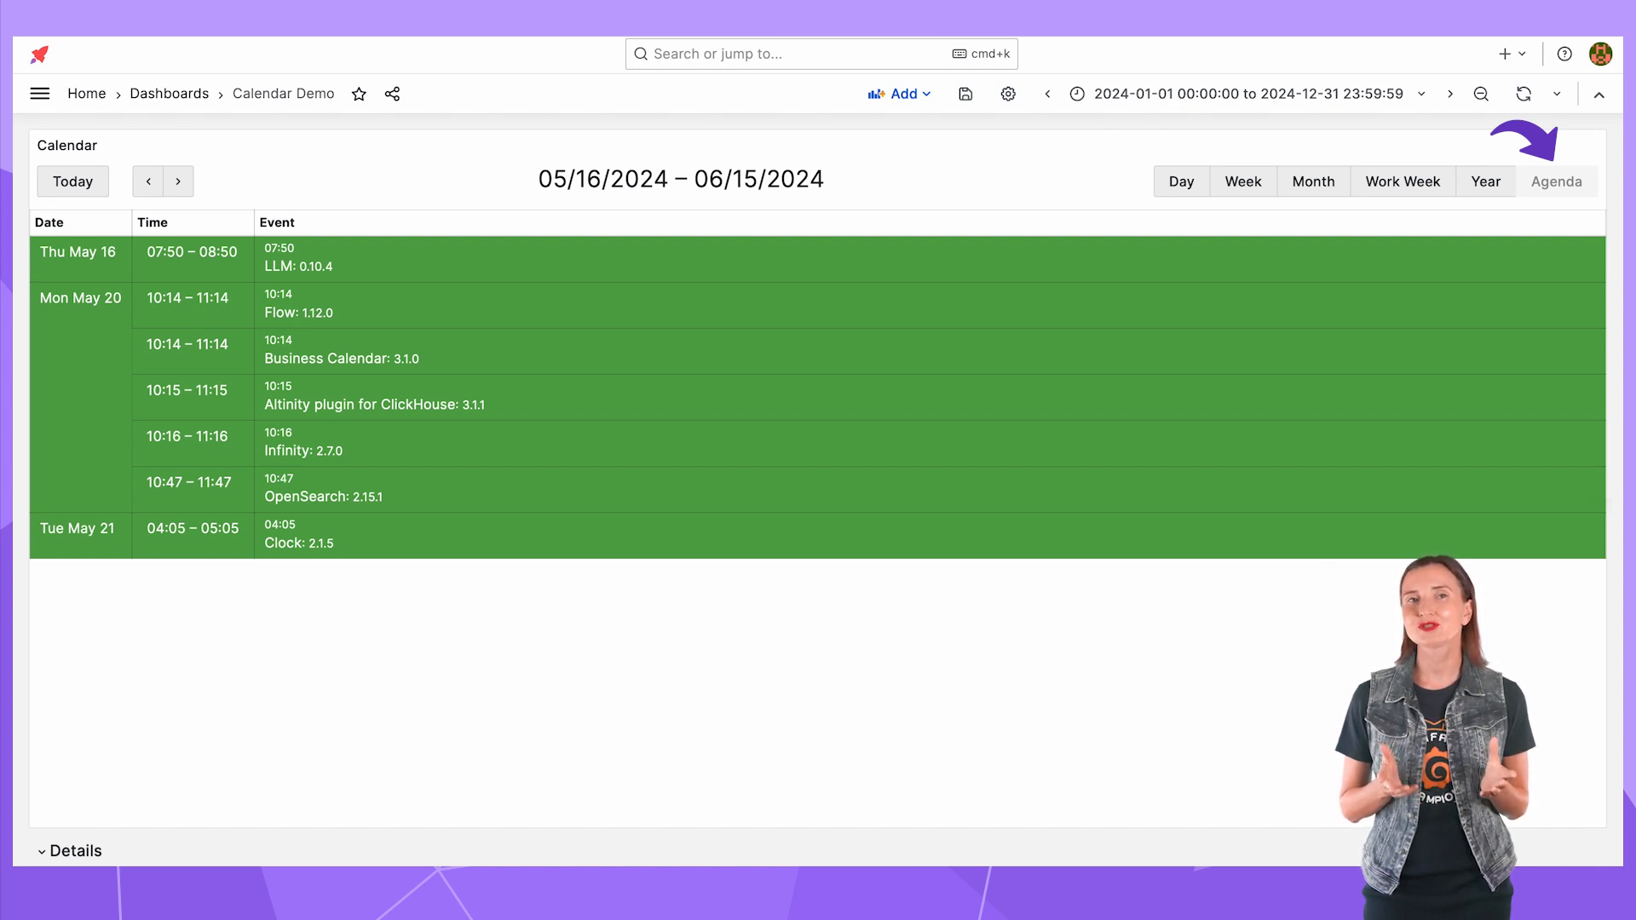
pyautogui.click(1595, 145)
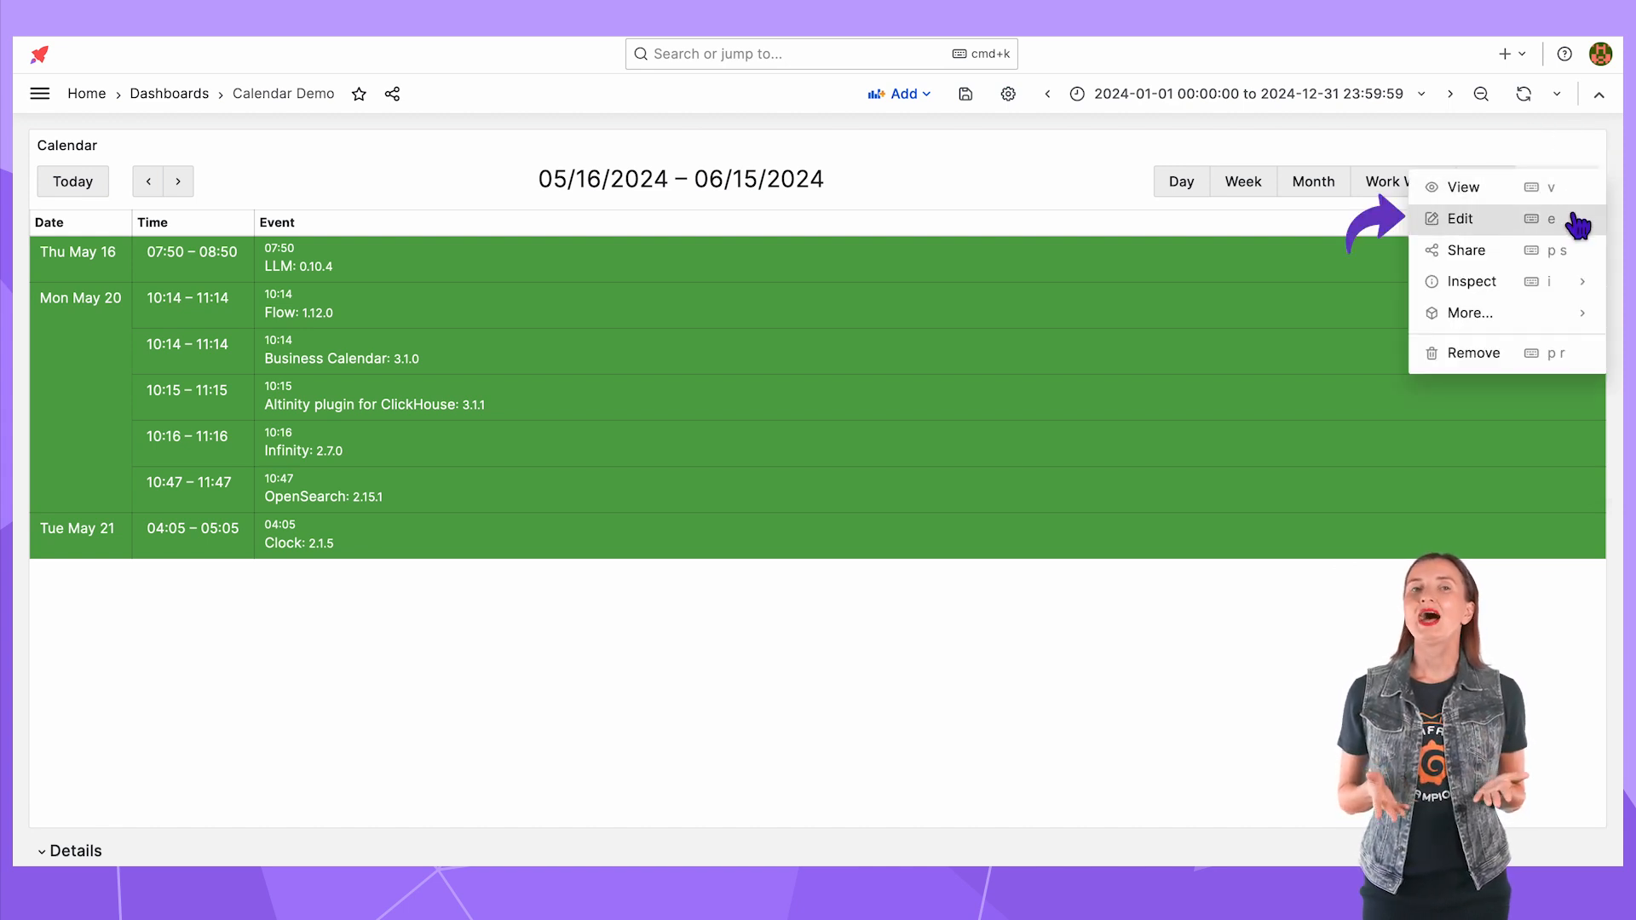
# - Edit the calendar panel and set its default view to Month
pyautogui.click(1460, 220)
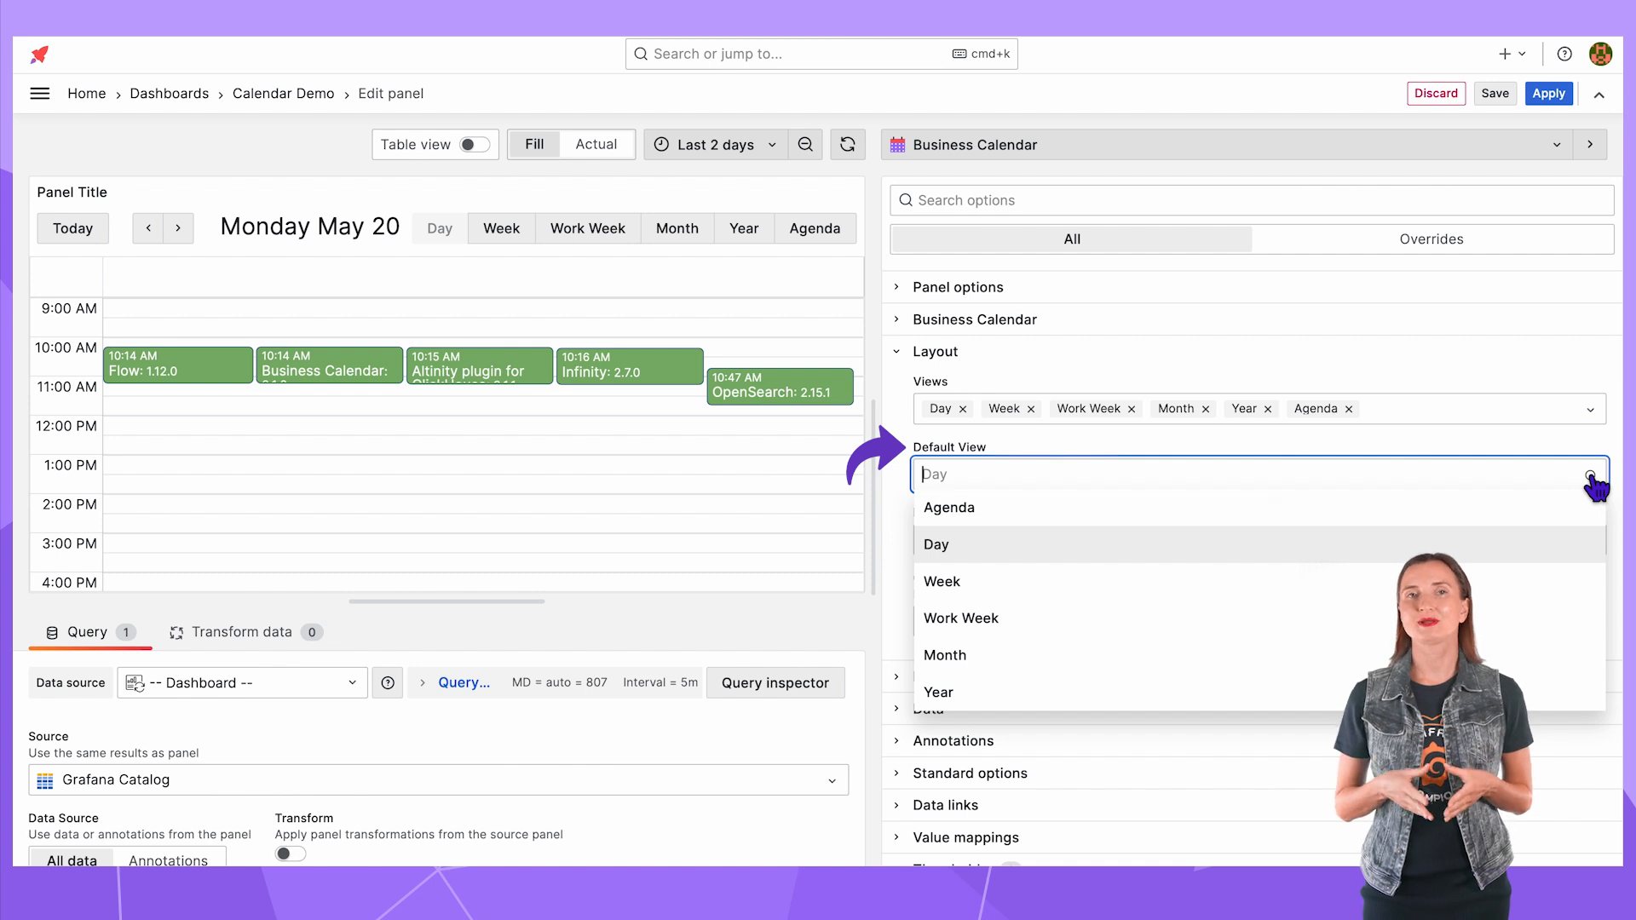
pyautogui.click(935, 544)
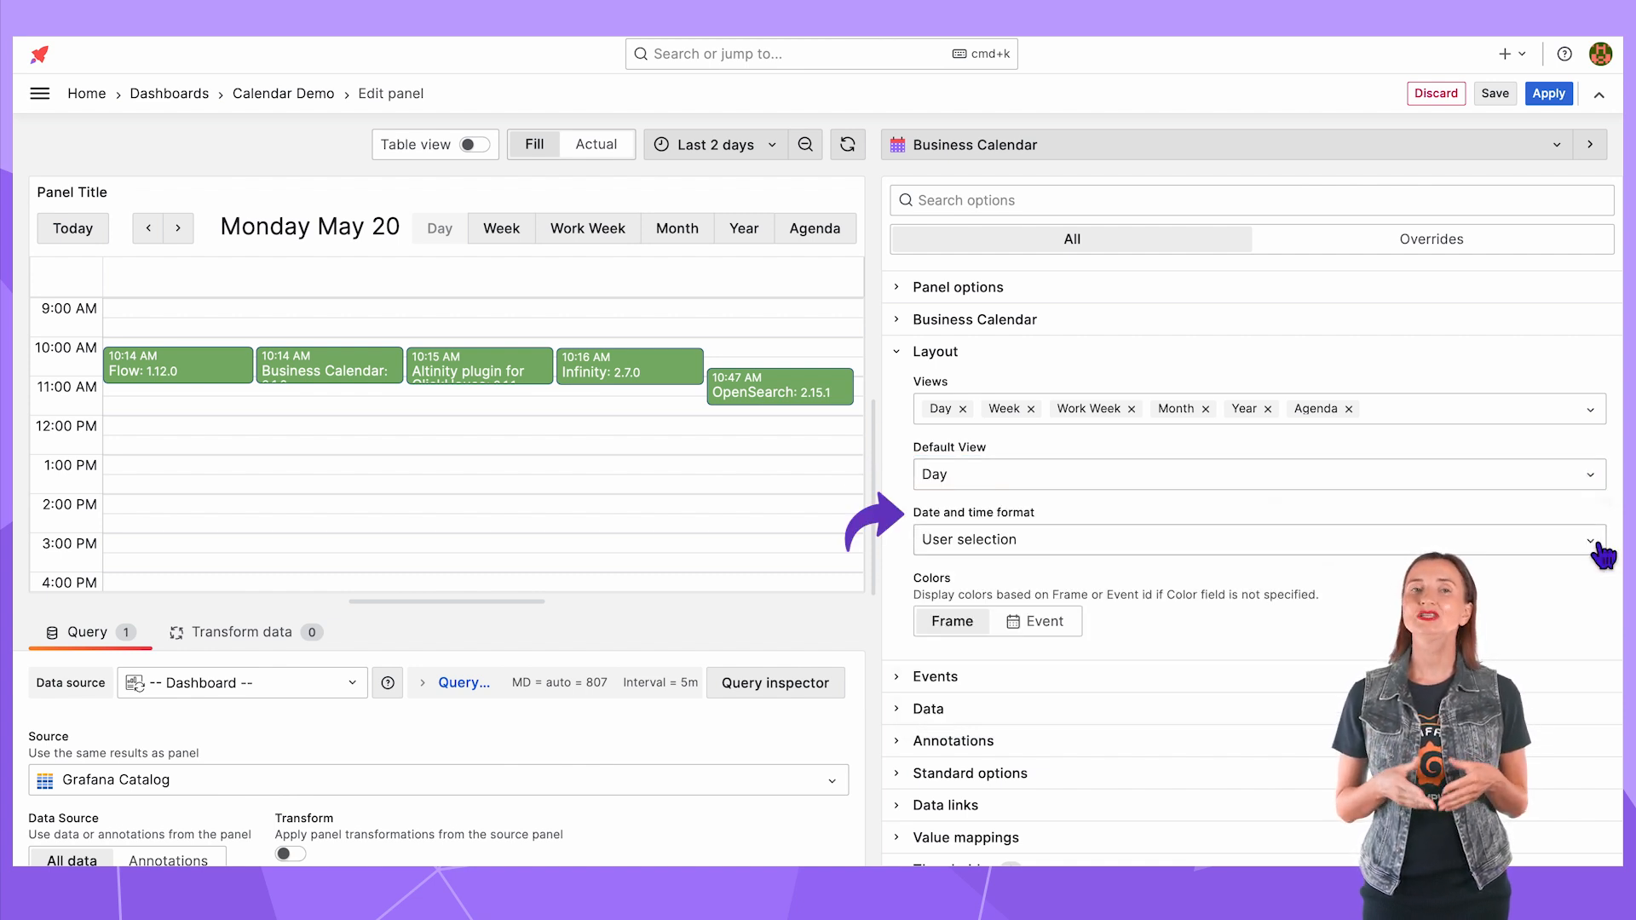
pyautogui.click(1253, 540)
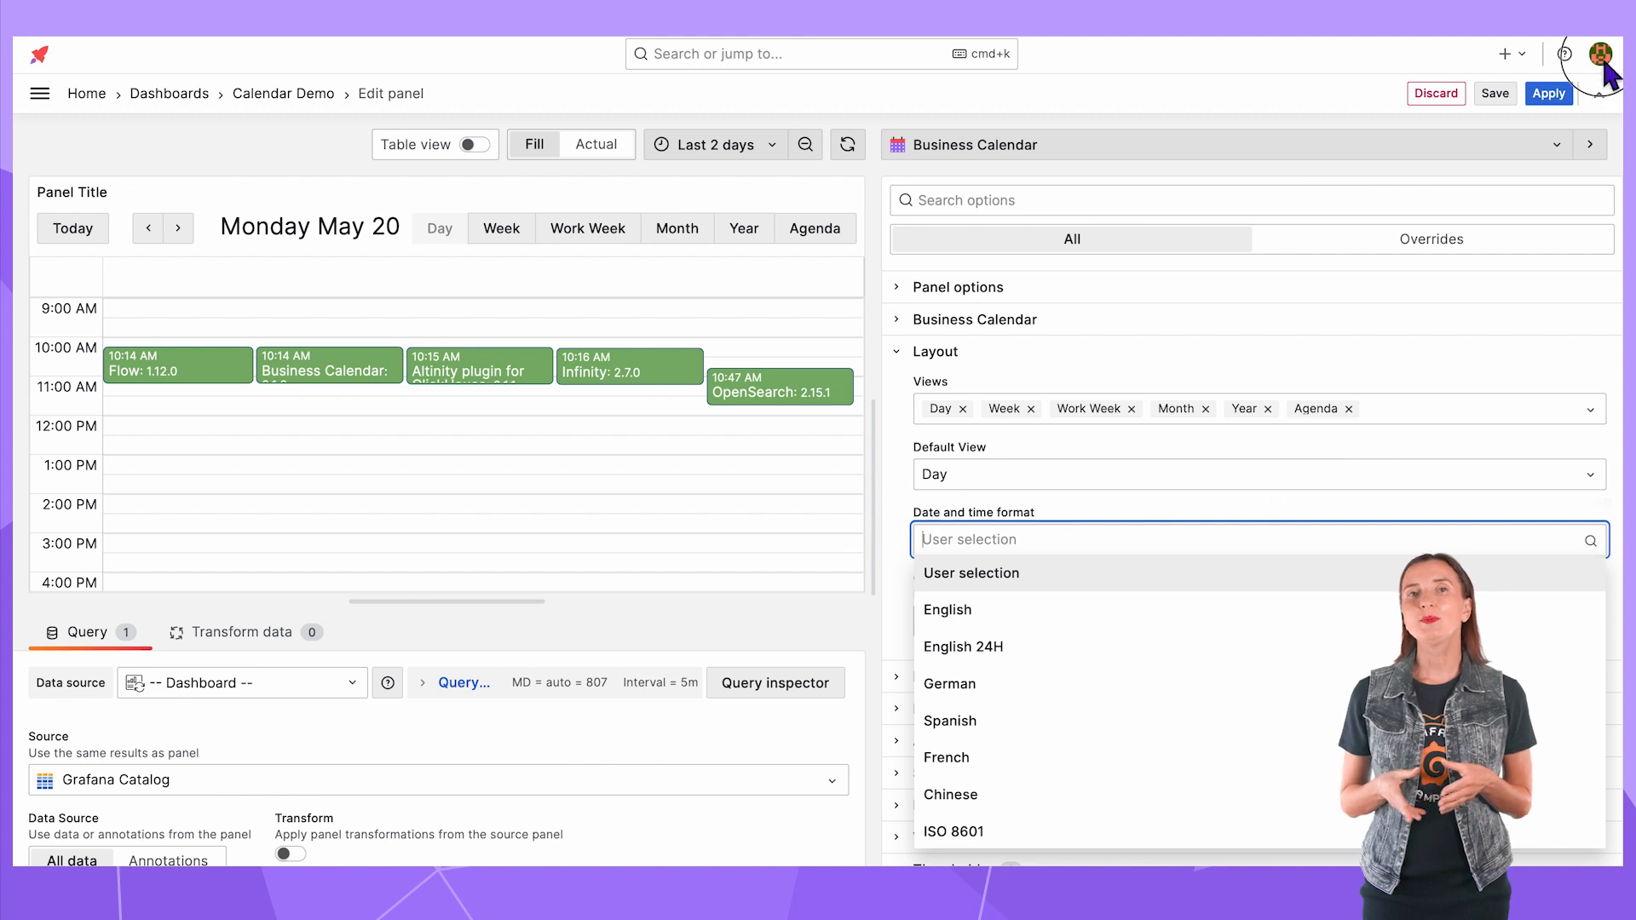
# - Visit the user profile settings from the account menu to check regional preferences
pyautogui.click(1600, 53)
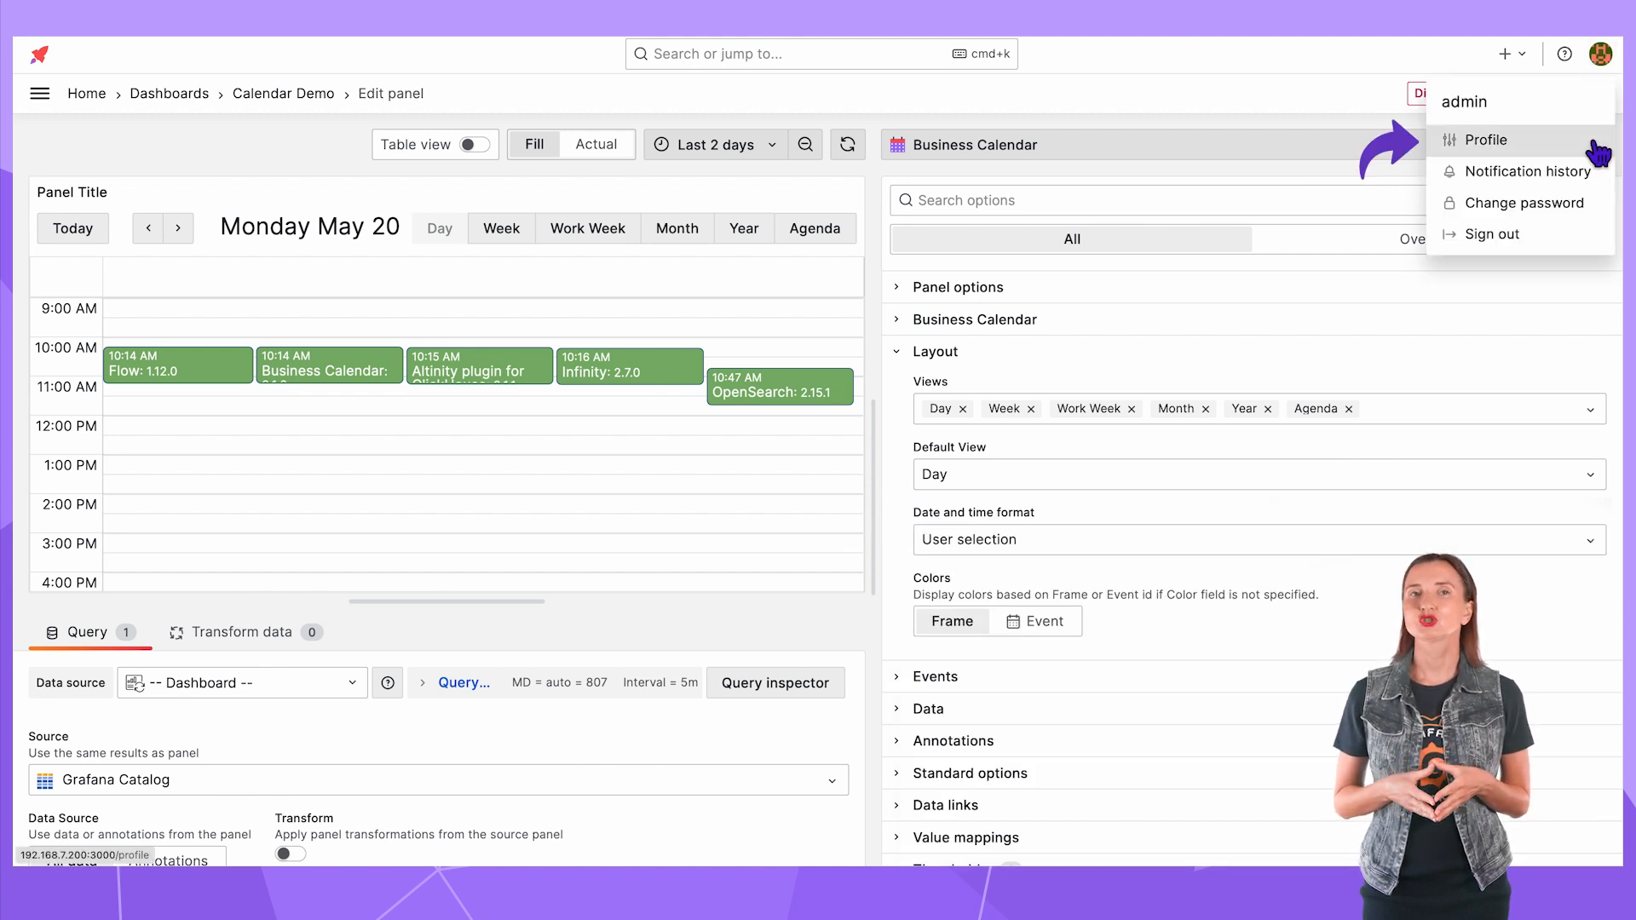
pyautogui.click(1485, 138)
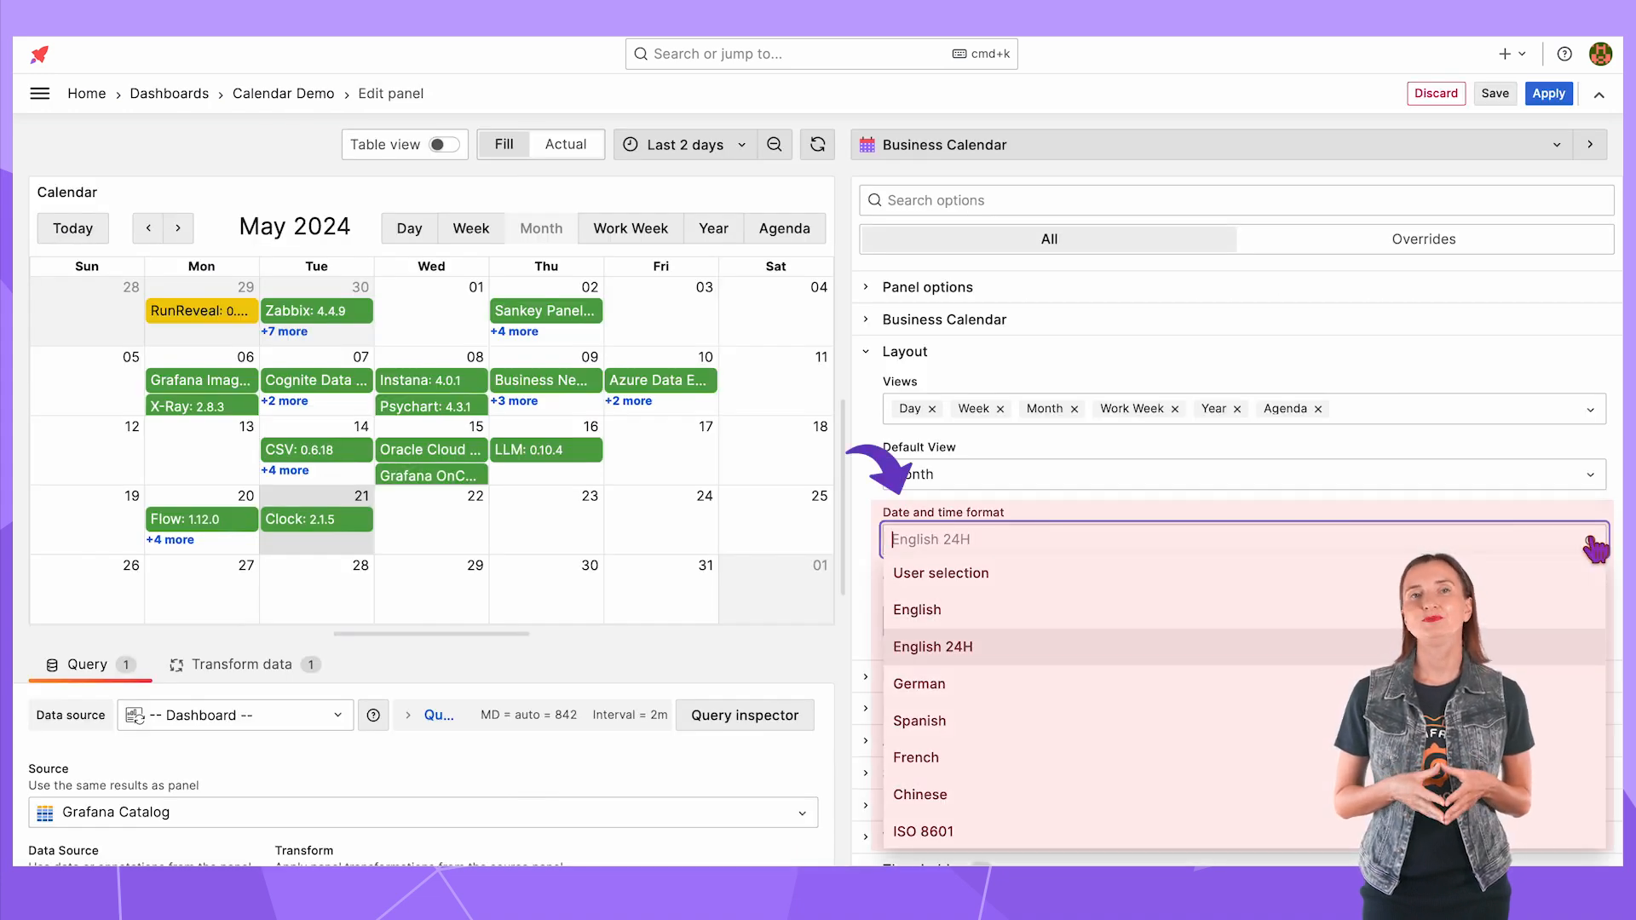
pyautogui.click(560, 436)
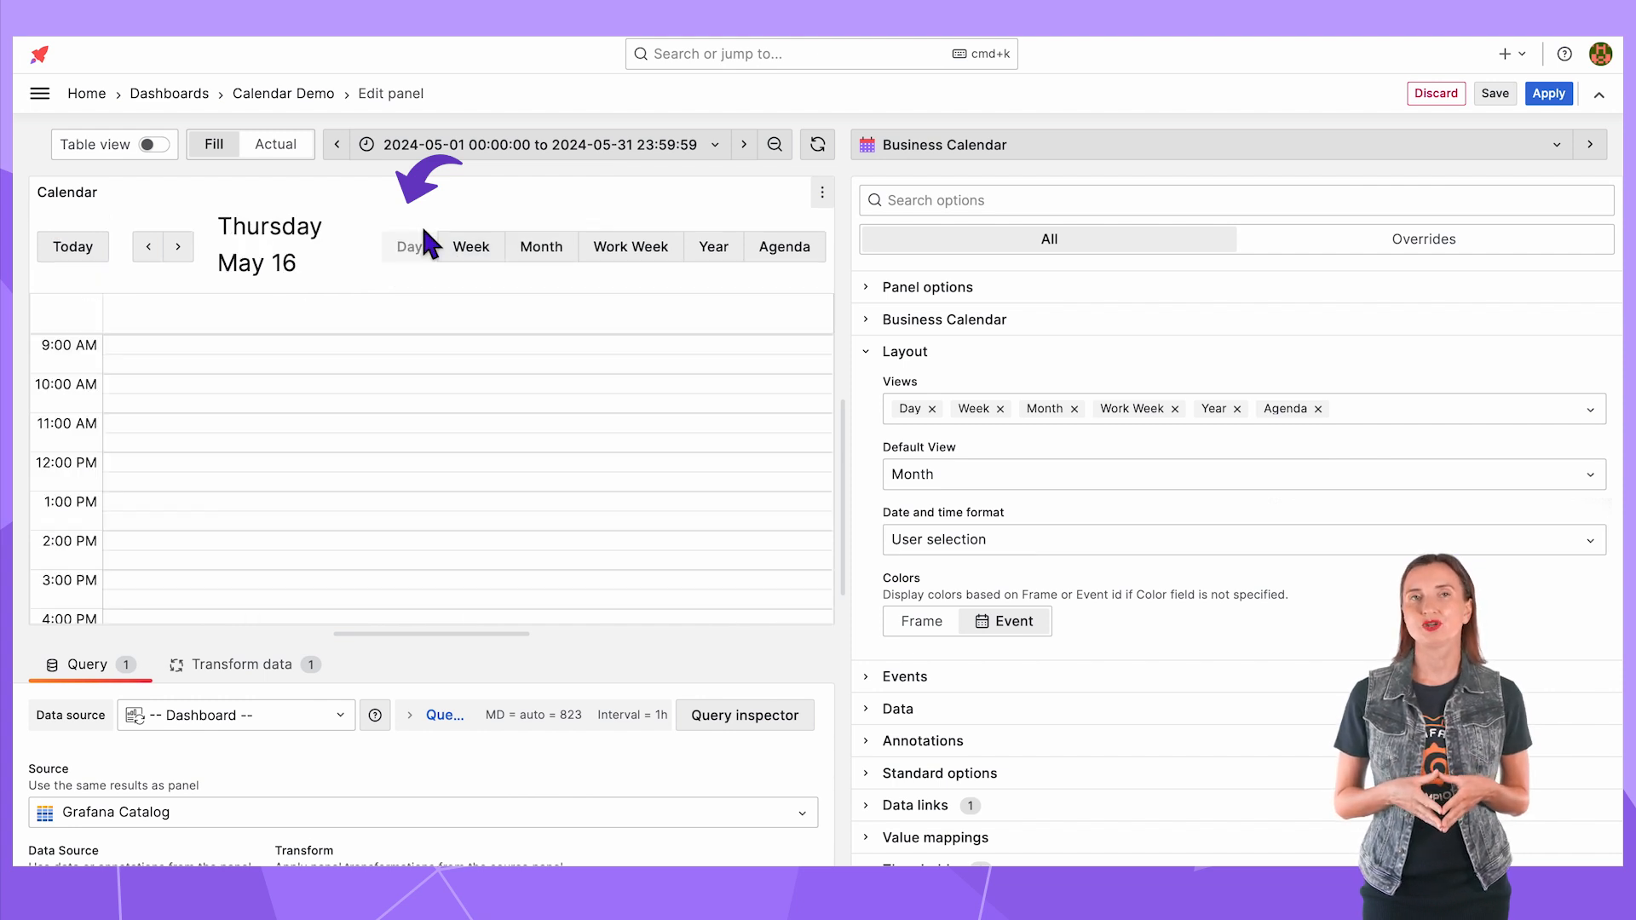
# - Switch the calendar's date and time format to English 24H, then to ISO 8601
pyautogui.click(1242, 540)
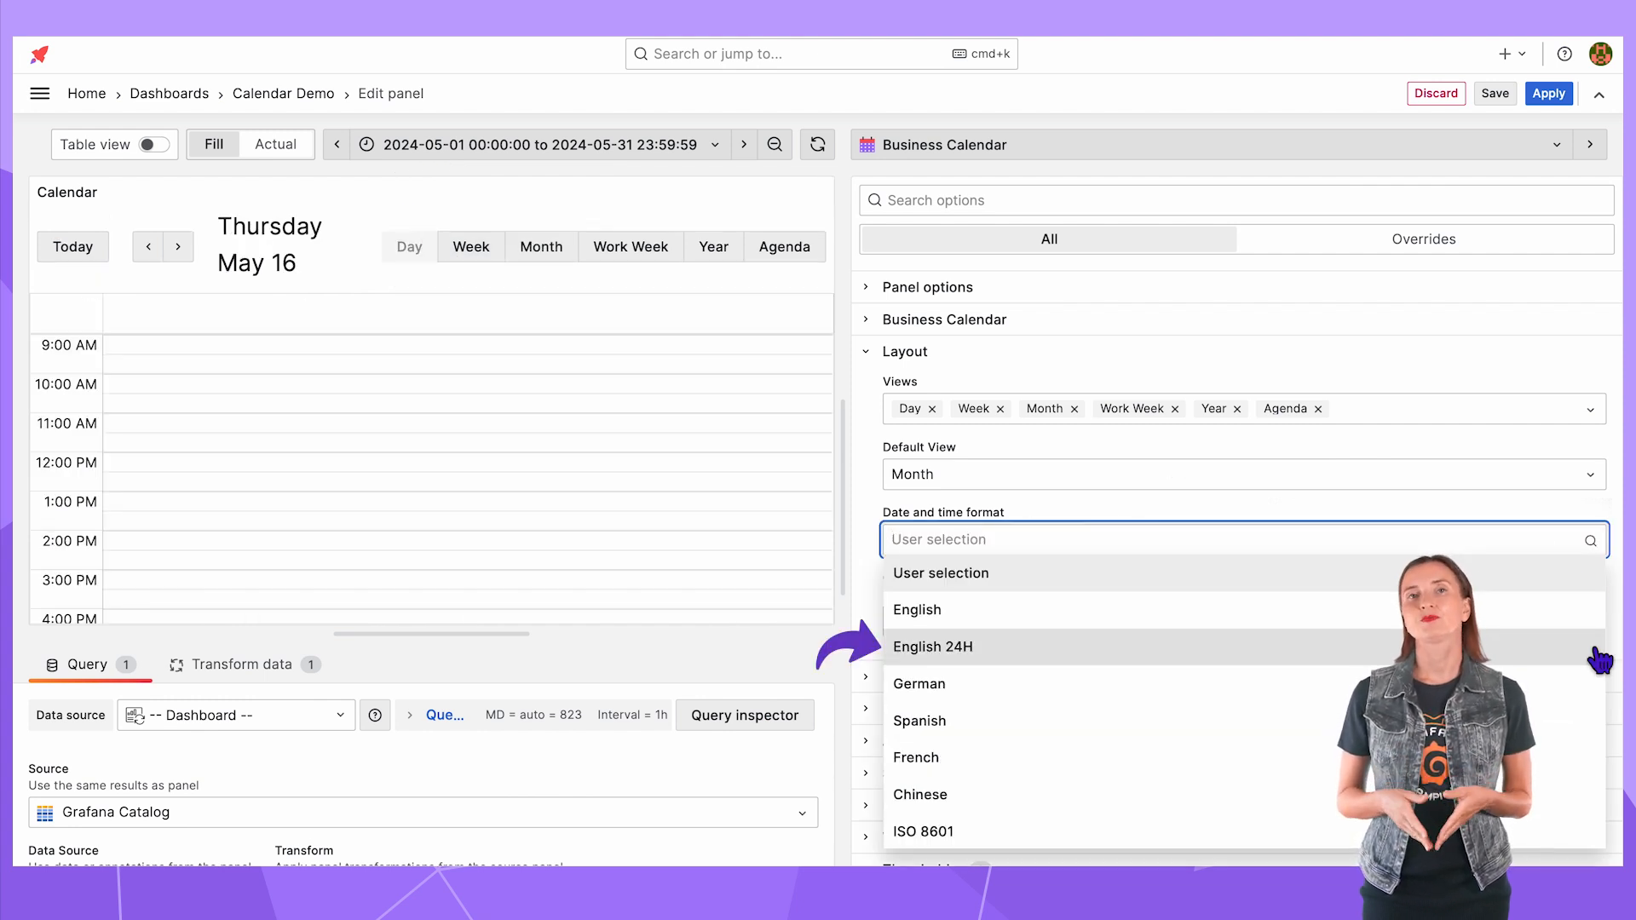
pyautogui.click(932, 646)
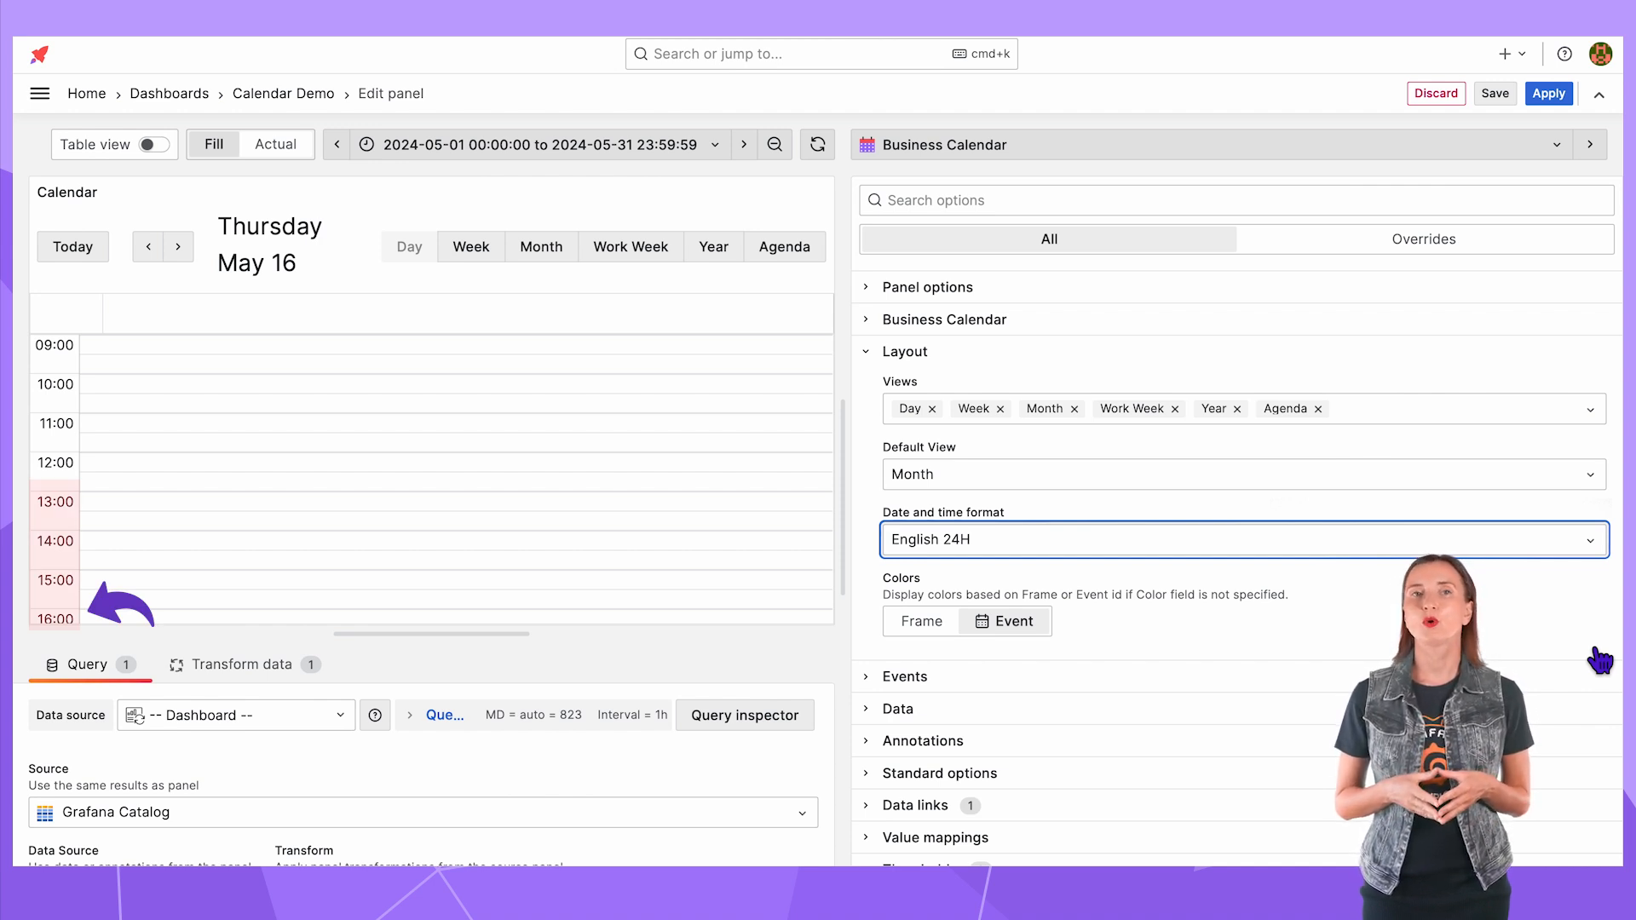
pyautogui.click(1242, 540)
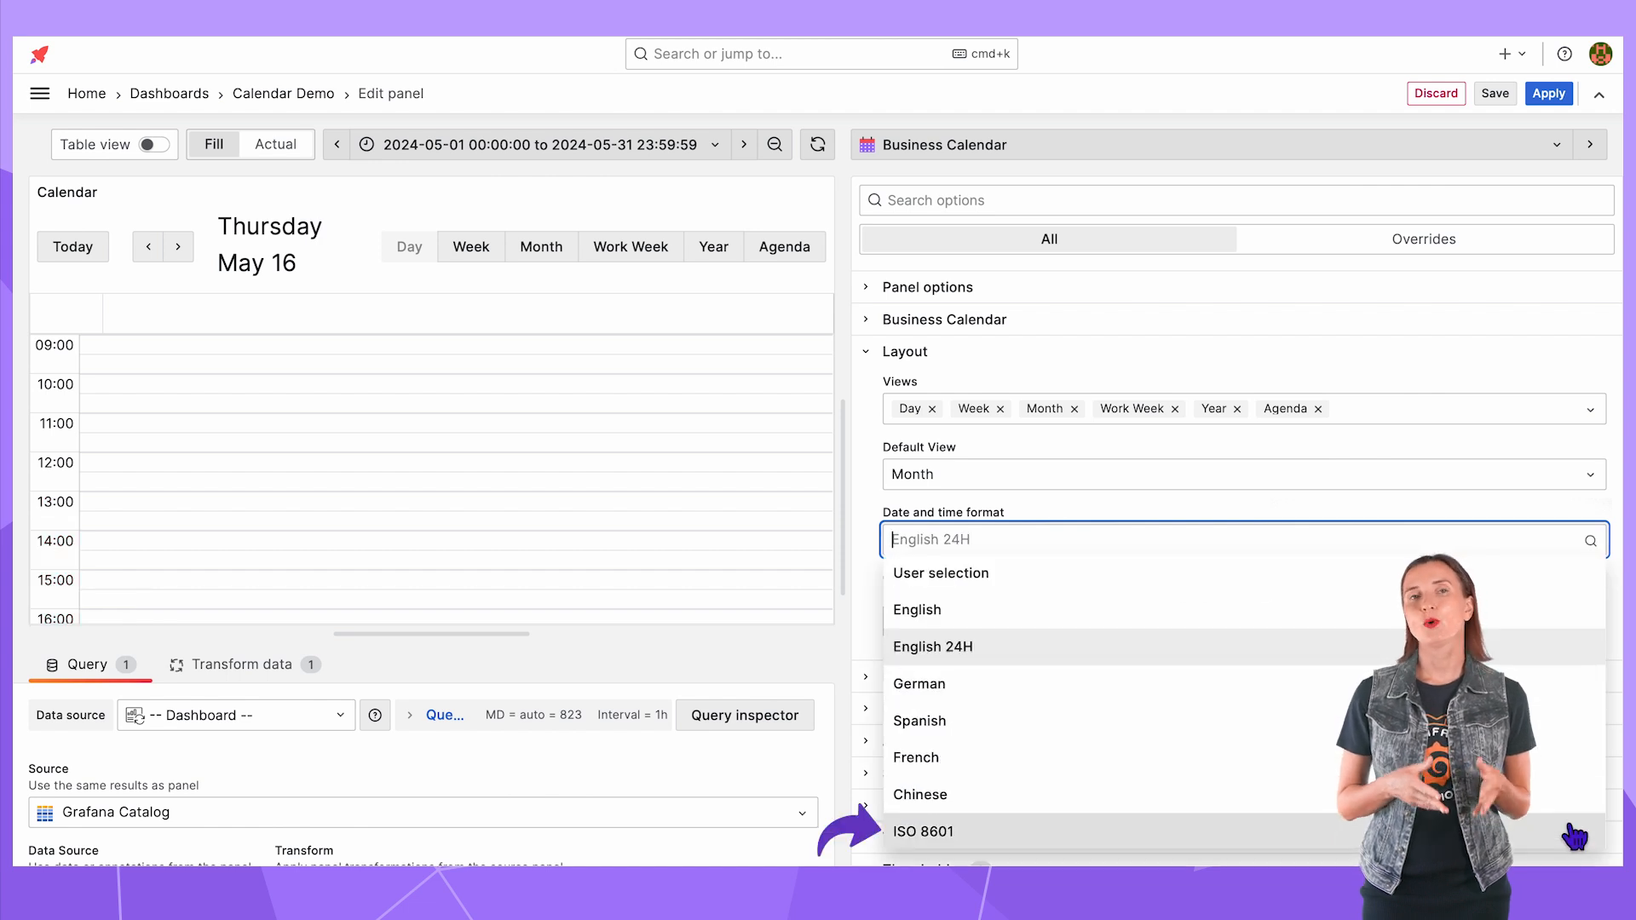
pyautogui.click(922, 830)
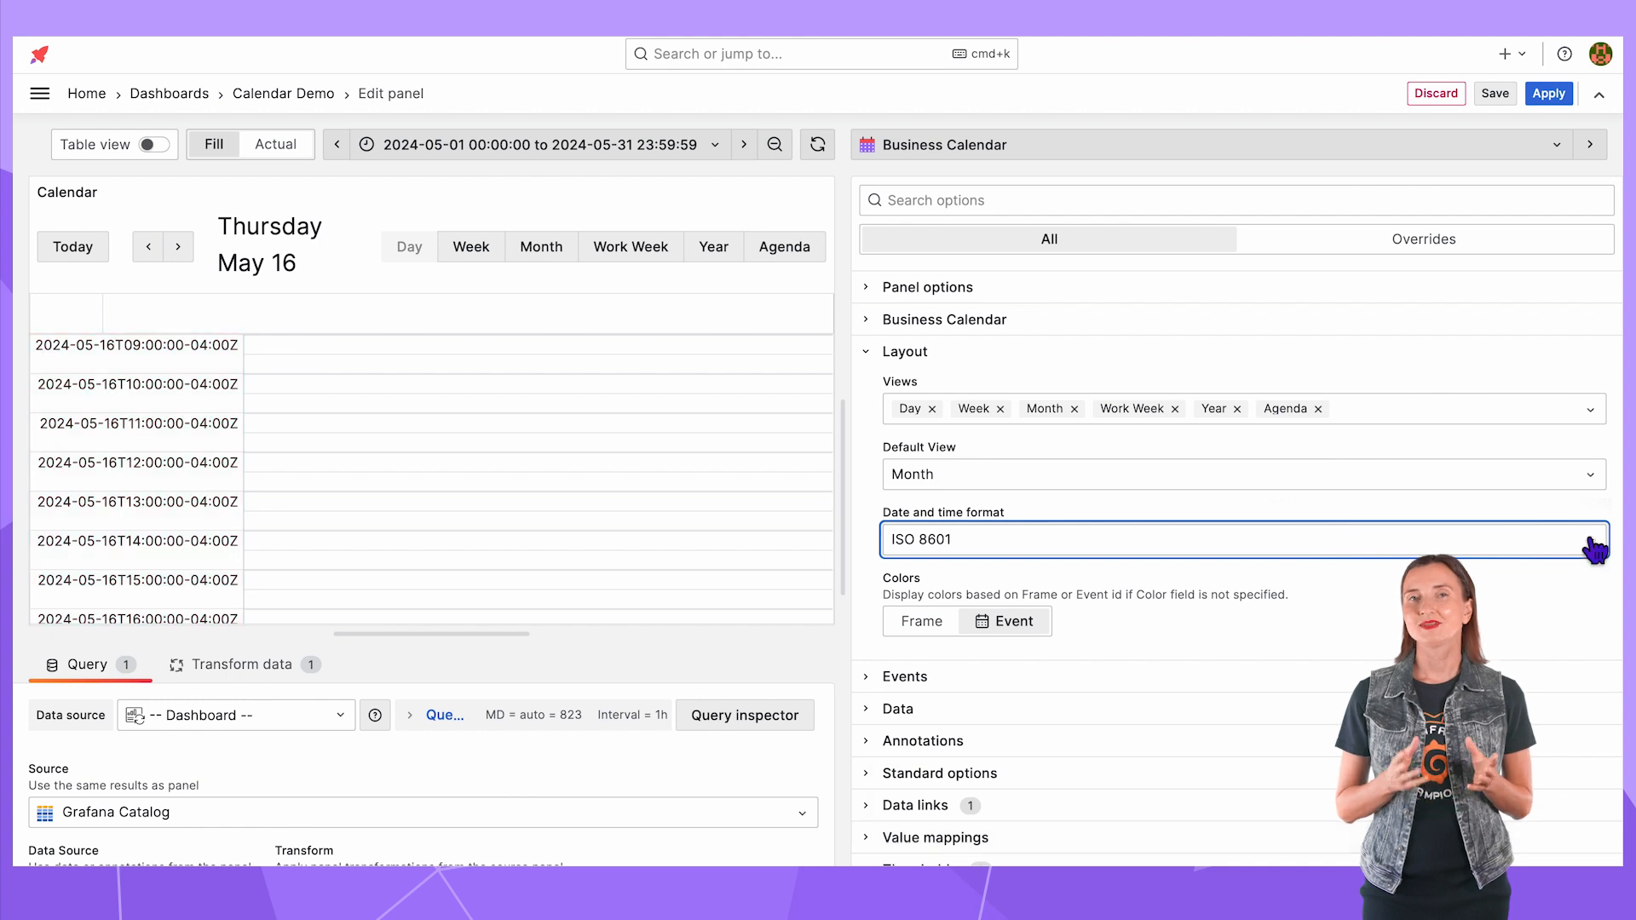
pyautogui.click(1242, 540)
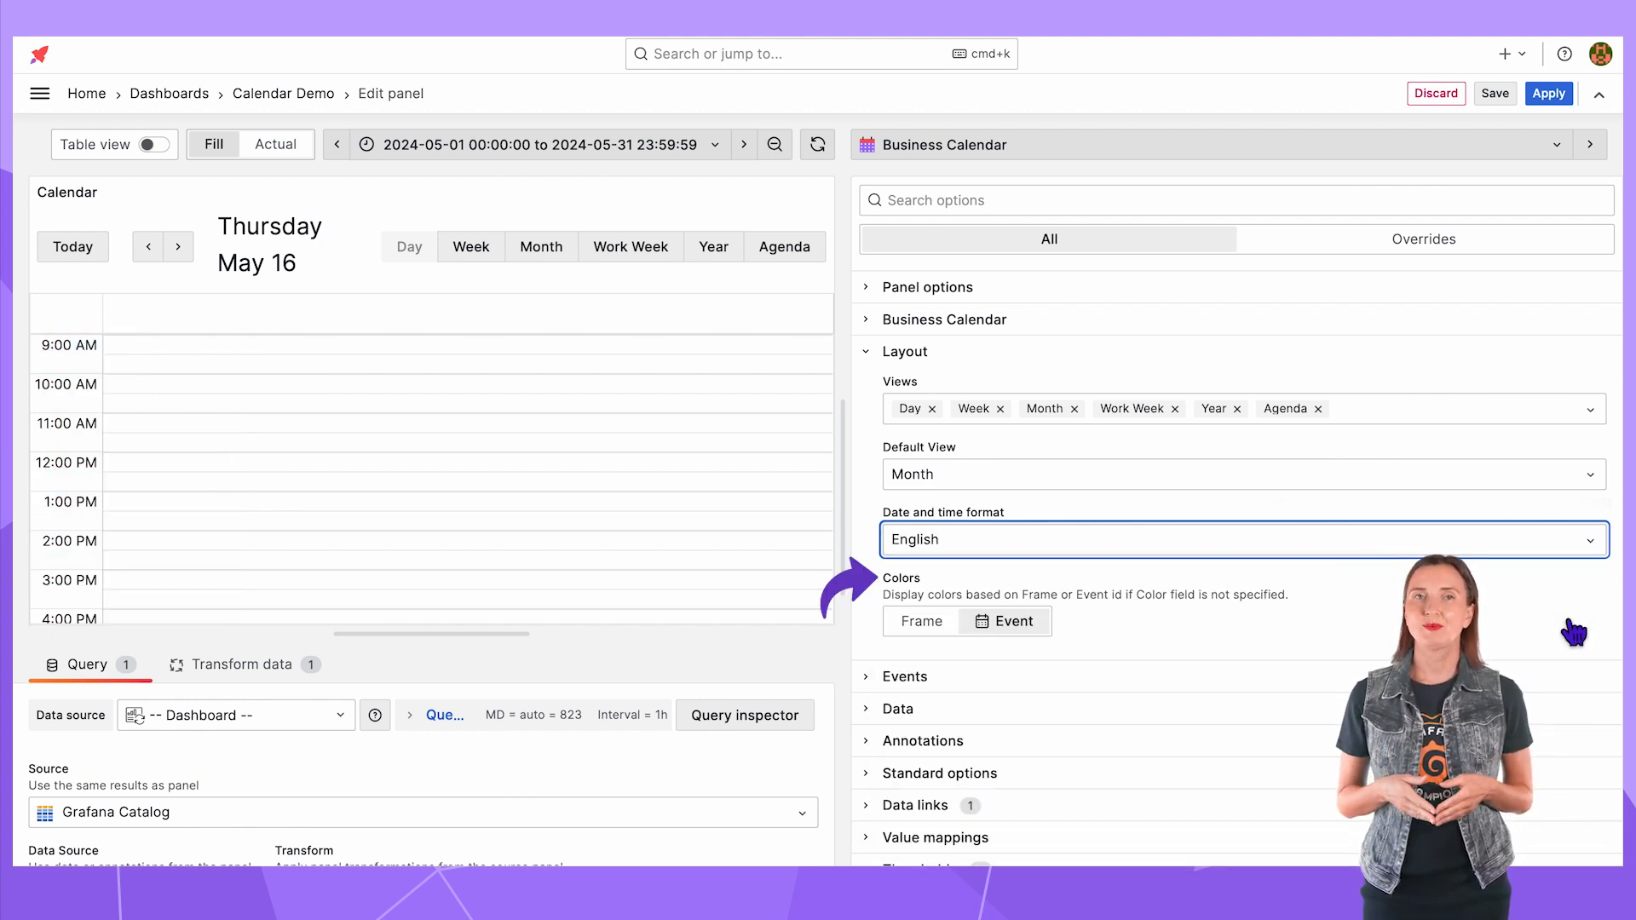
pyautogui.moveTo(437, 217)
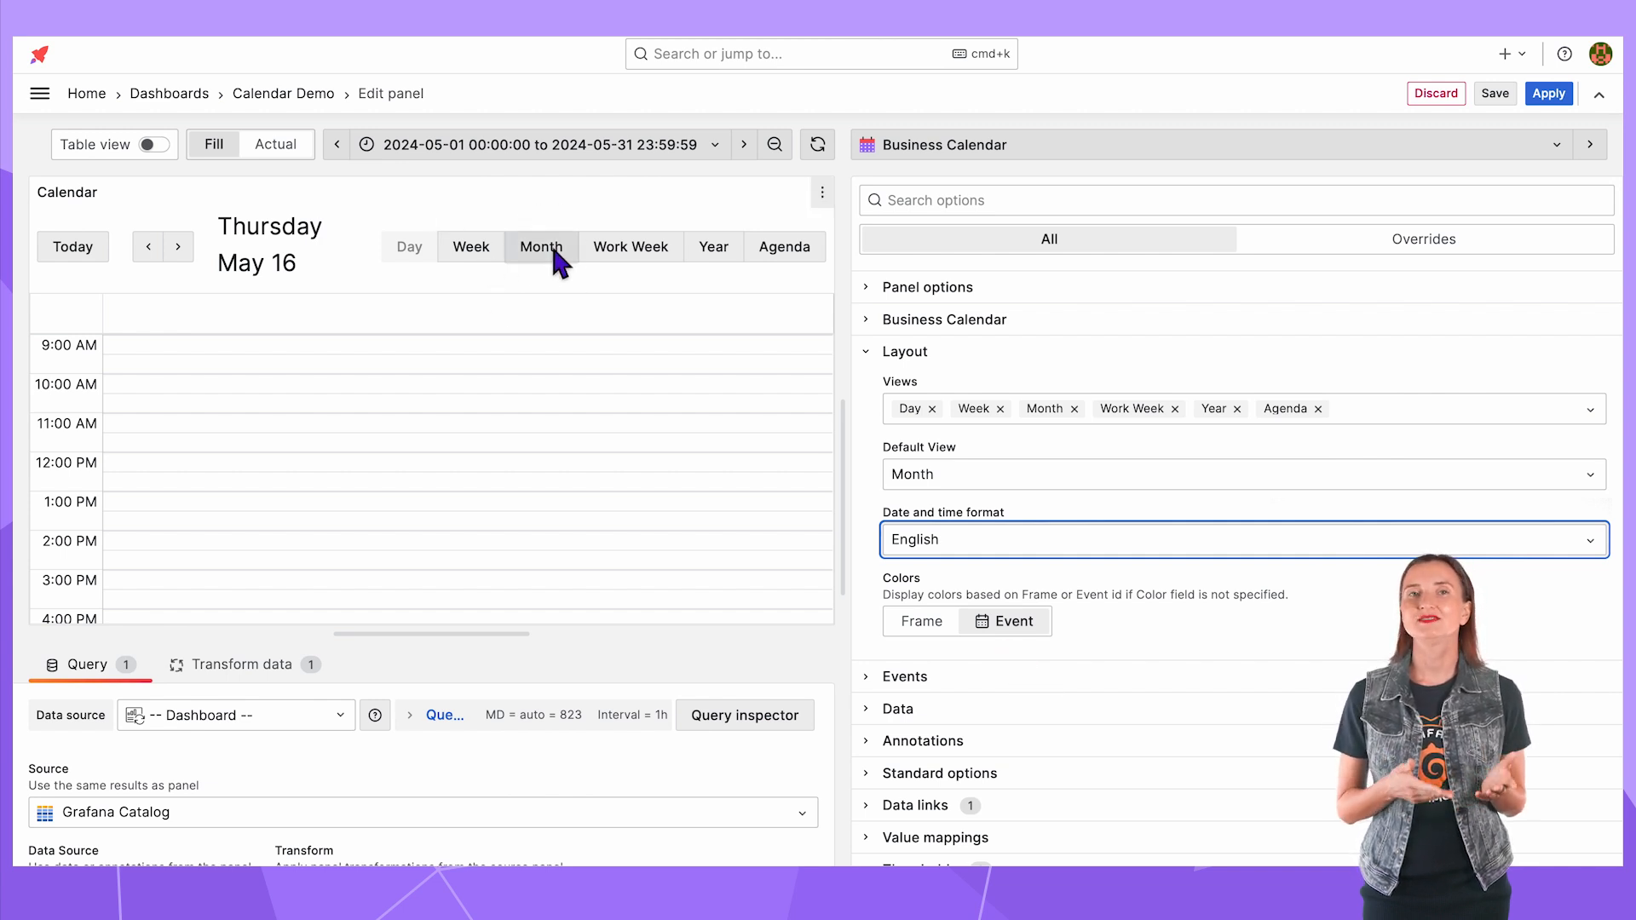
# - Show the calendar in month view with the English format and continue editing the Business Calendar panel
pyautogui.click(540, 246)
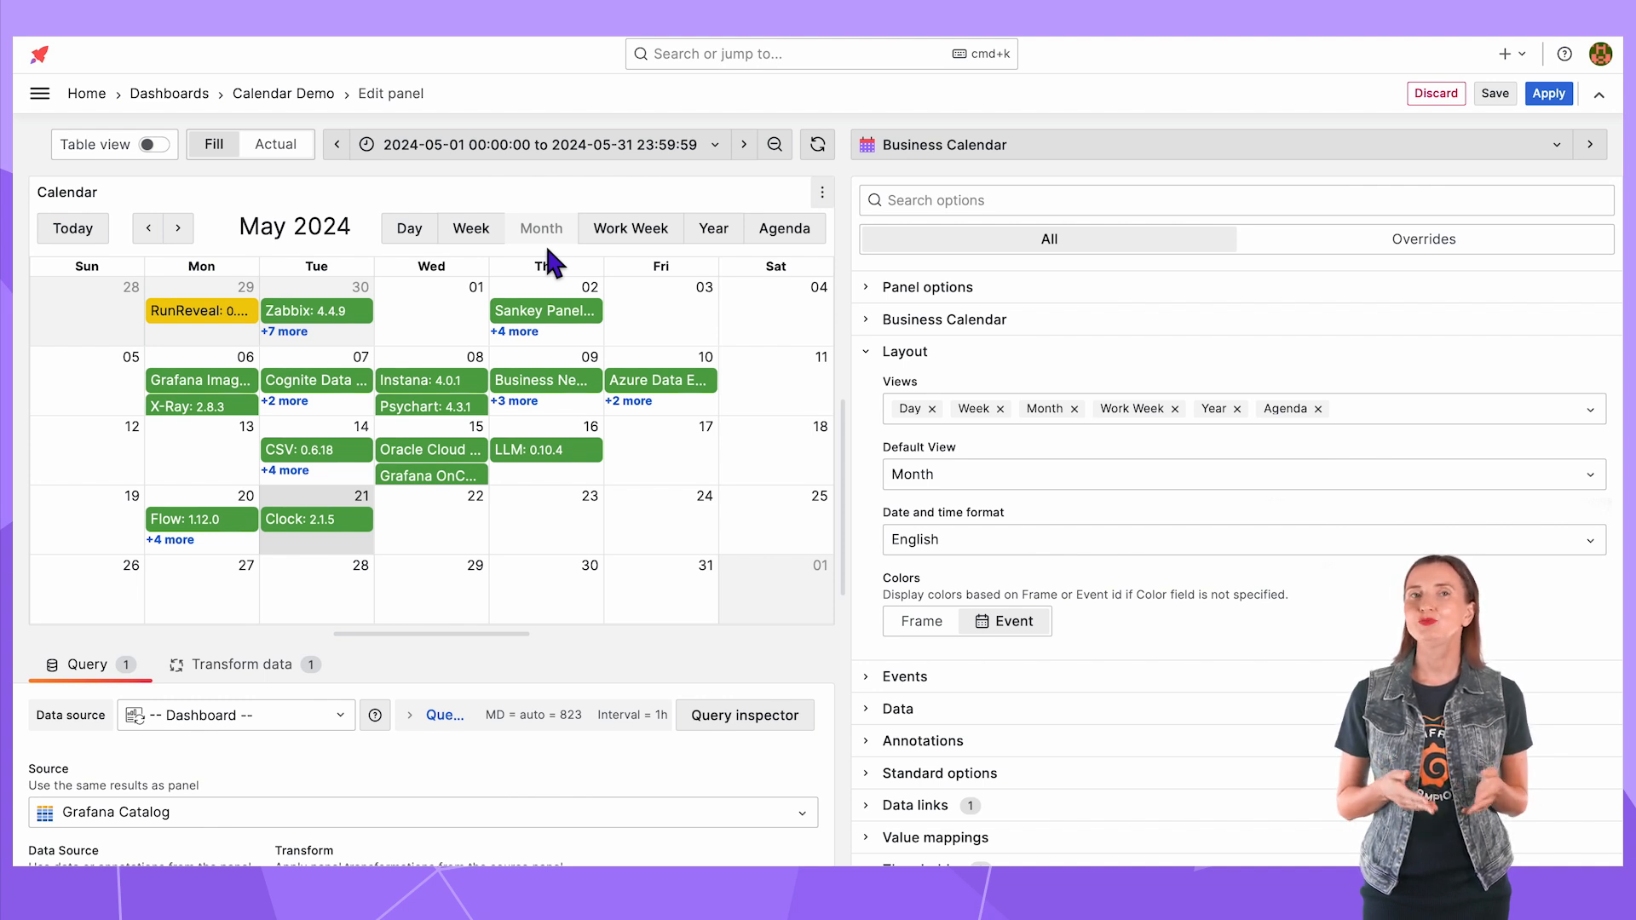
pyautogui.scroll(-3)
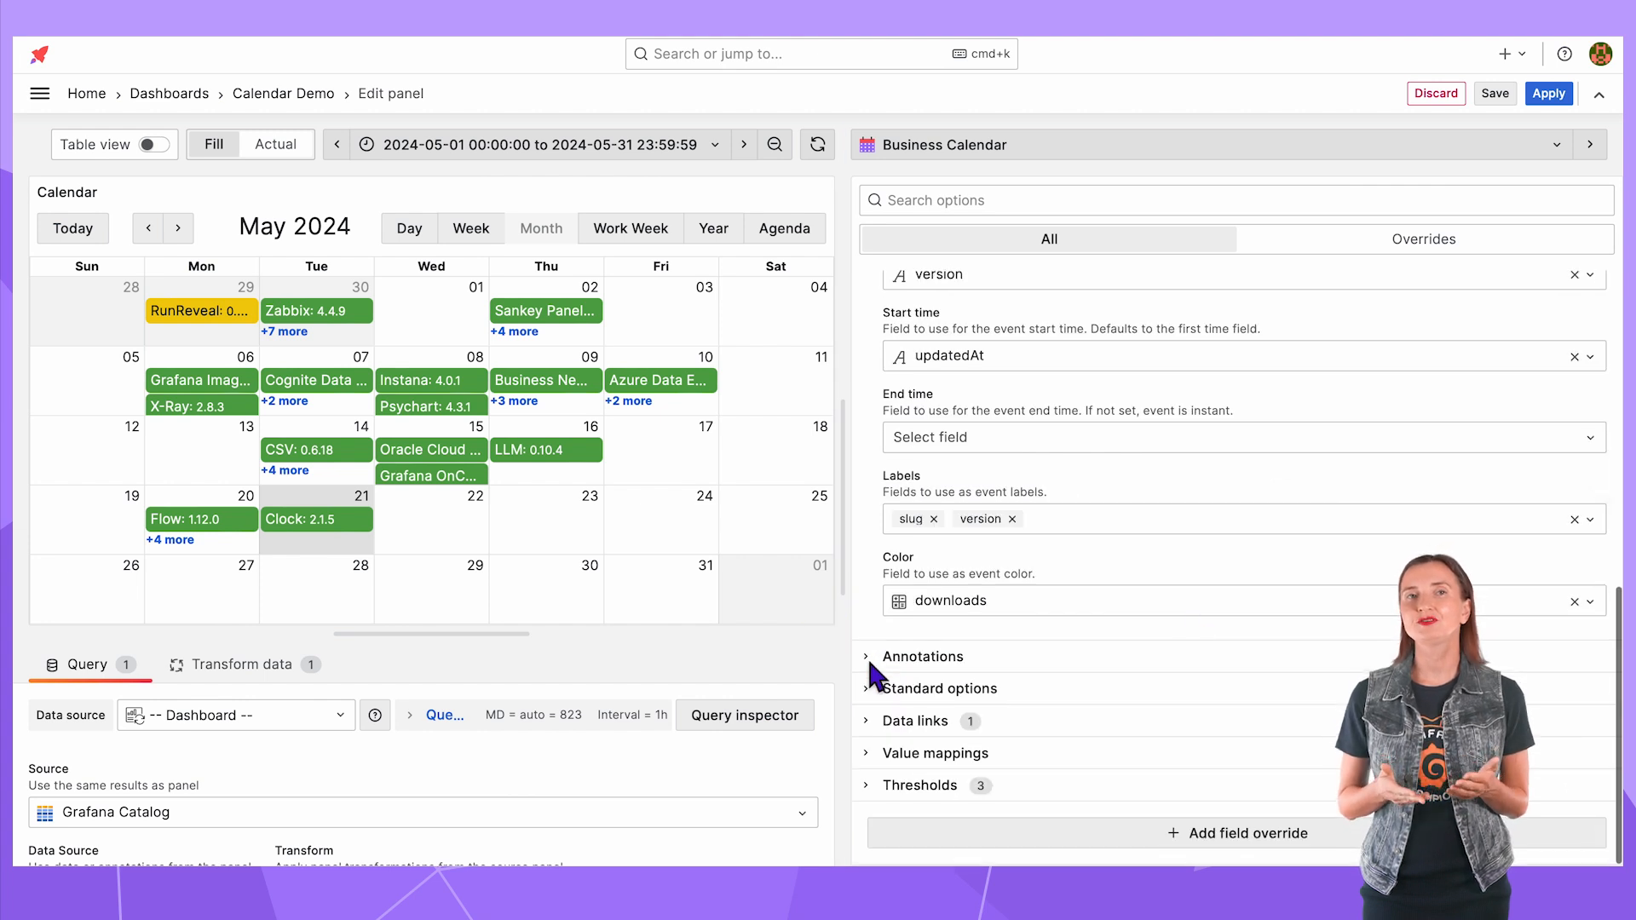
pyautogui.click(1575, 601)
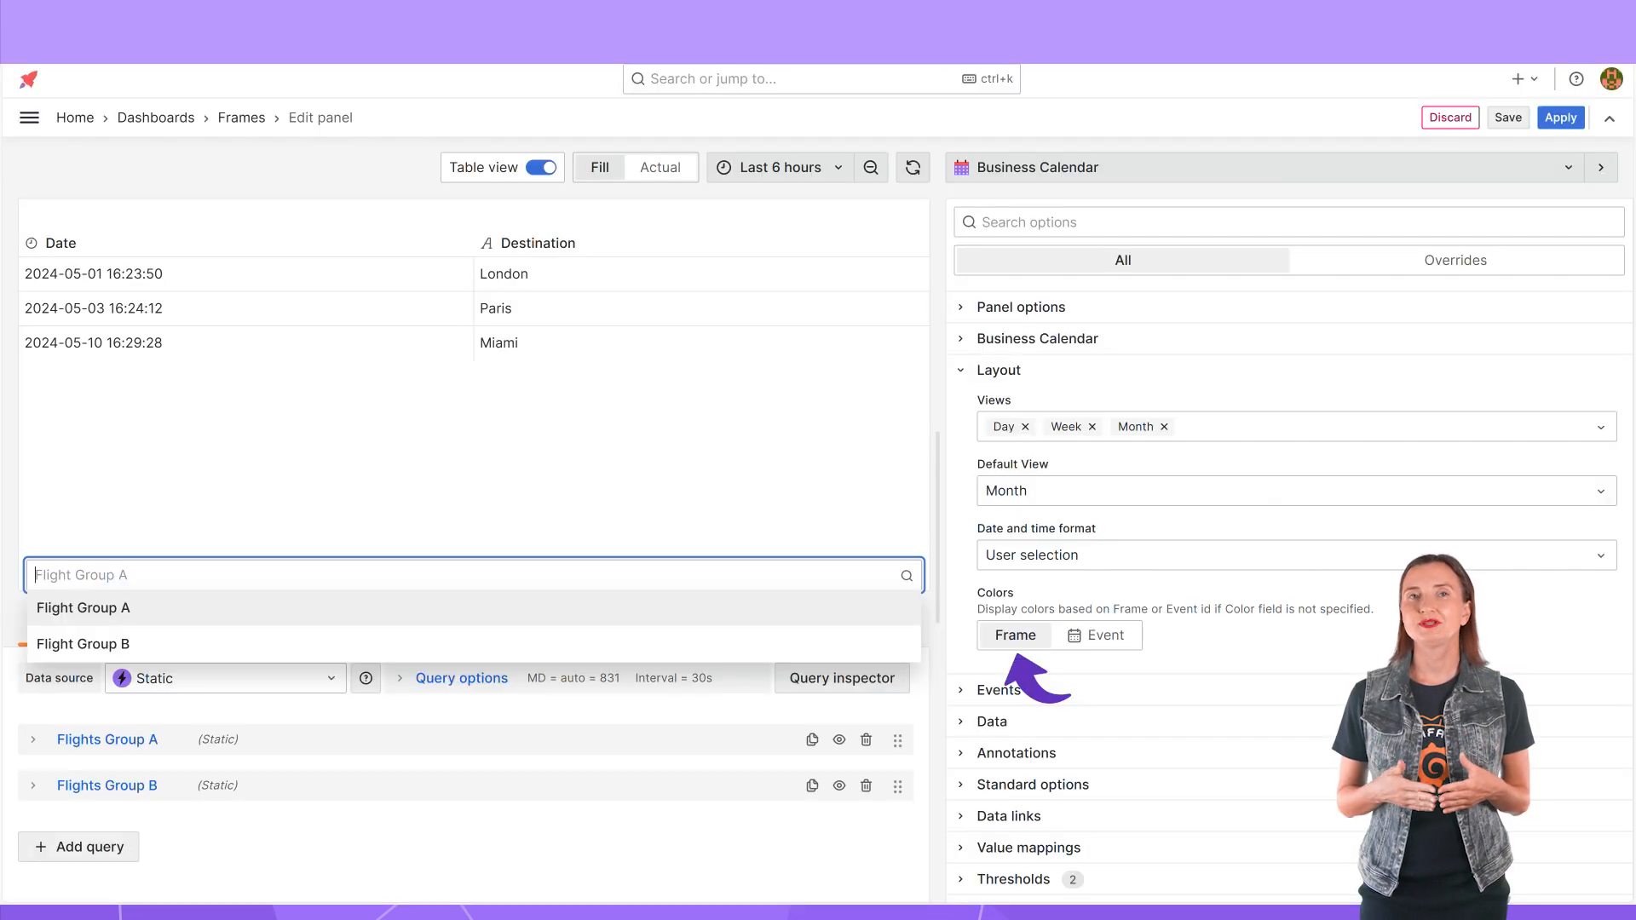
# - Switch the Frames demo table between Flight Group B and A, then return to the Calendar Demo with Colors set to Event
pyautogui.click(82, 644)
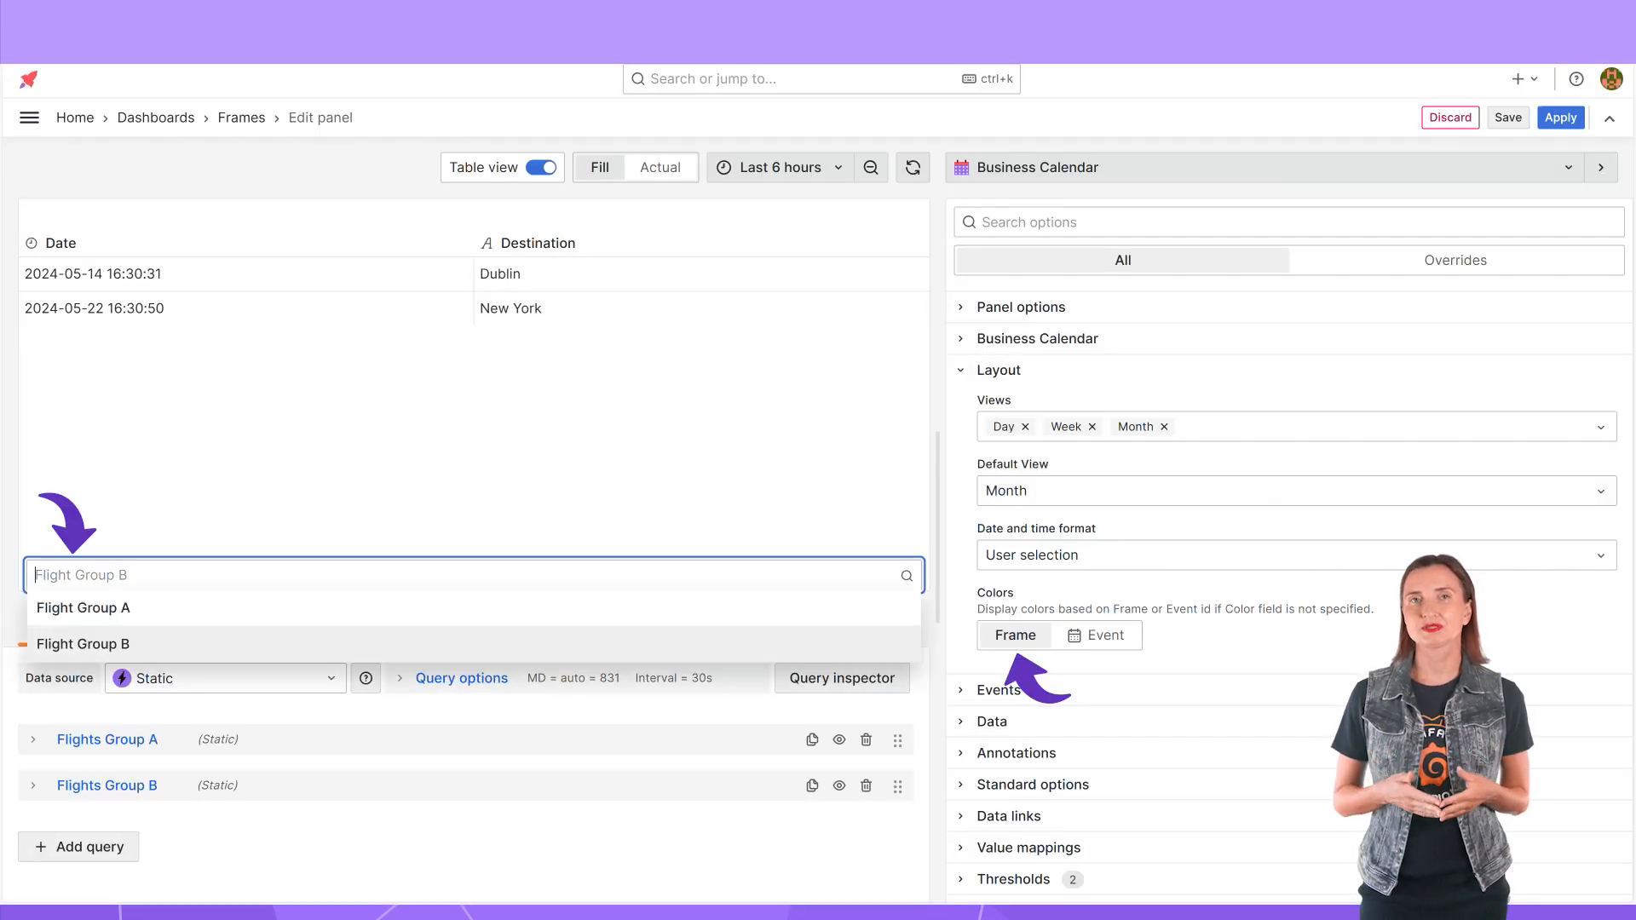
pyautogui.click(82, 606)
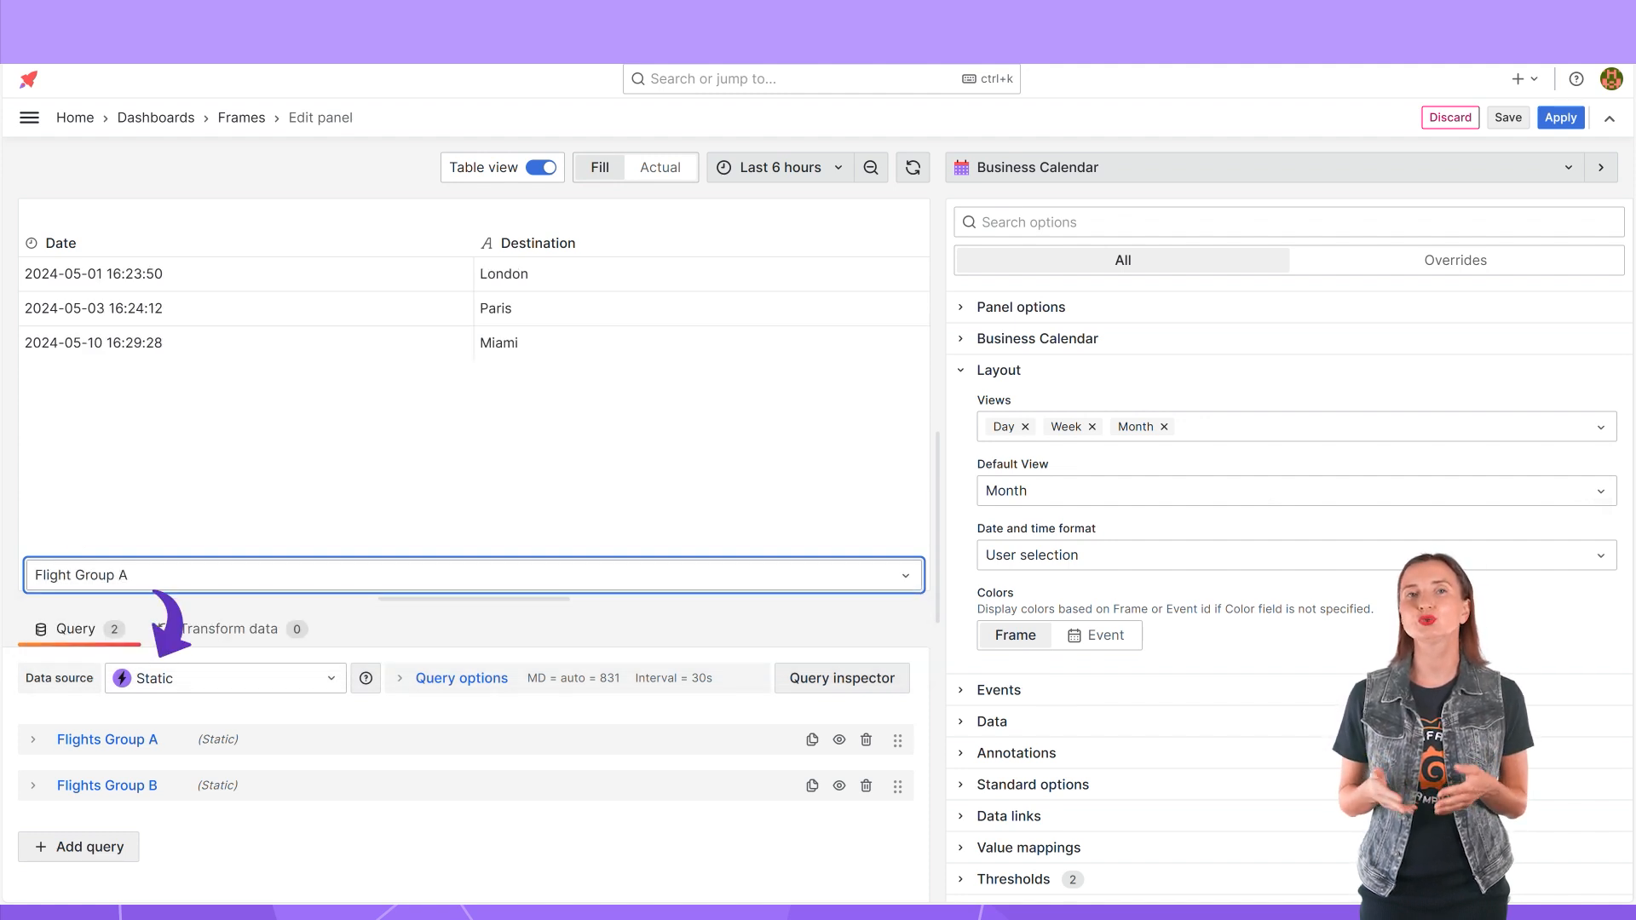
pyautogui.click(540, 167)
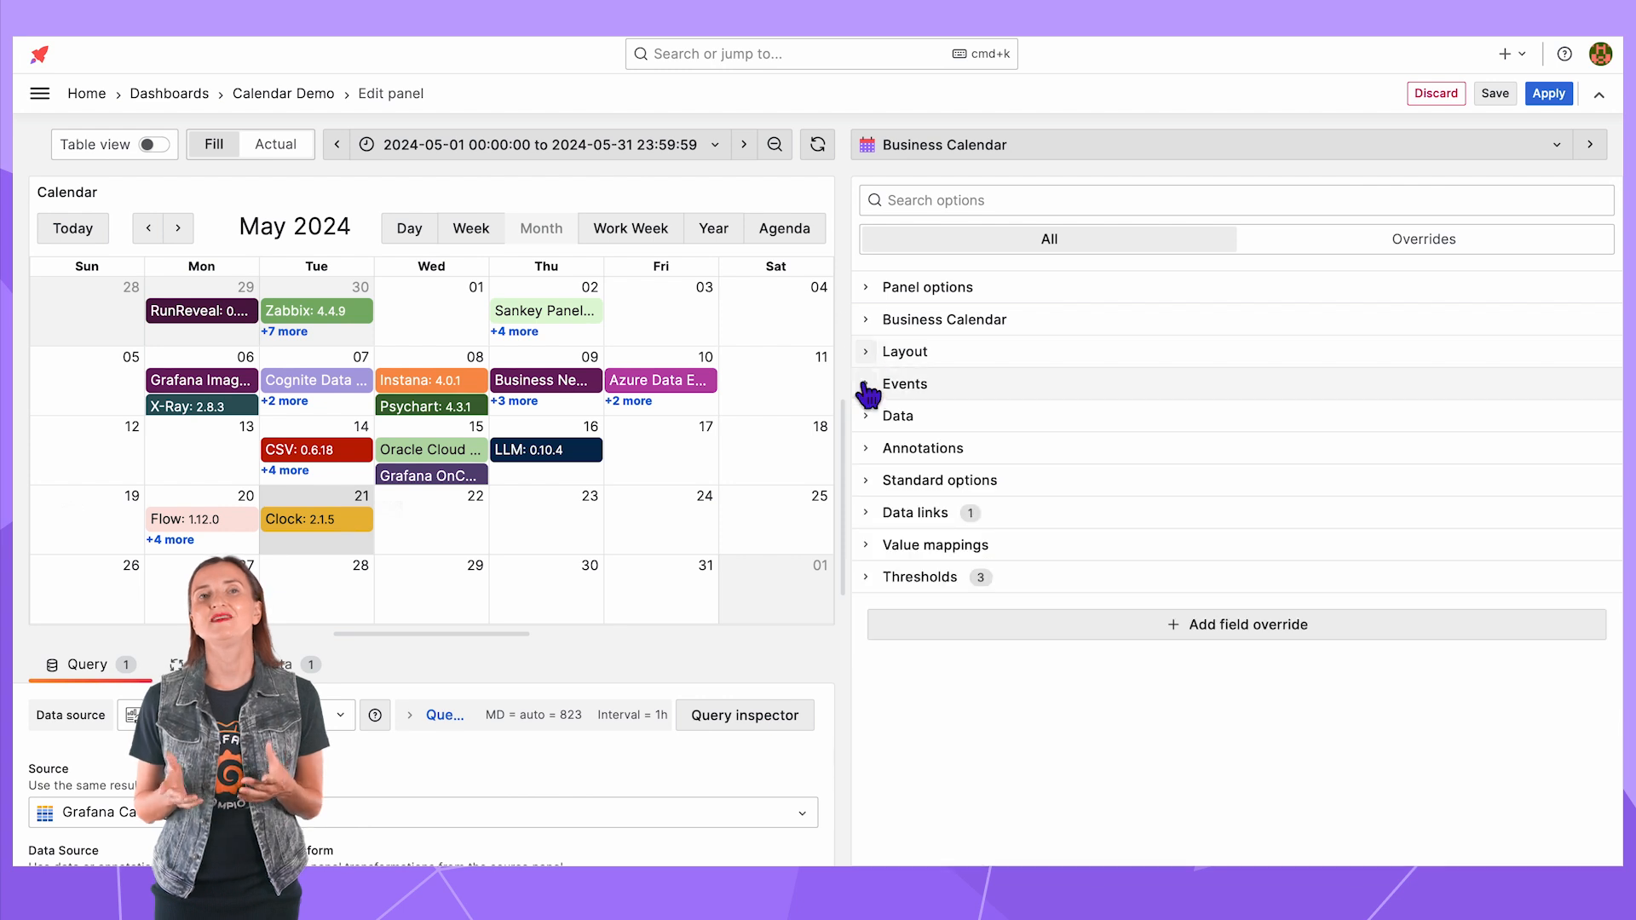
# - Set On click to open the data link, inspect the Grafana Catalog link and cancel without changes
pyautogui.click(903, 383)
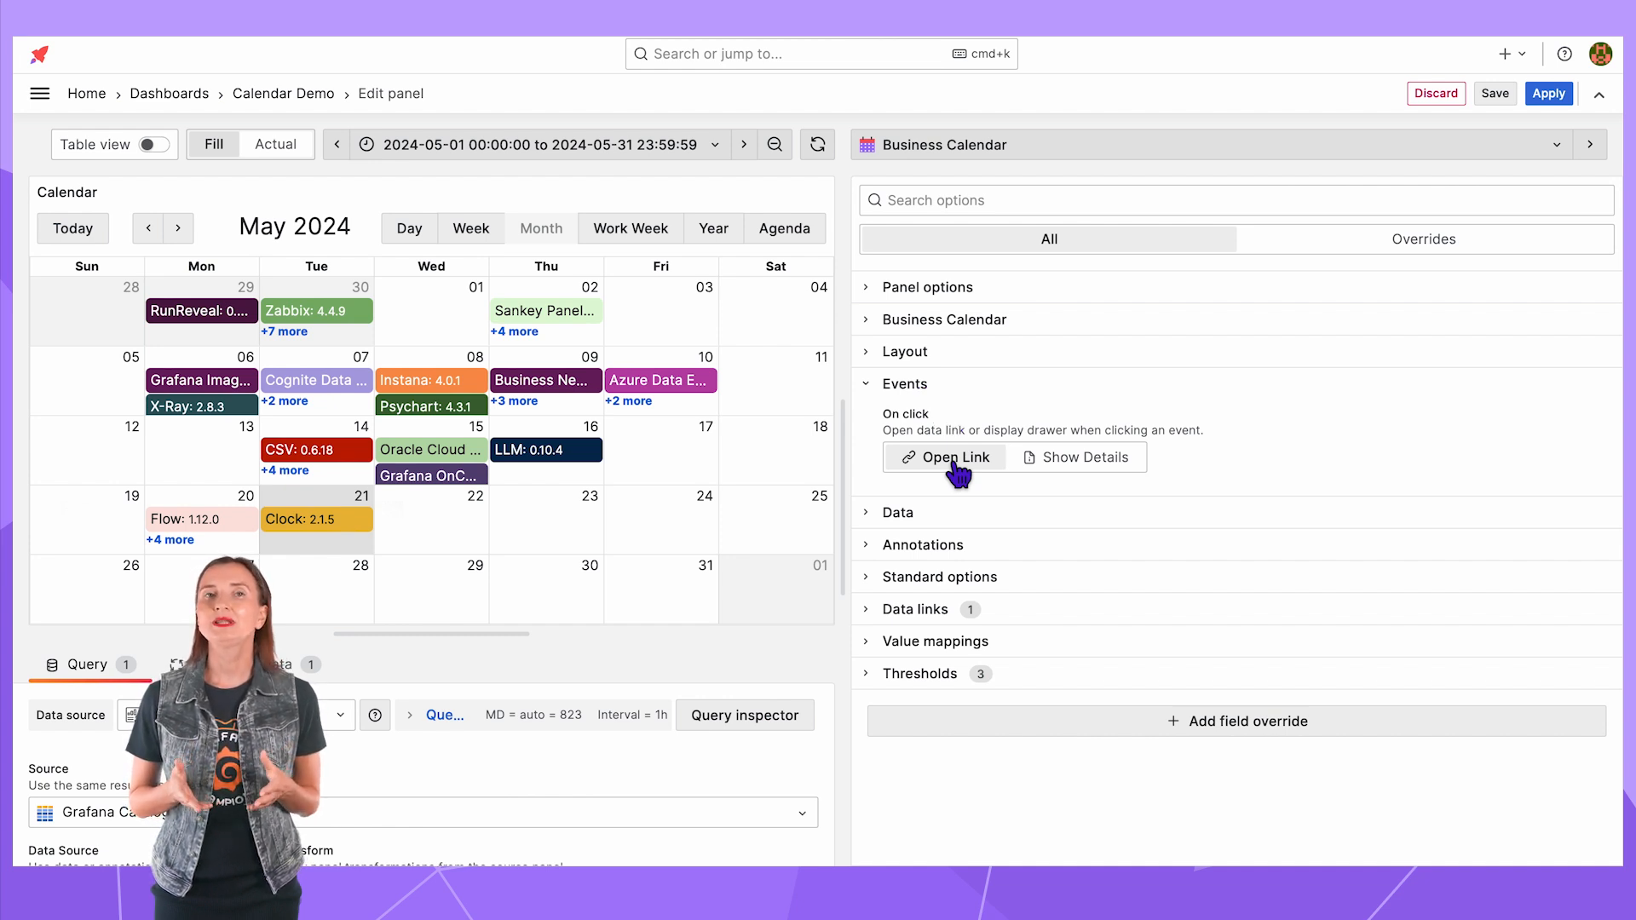
pyautogui.click(915, 610)
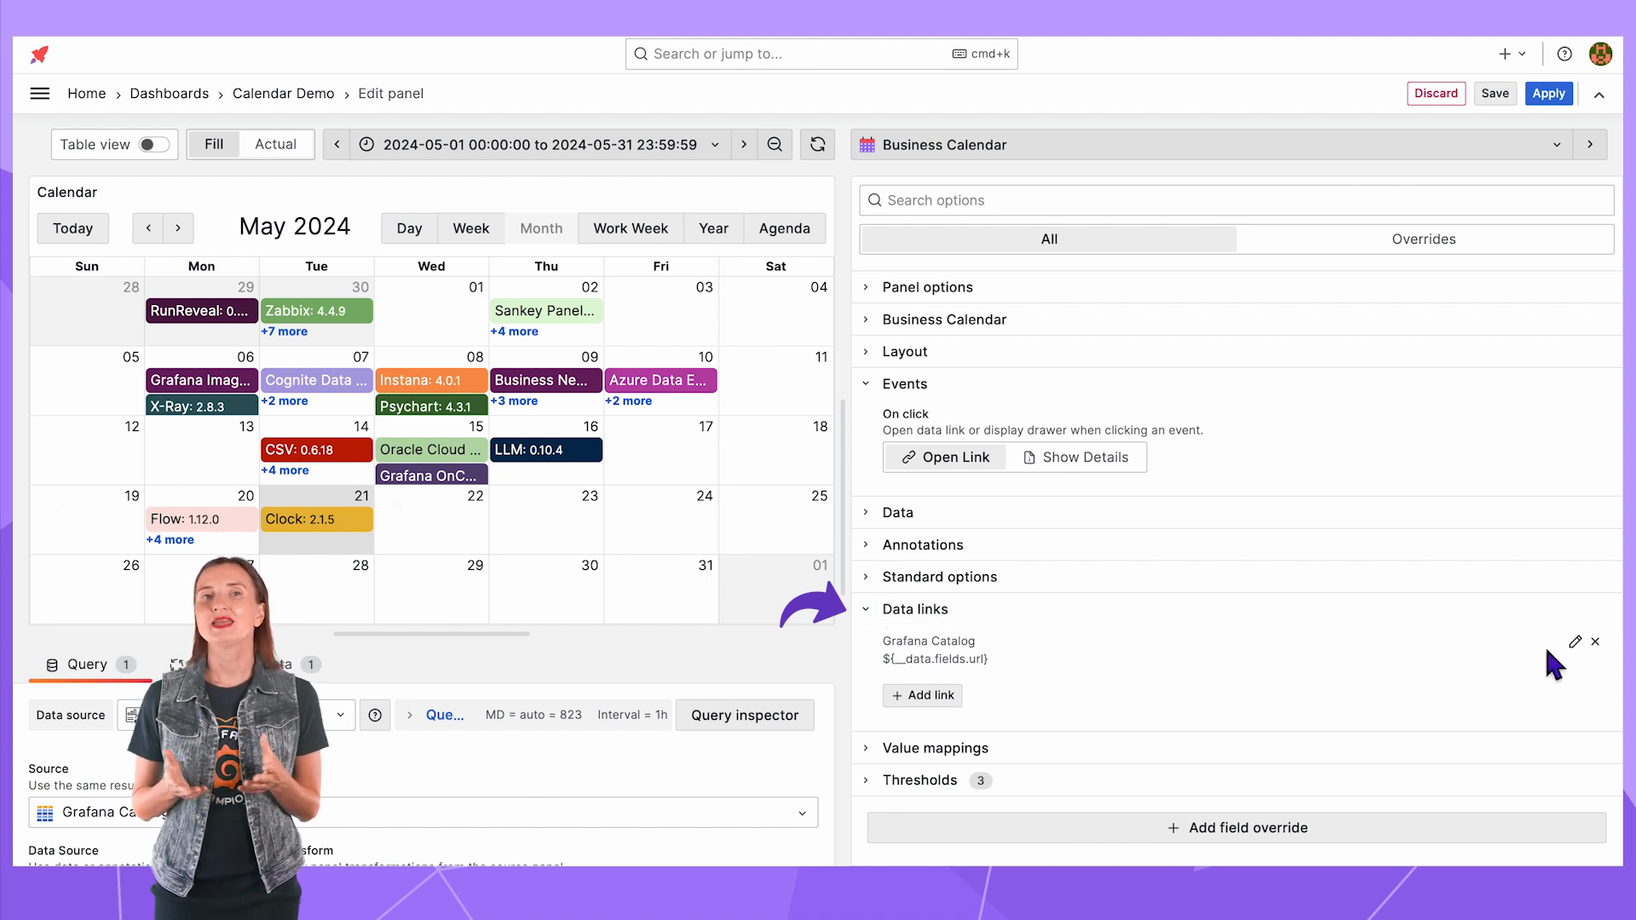
pyautogui.click(1574, 642)
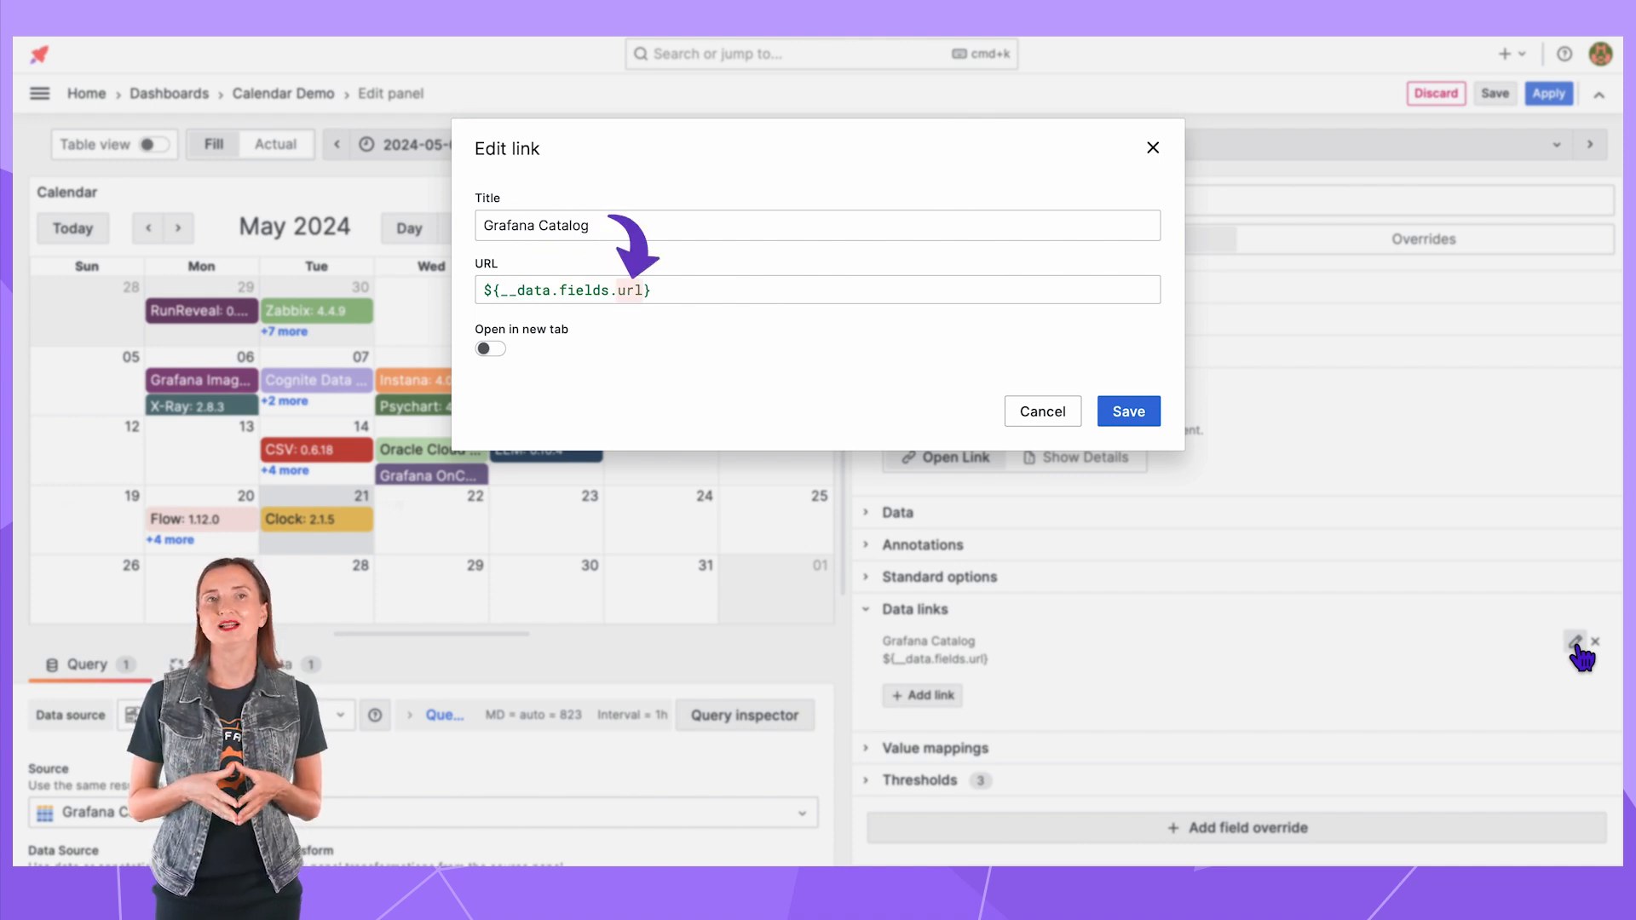
pyautogui.click(1128, 410)
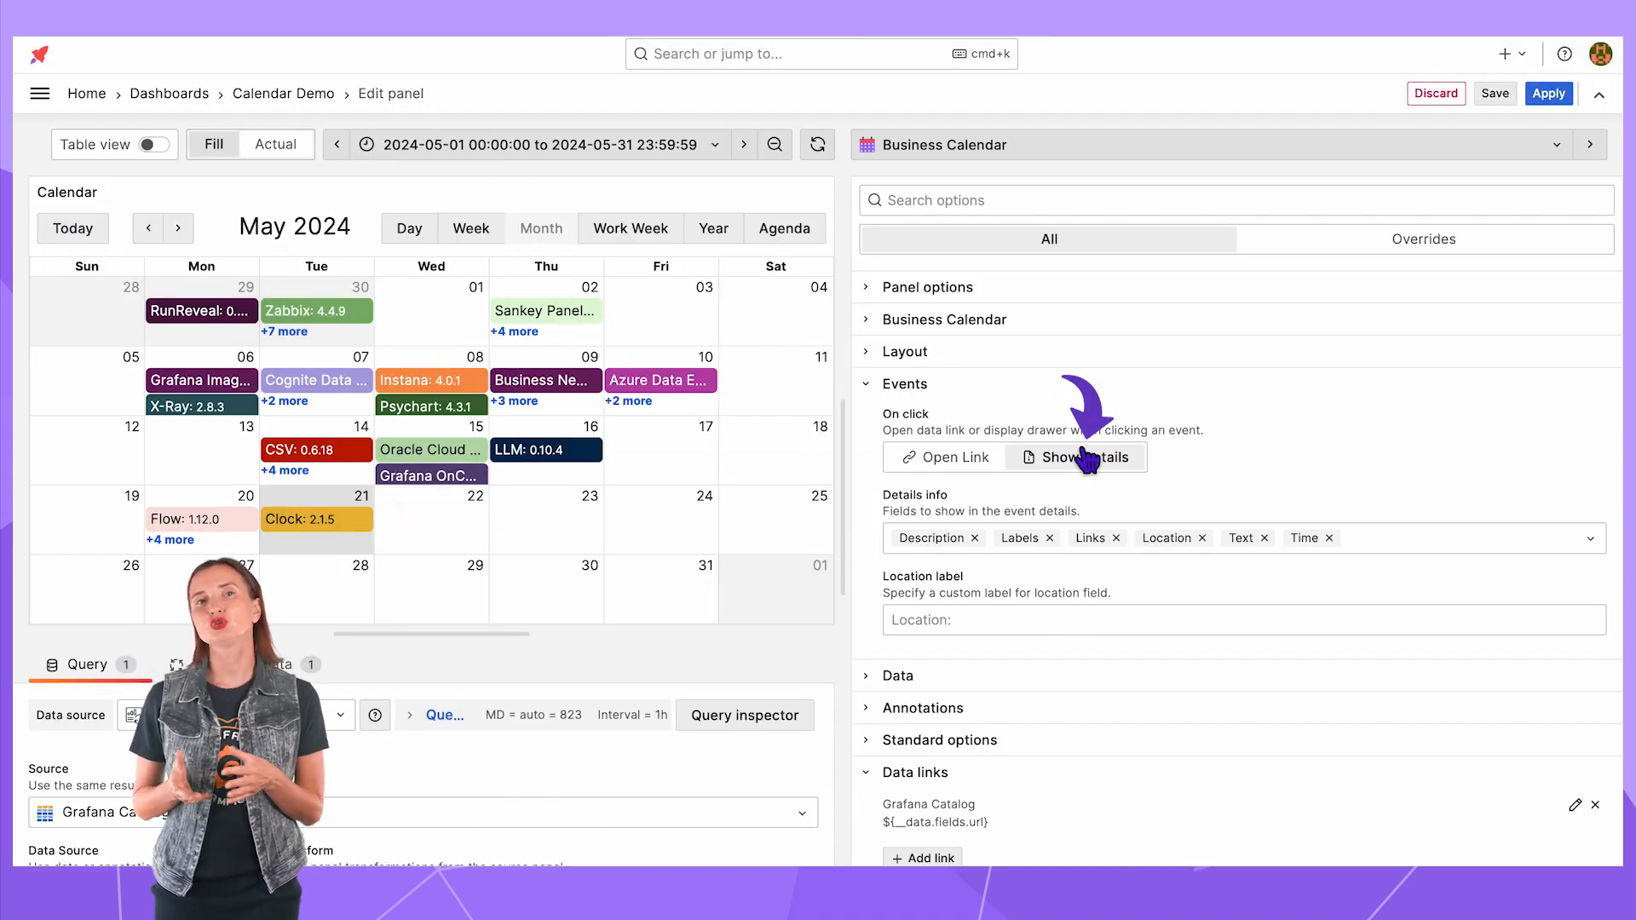
# - Switch On click to Show Details, preview the Business News drawer and set the Location label to 'Booth Number'
pyautogui.click(542, 380)
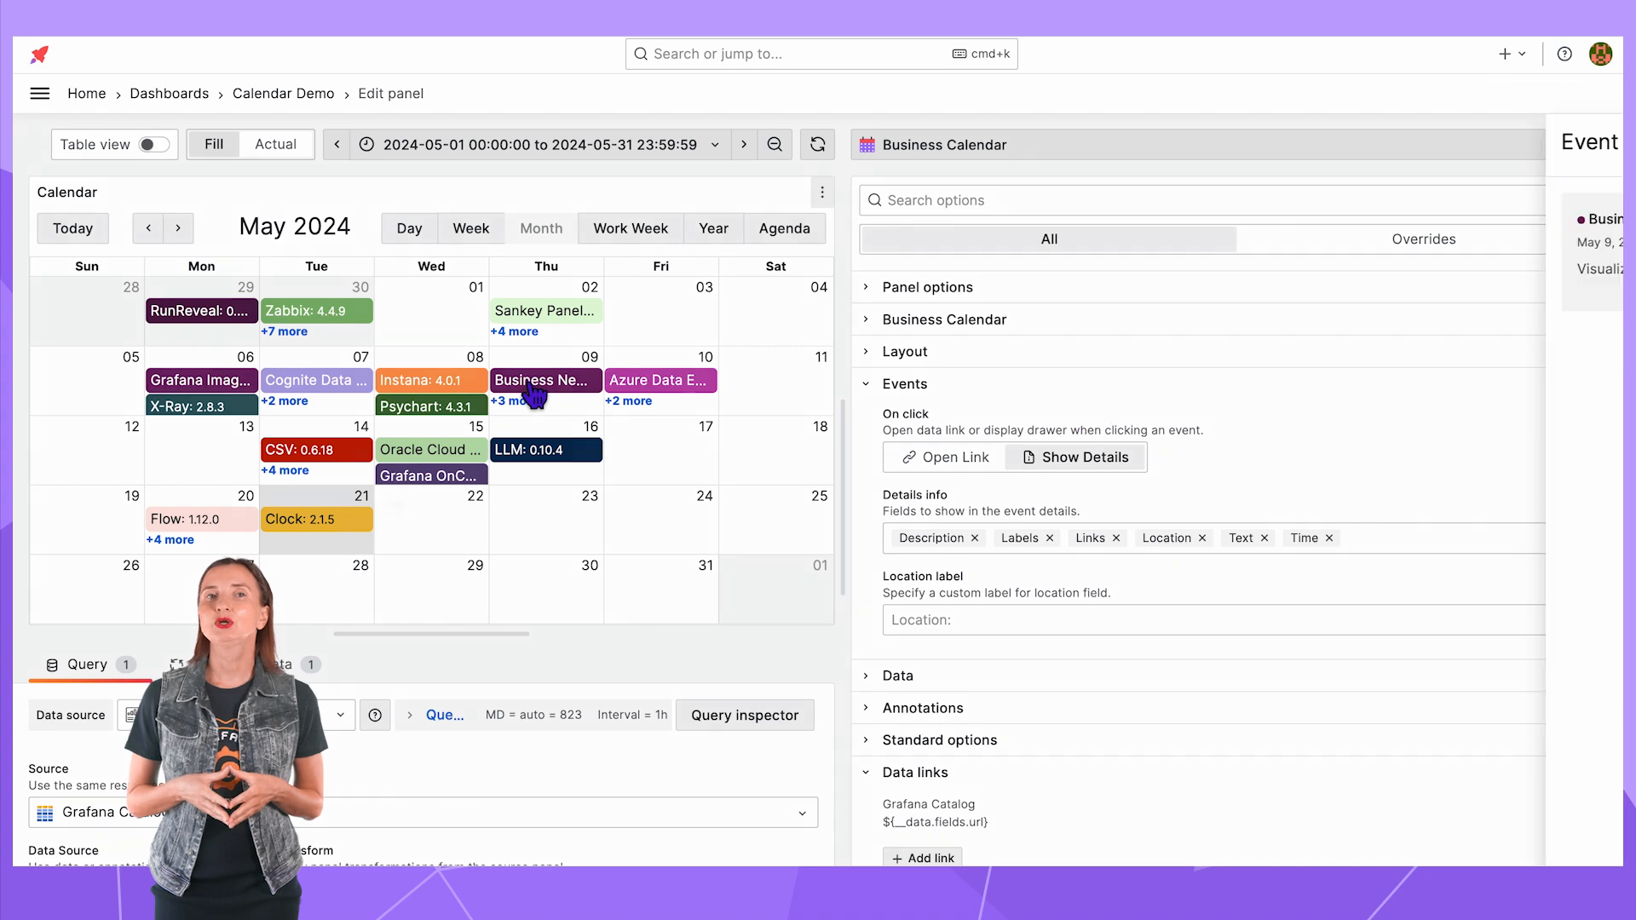
pyautogui.click(542, 380)
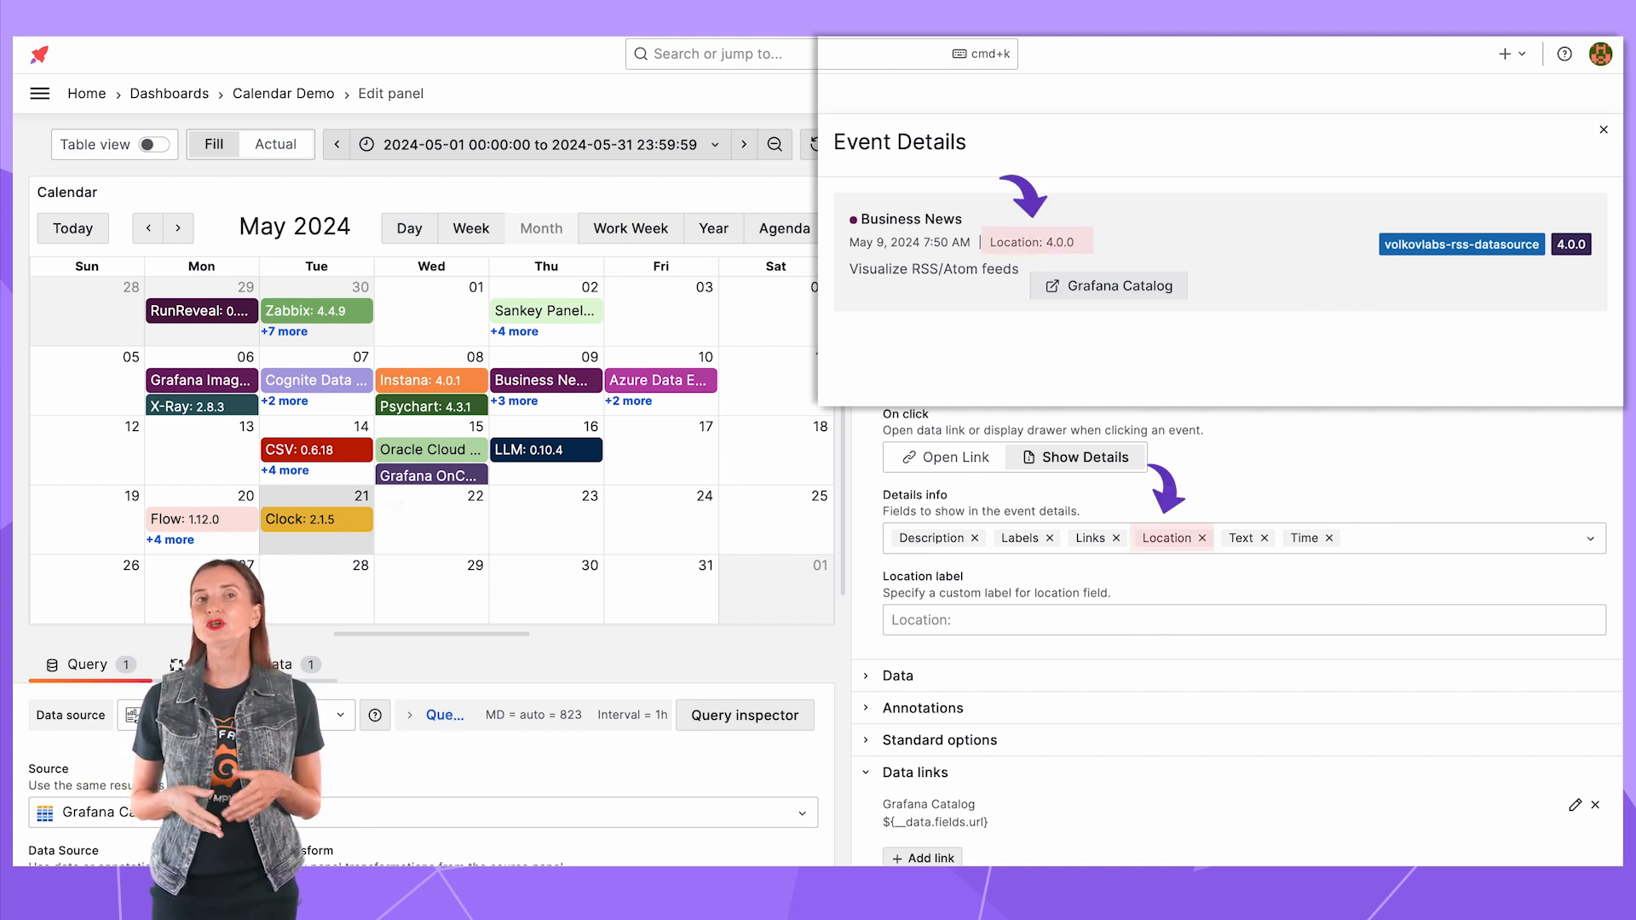
pyautogui.write('Booth')
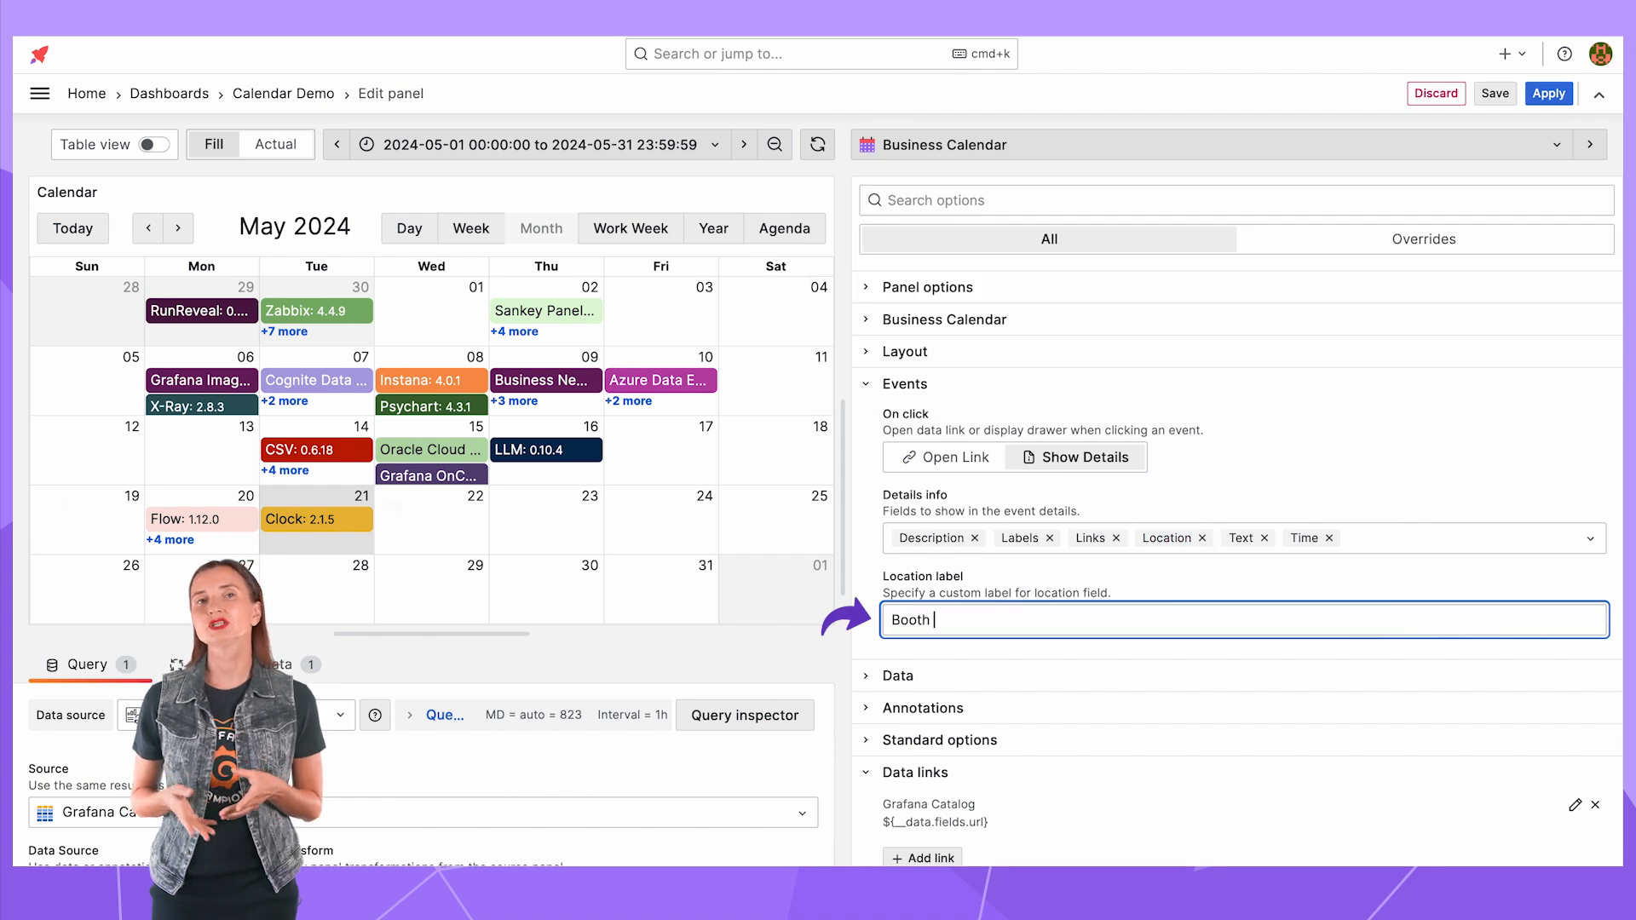
pyautogui.write('Number')
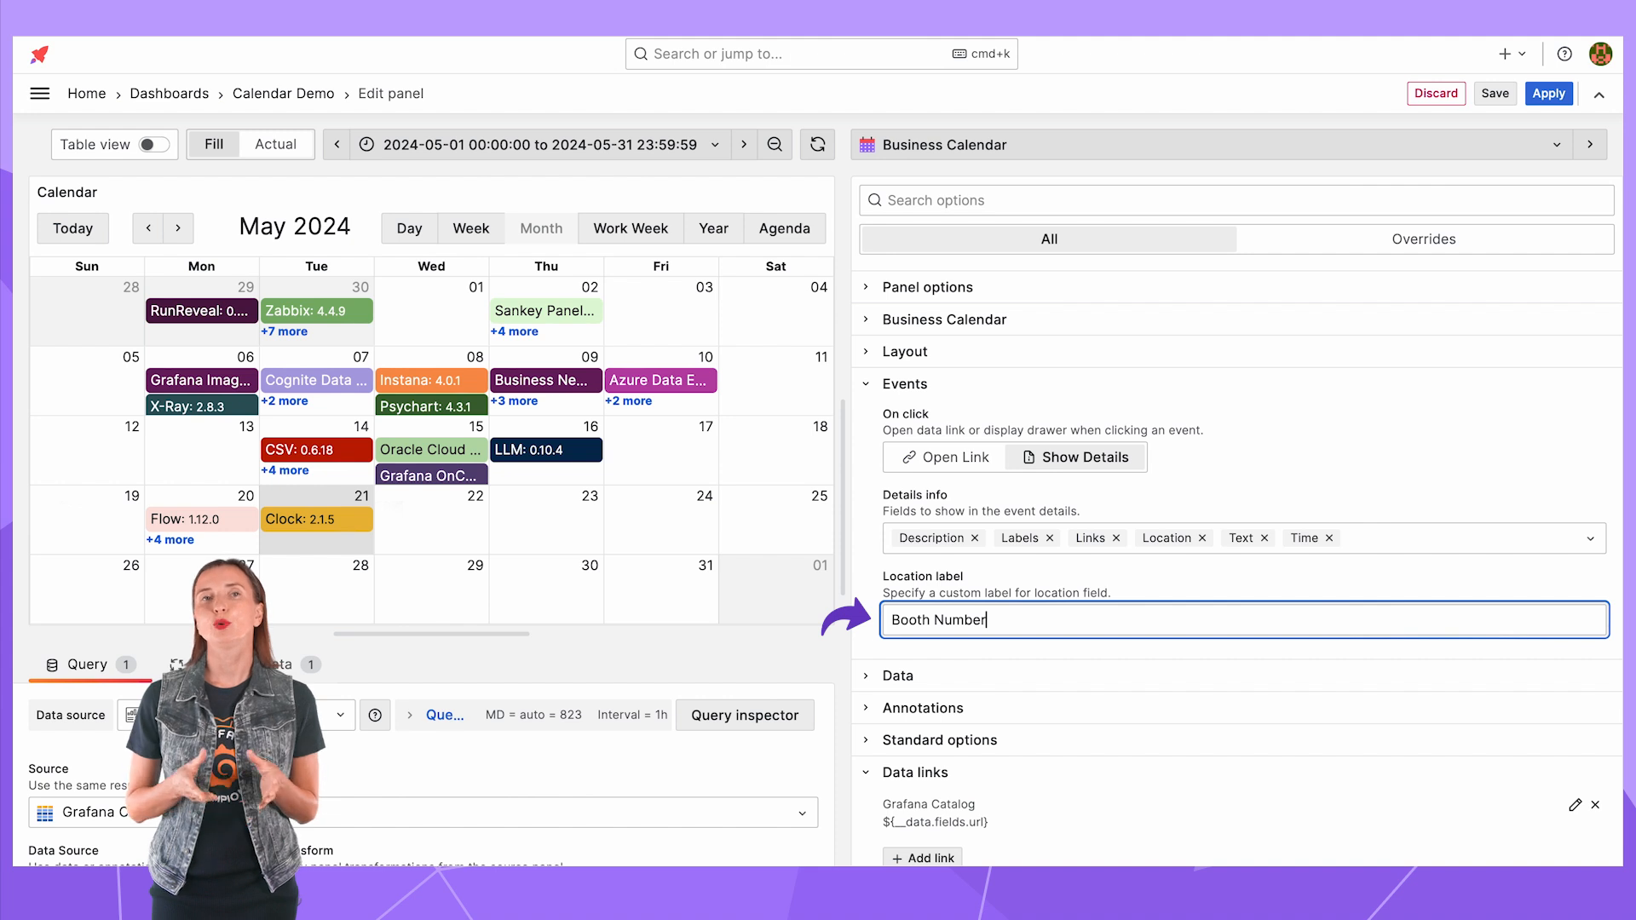
pyautogui.click(545, 380)
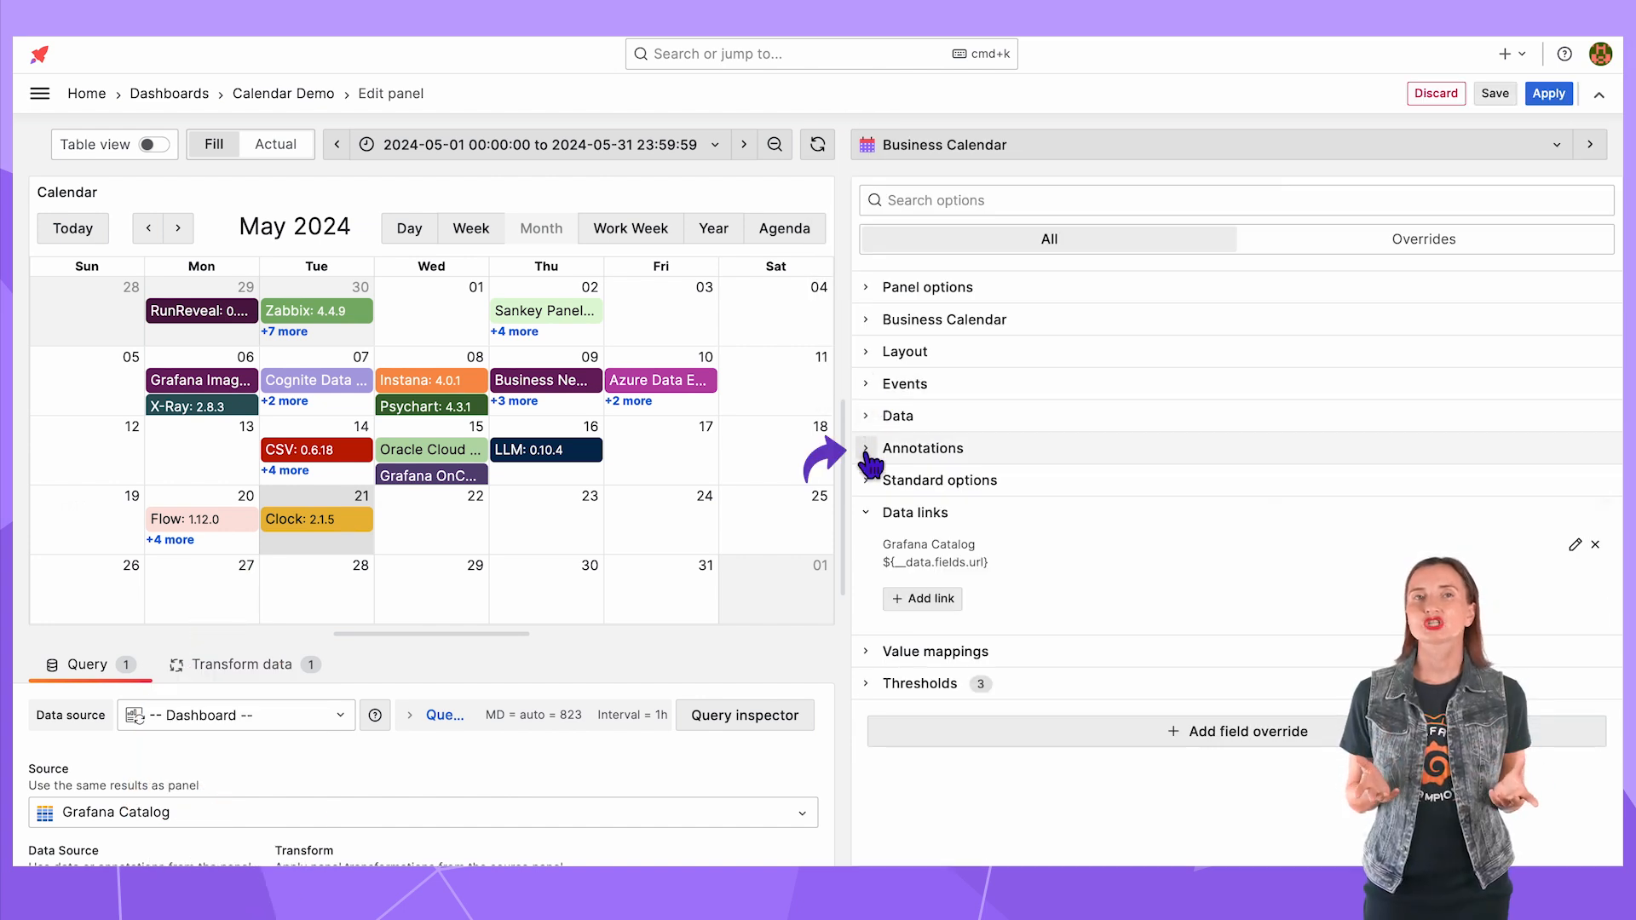
# - Enable Annotations, cycle Type through Alerts, Annotations and Any, and open the May 20 annotation's details
pyautogui.click(866, 449)
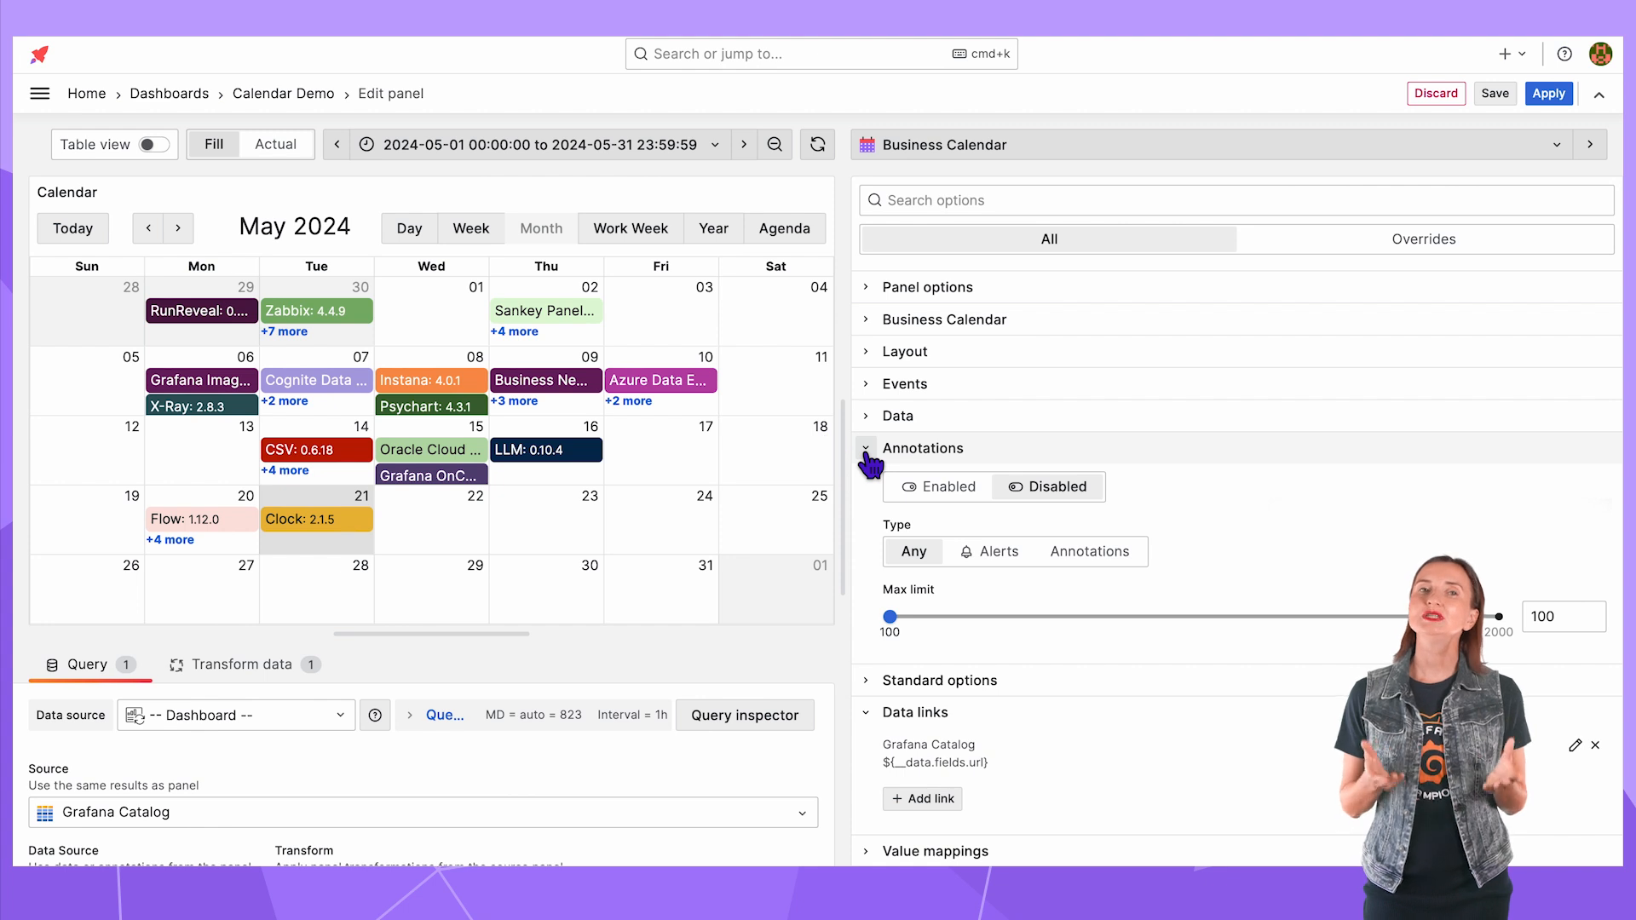
pyautogui.click(939, 485)
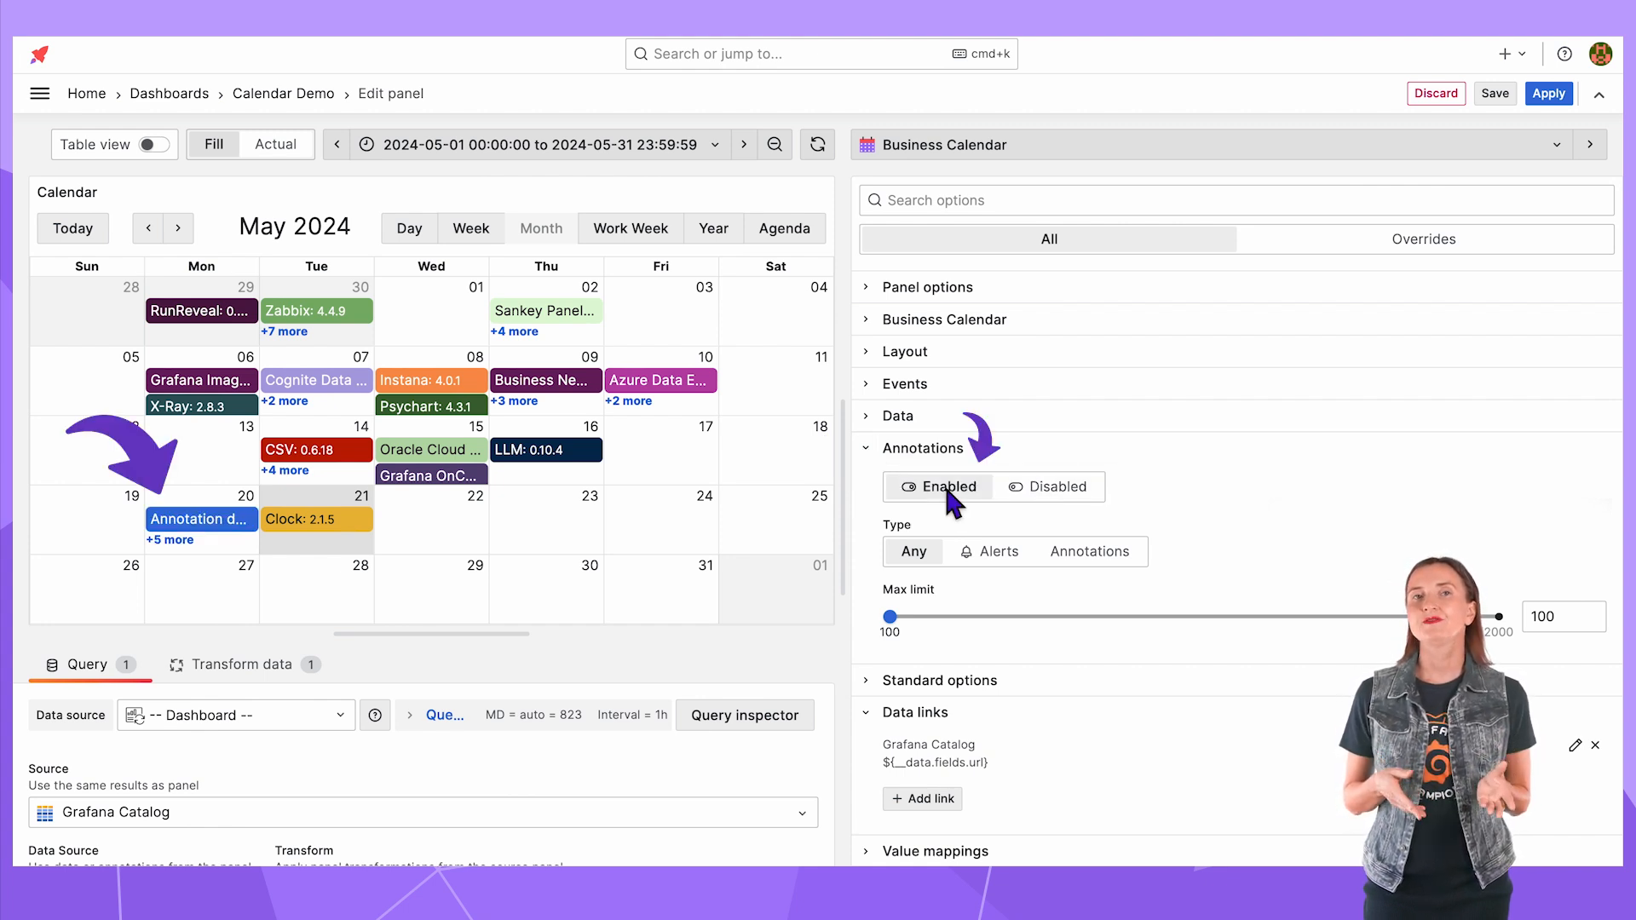
pyautogui.click(988, 550)
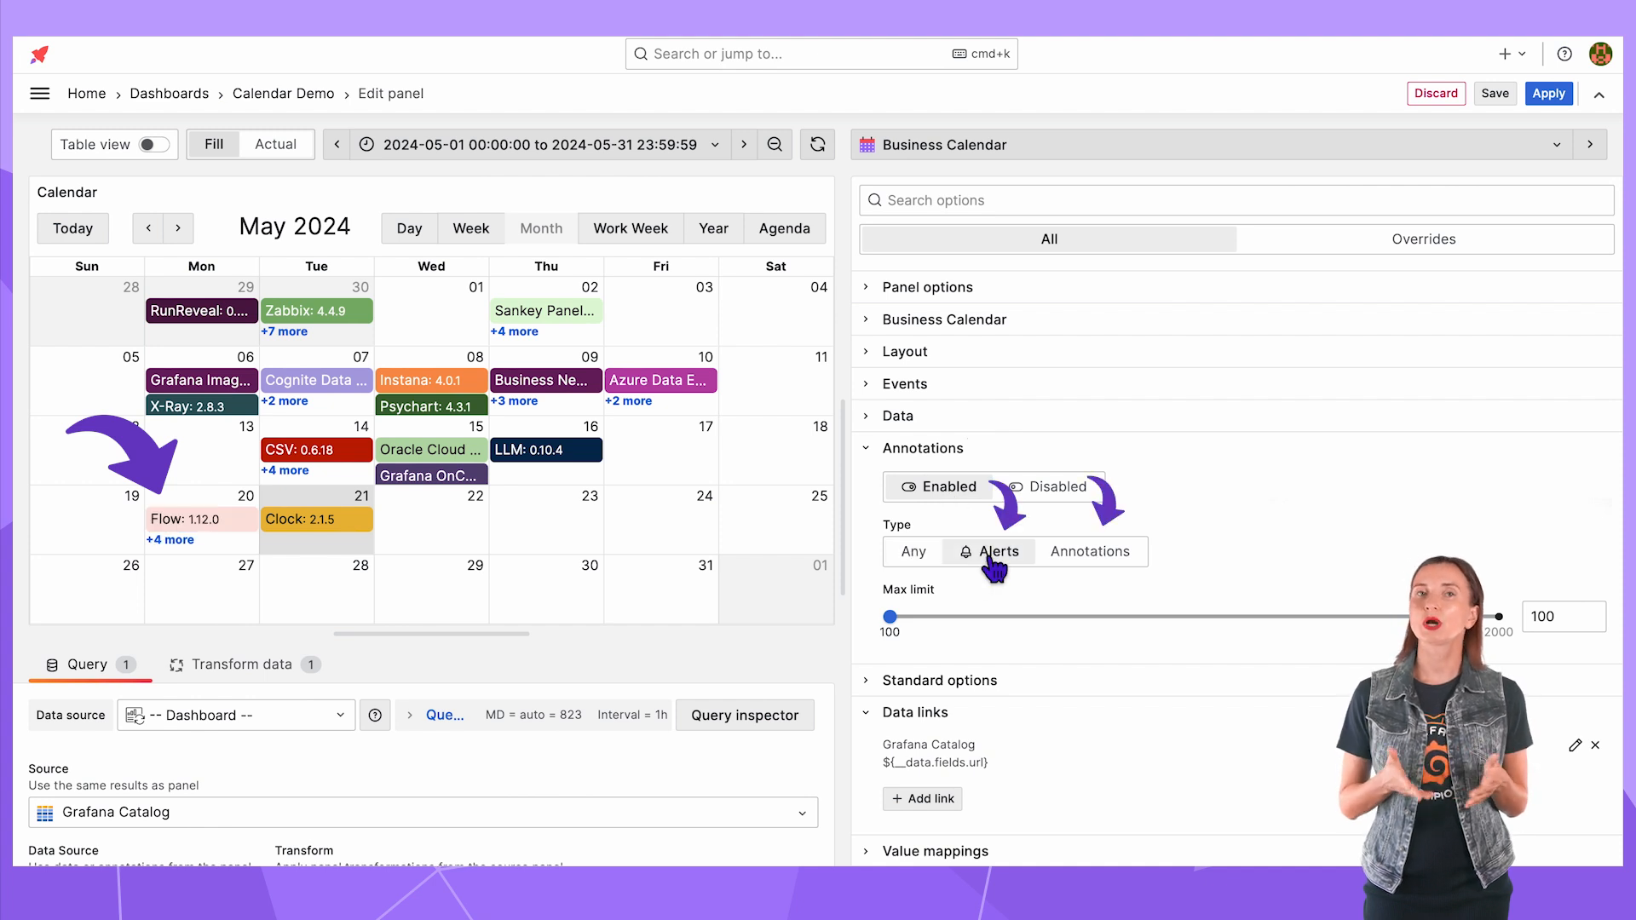
pyautogui.click(1089, 551)
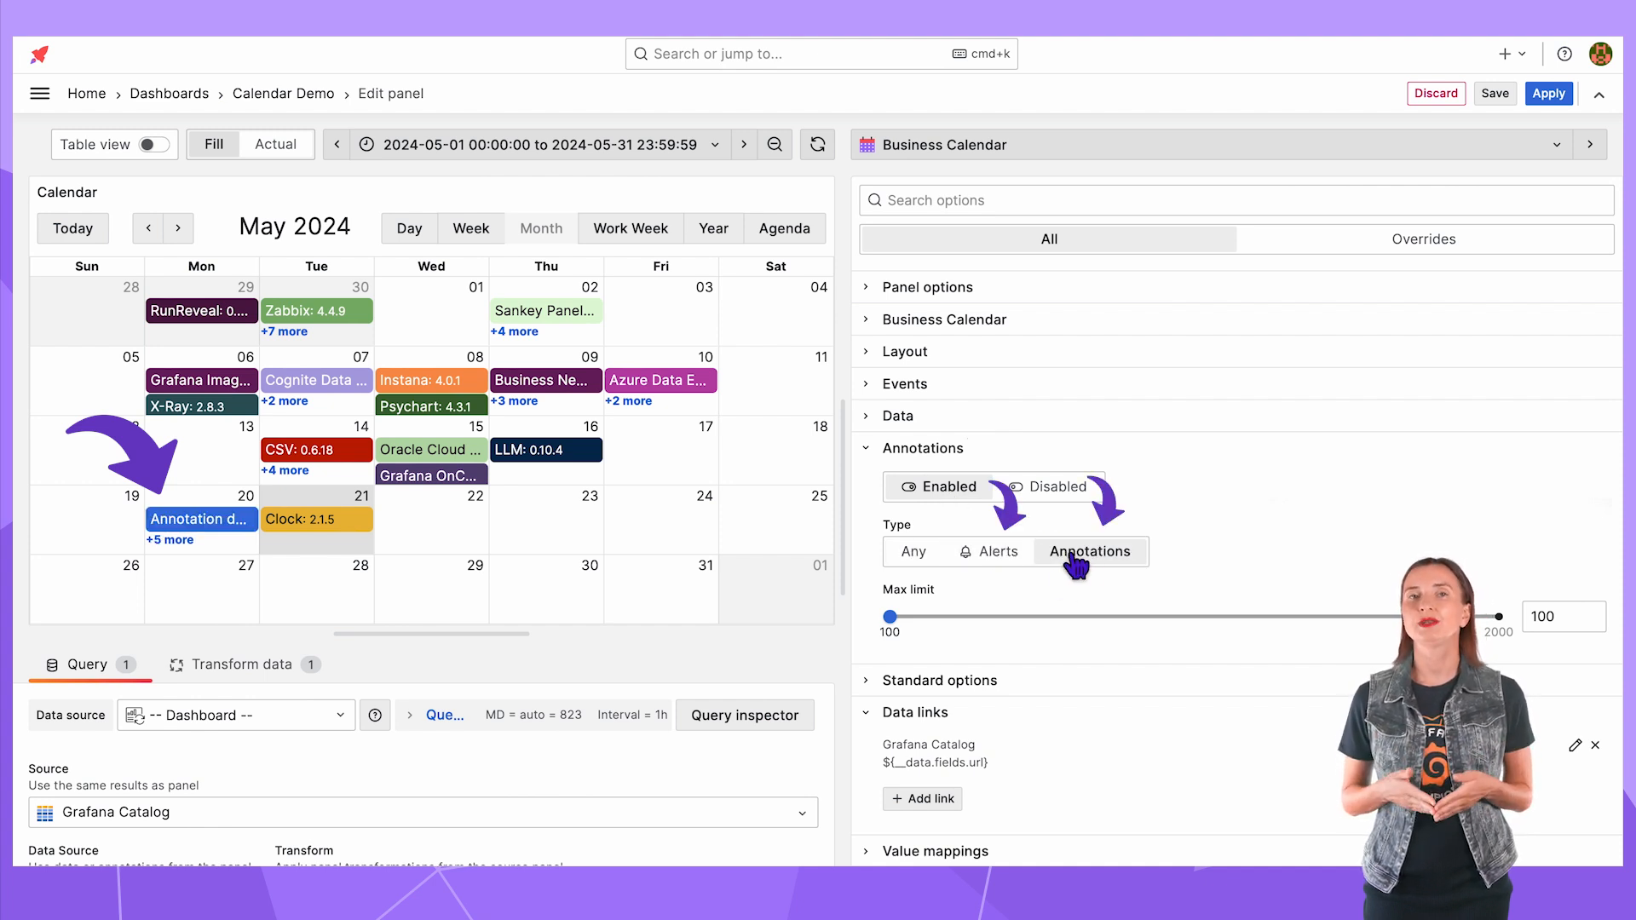
pyautogui.click(912, 550)
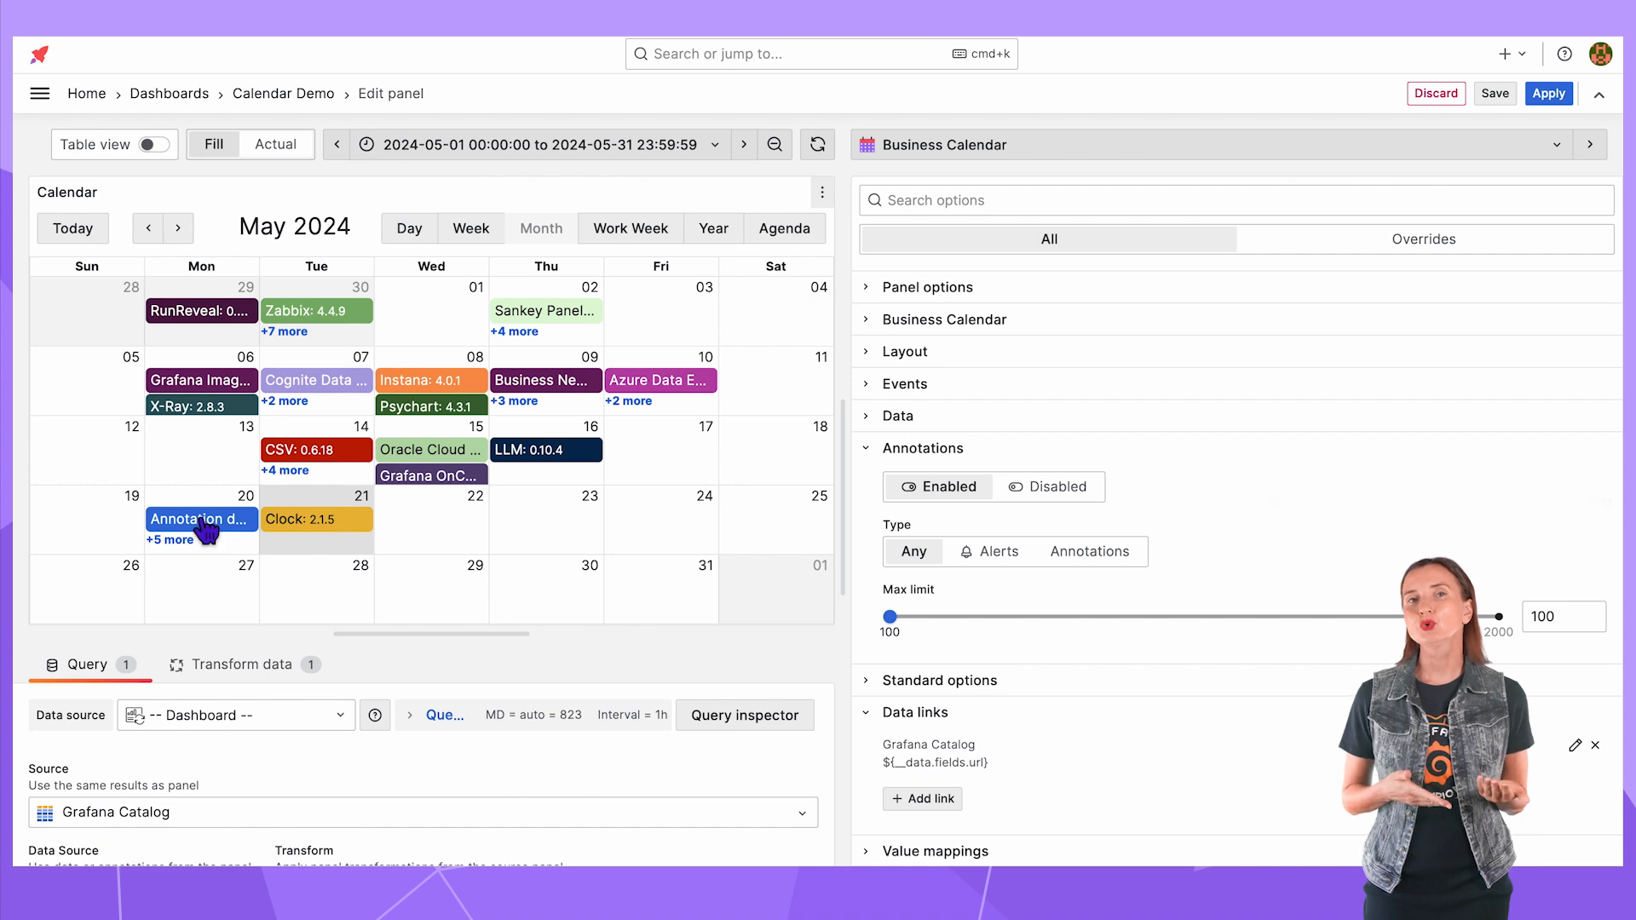
pyautogui.click(201, 518)
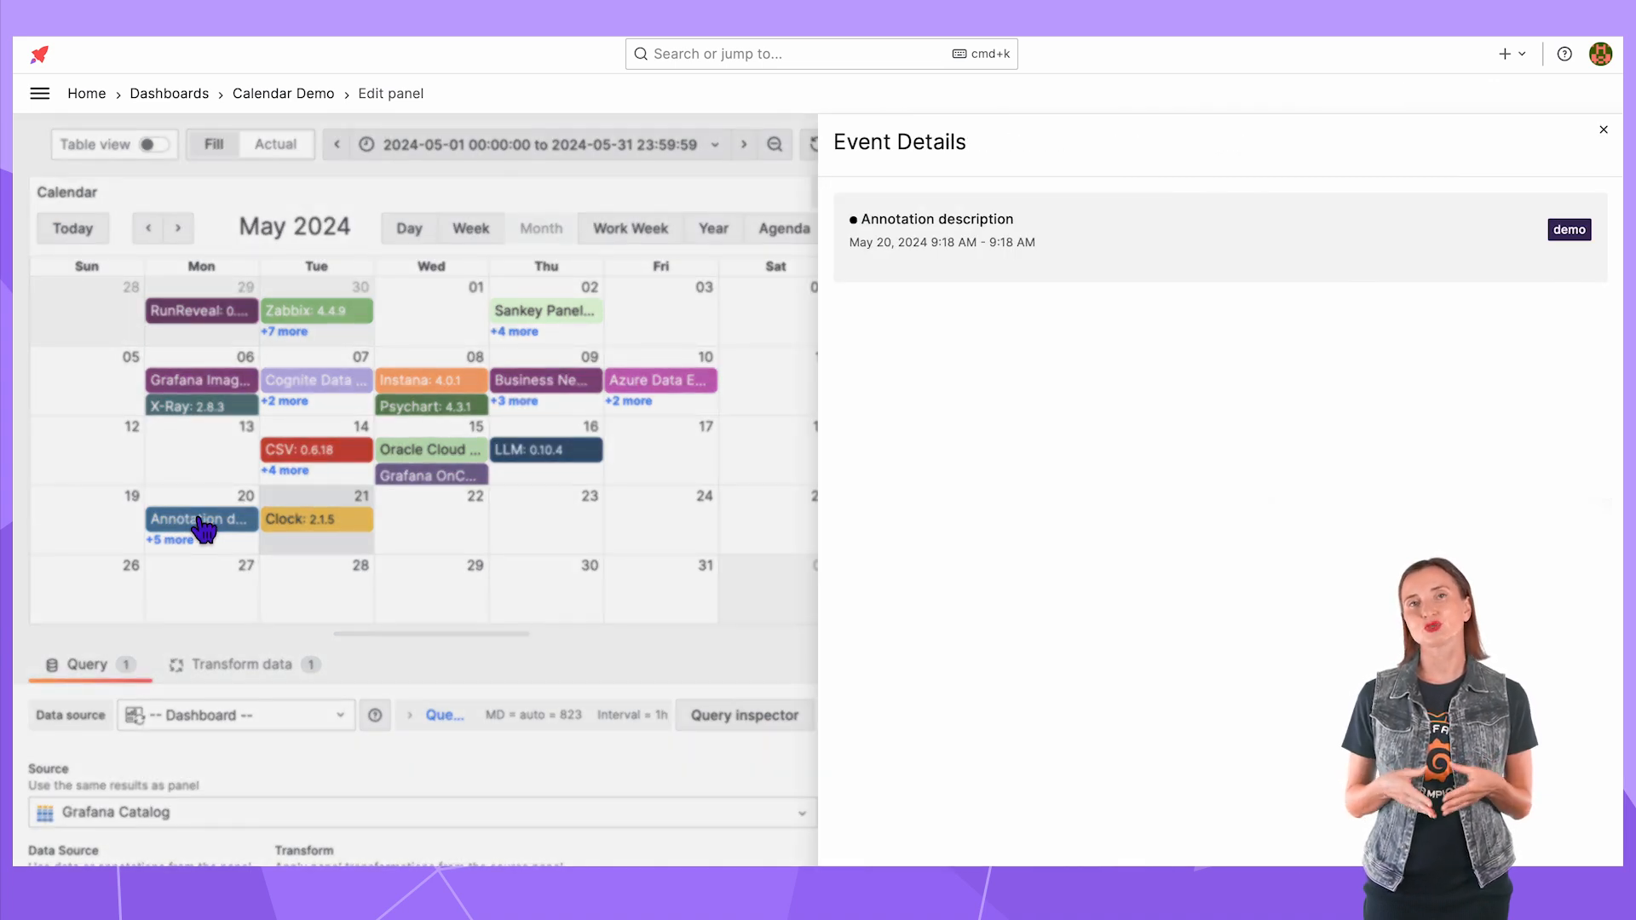